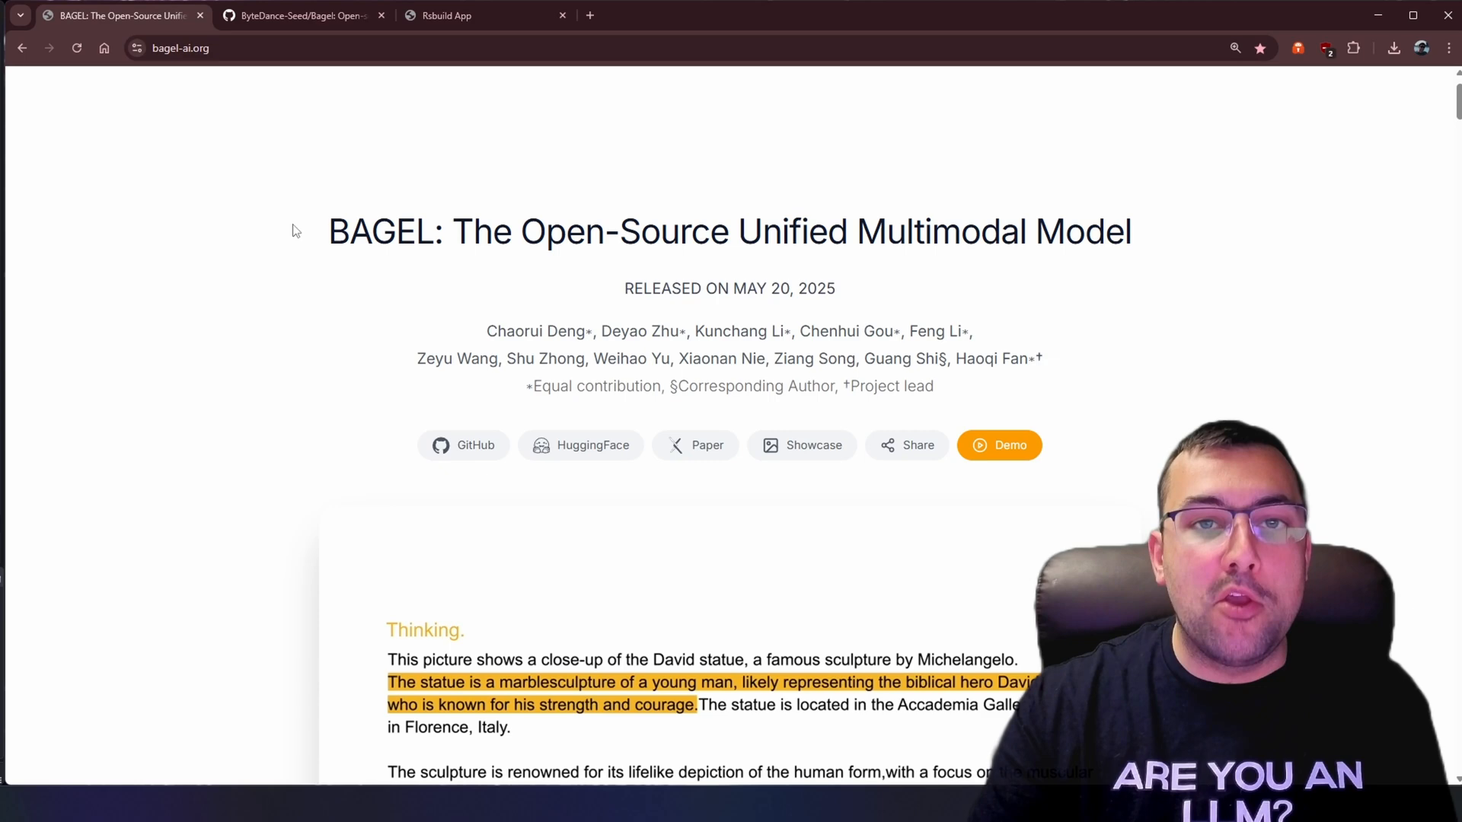
{"action": "mouse_move", "coordinate": [435, 448]}
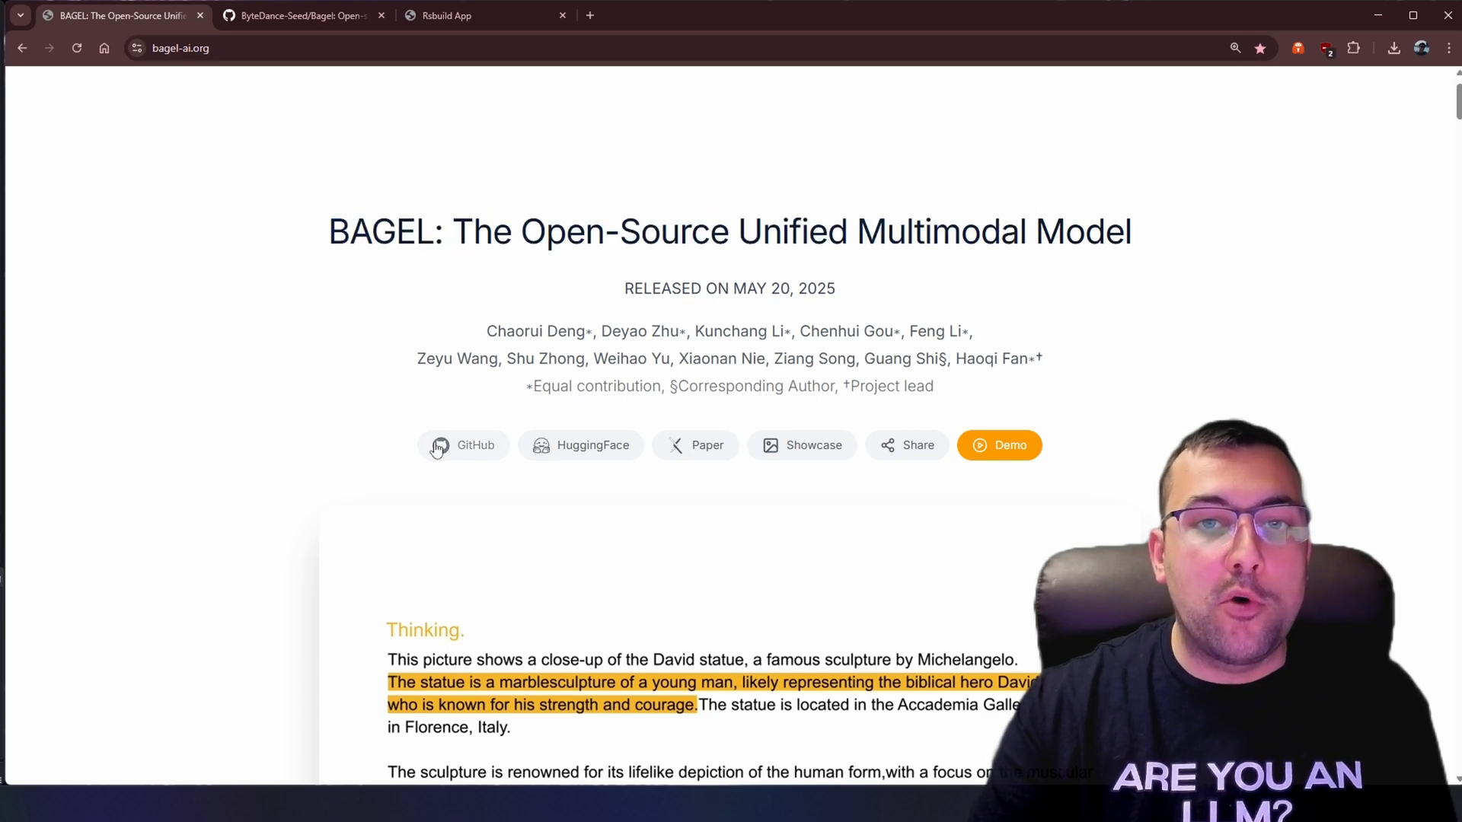
Step: Open the BAGEL GitHub repository and scroll through its page
{"action": "left_click", "coordinate": [298, 15]}
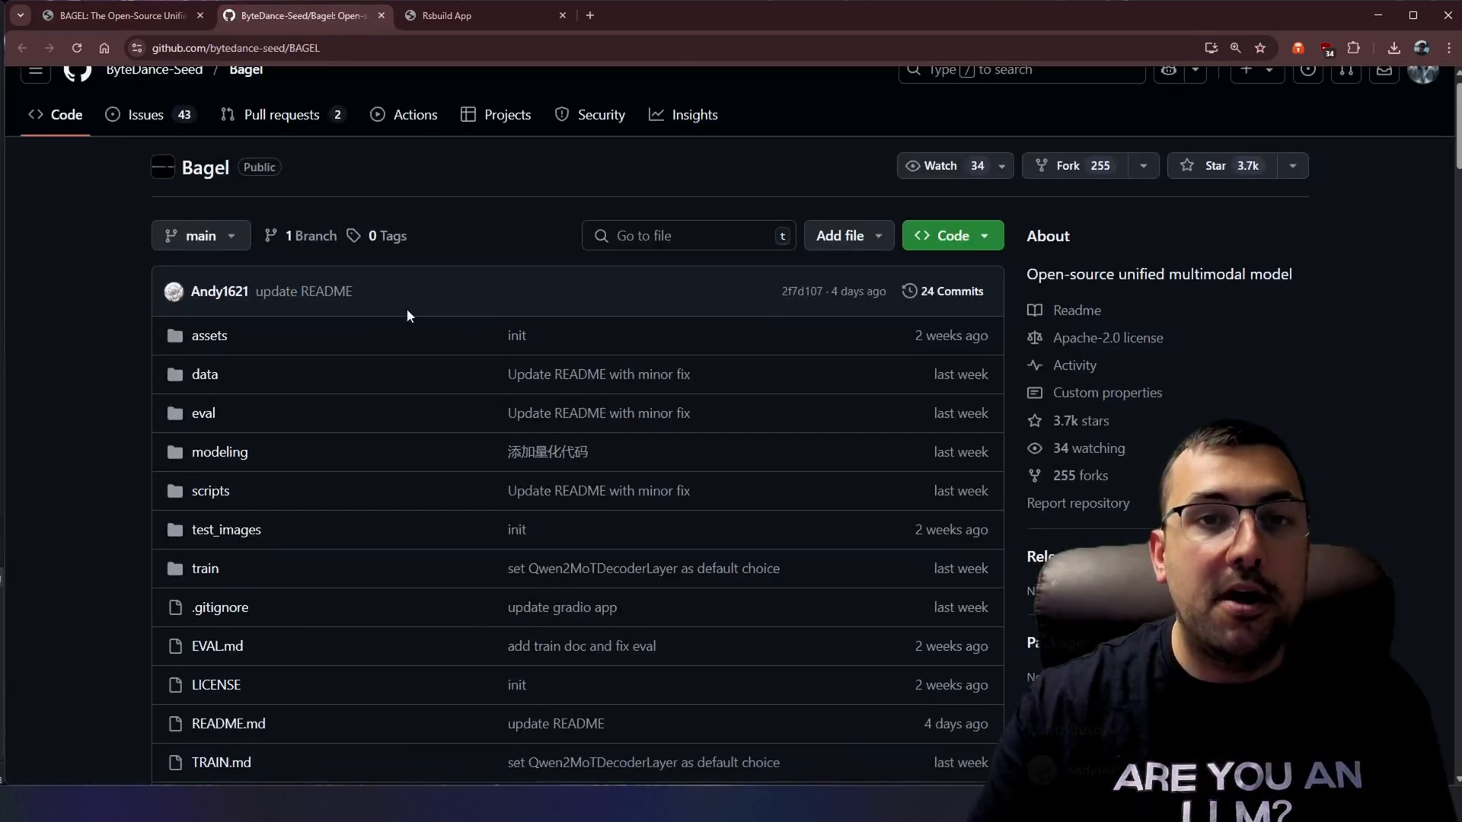
{"action": "scroll", "scroll_direction": "down", "scroll_amount": 3}
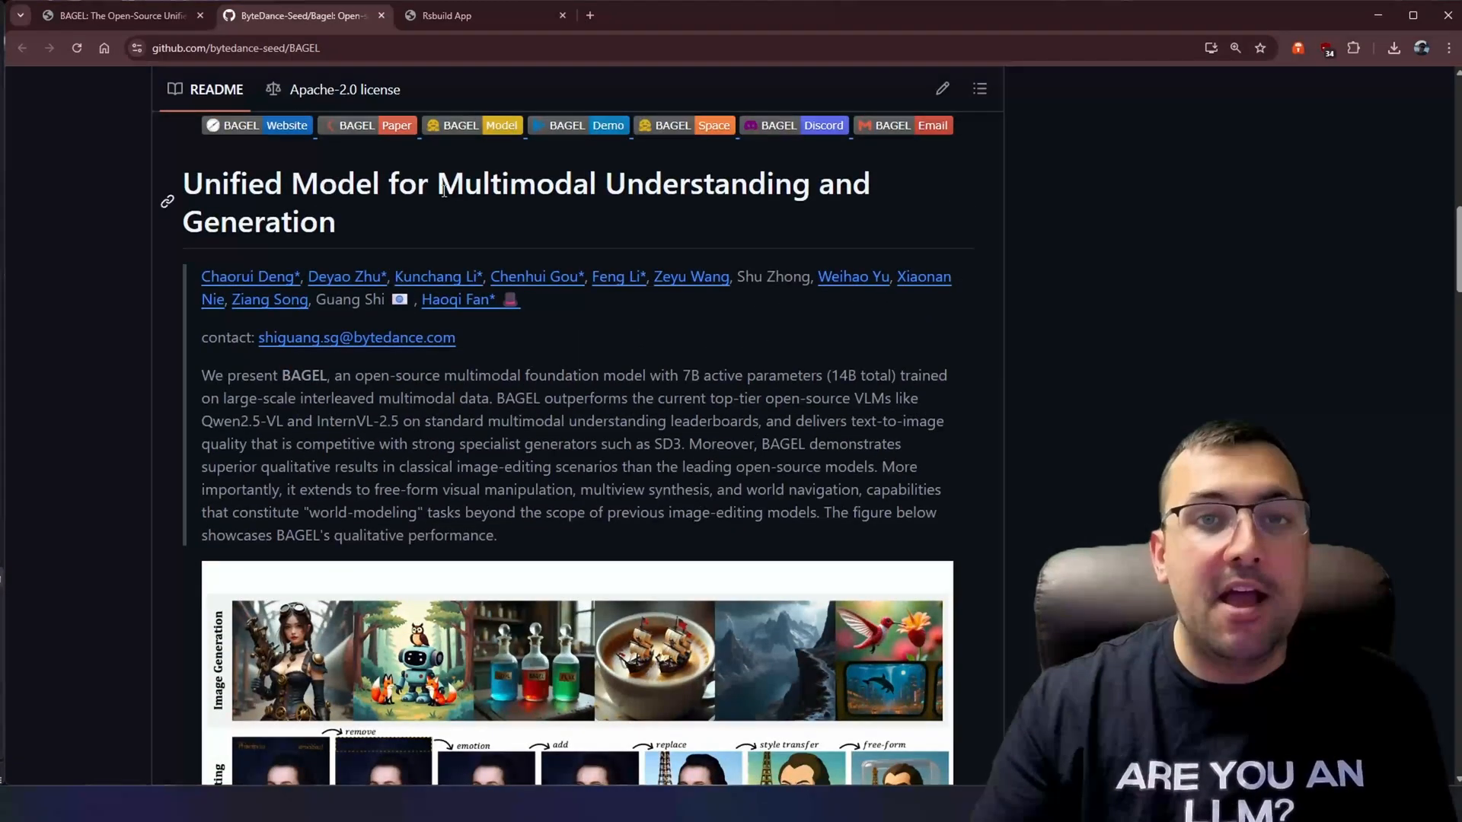
{"action": "double_click", "coordinate": [416, 183]}
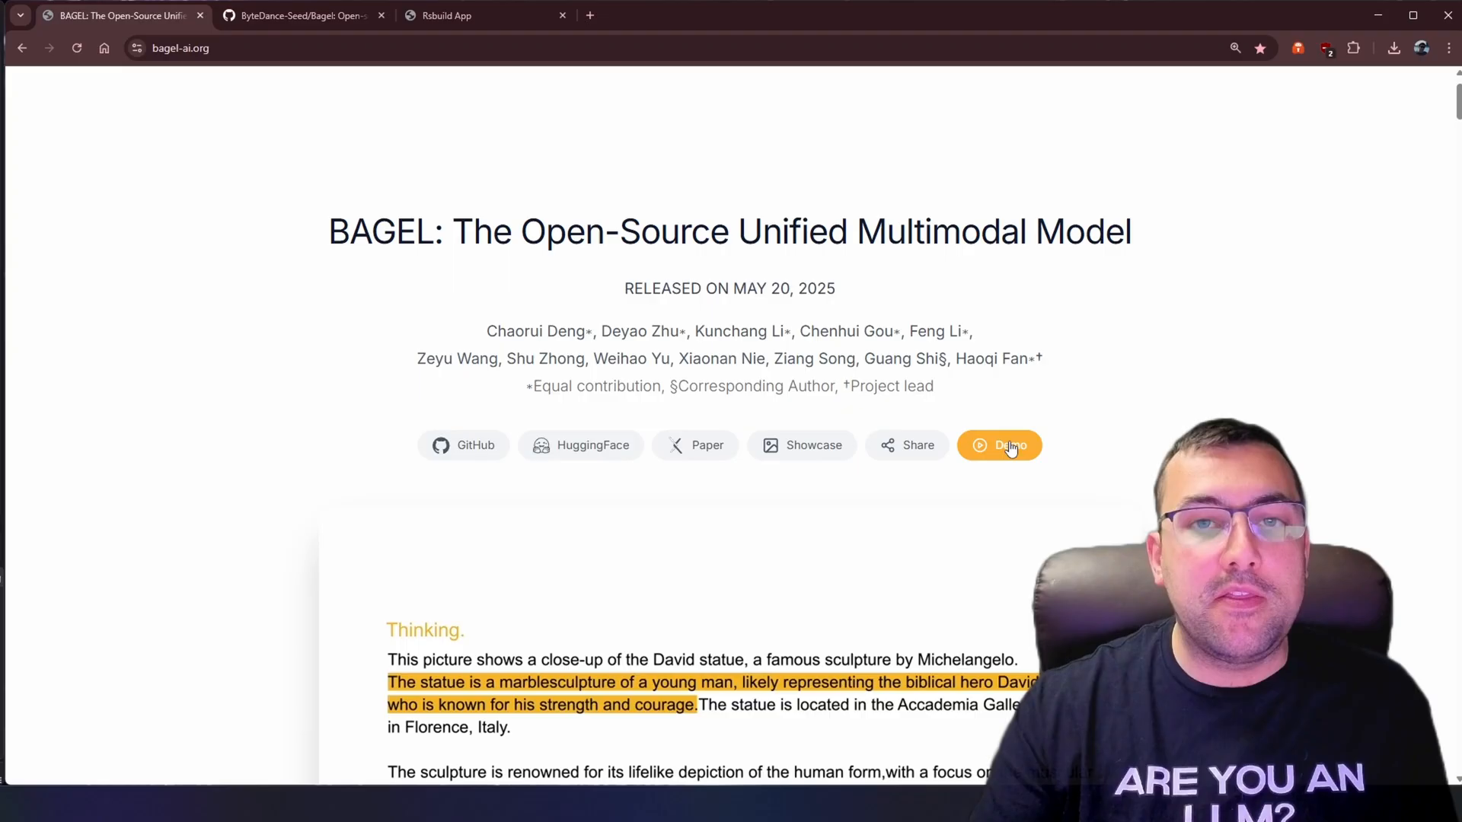
Step: Launch the BAGEL online demo and start a new conversation, selecting its suggested name
{"action": "left_click", "coordinate": [998, 445]}
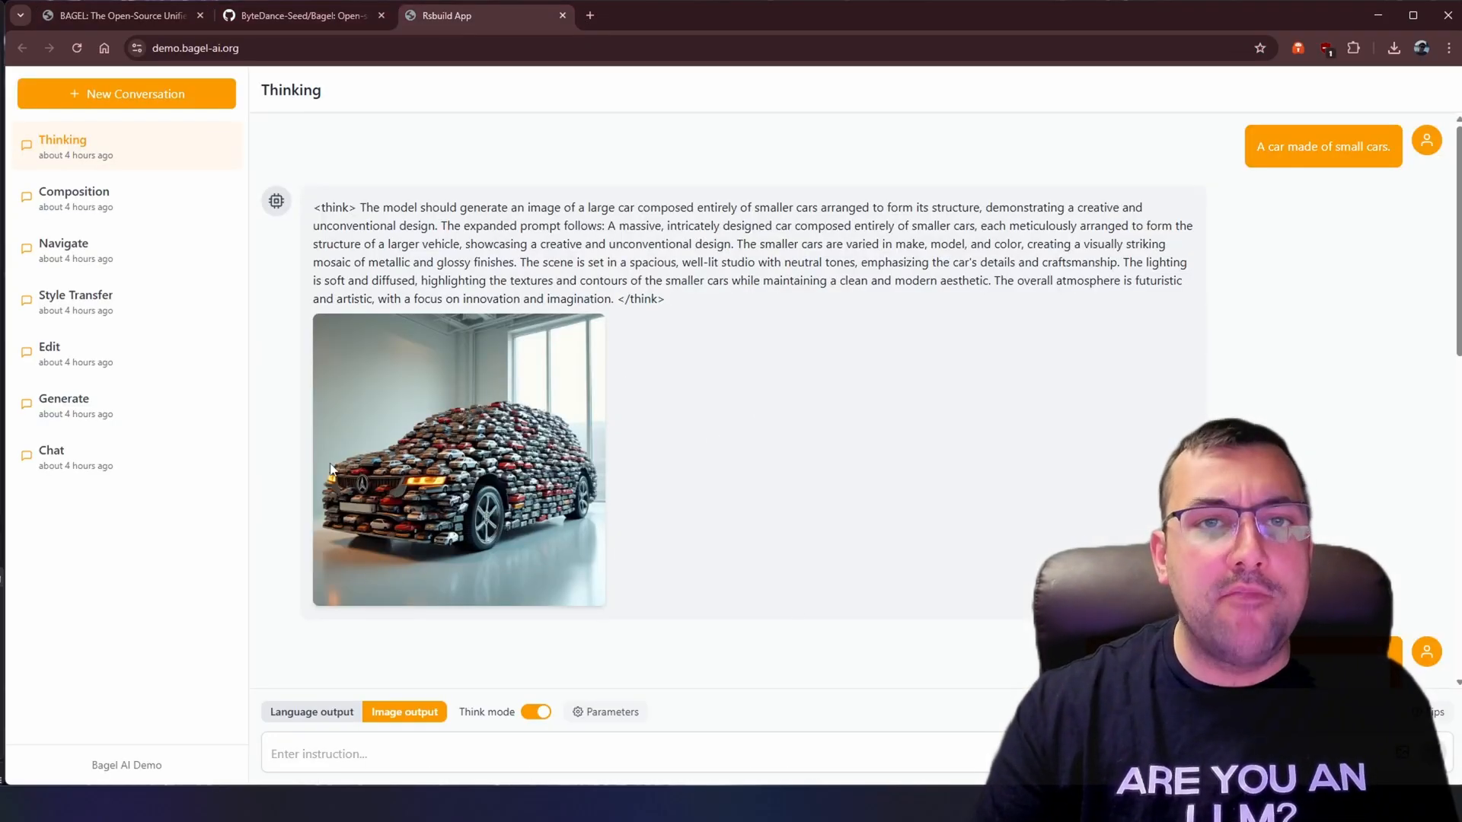
{"action": "mouse_move", "coordinate": [247, 223]}
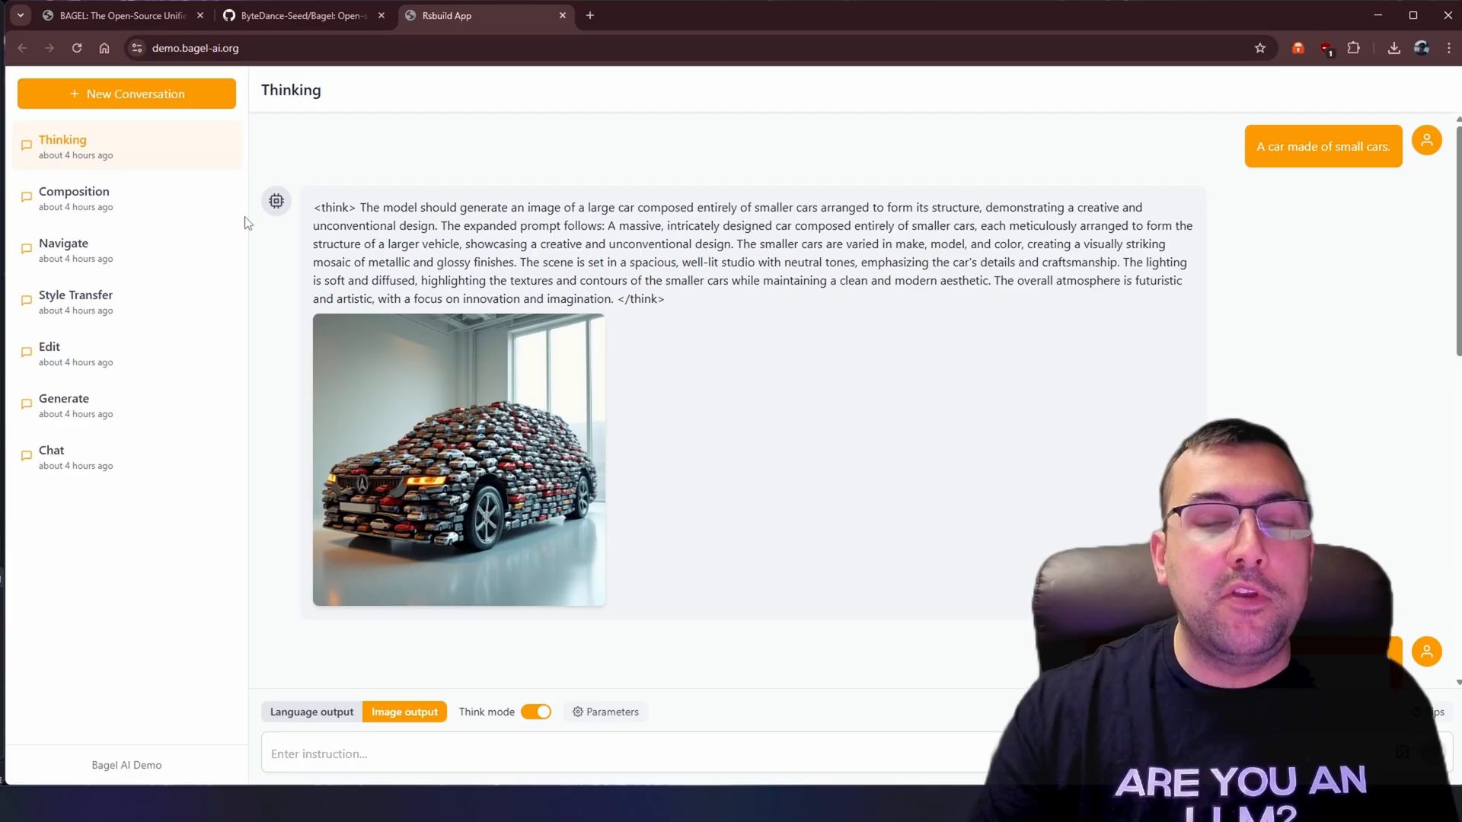
{"action": "left_click", "coordinate": [126, 93]}
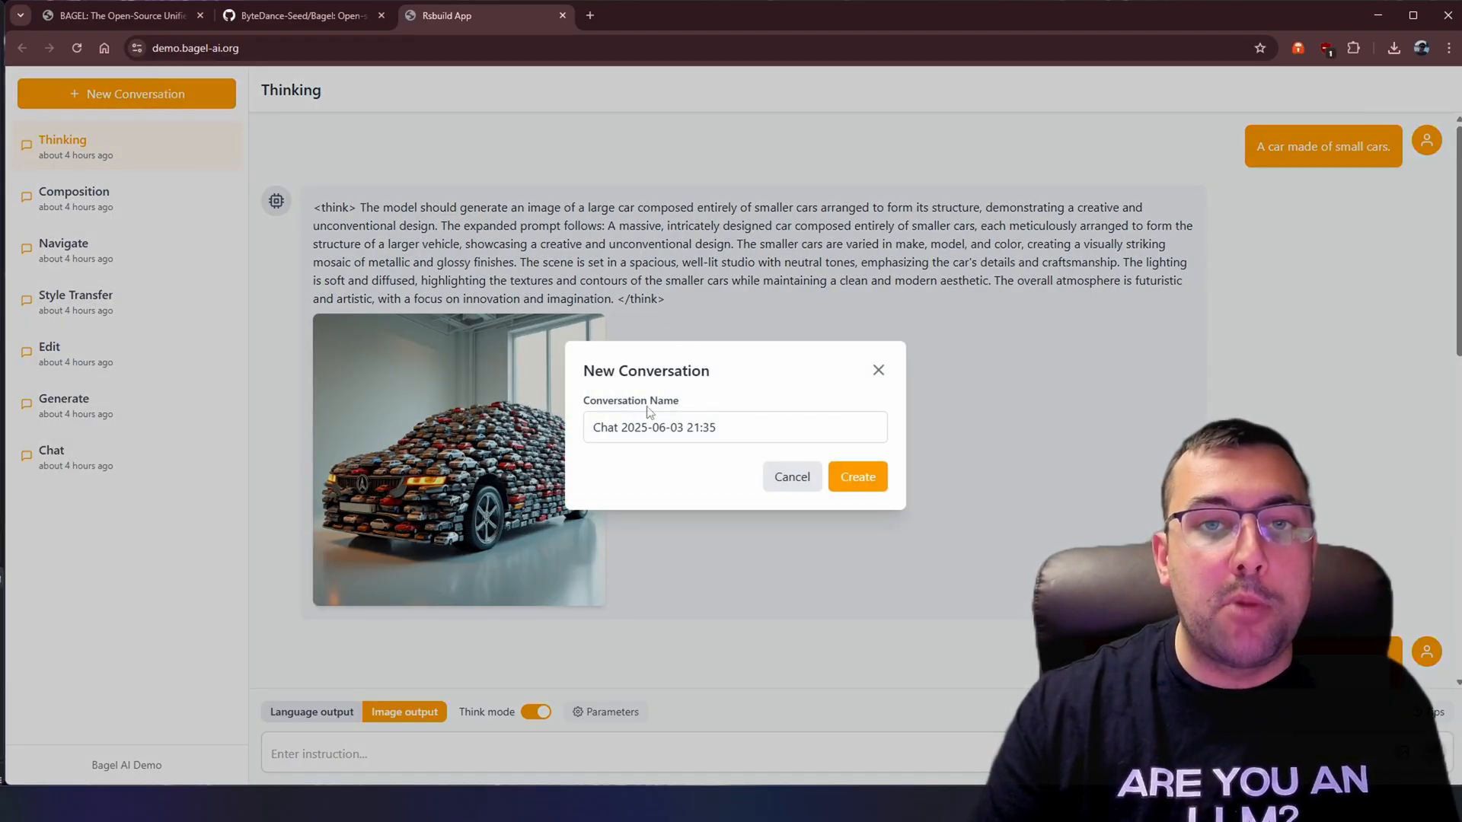
{"action": "left_click", "coordinate": [735, 427]}
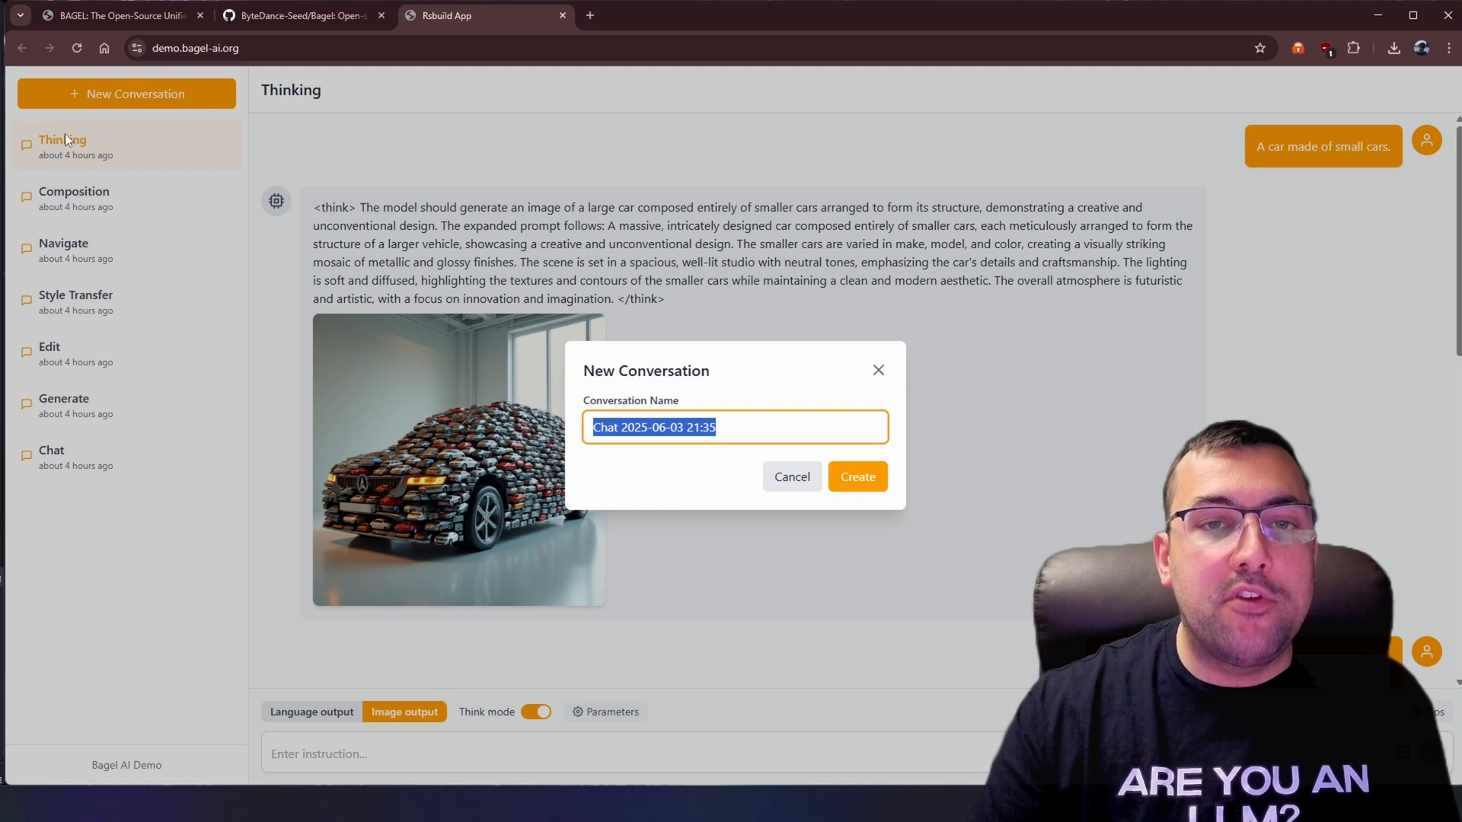
{"action": "mouse_move", "coordinate": [133, 470]}
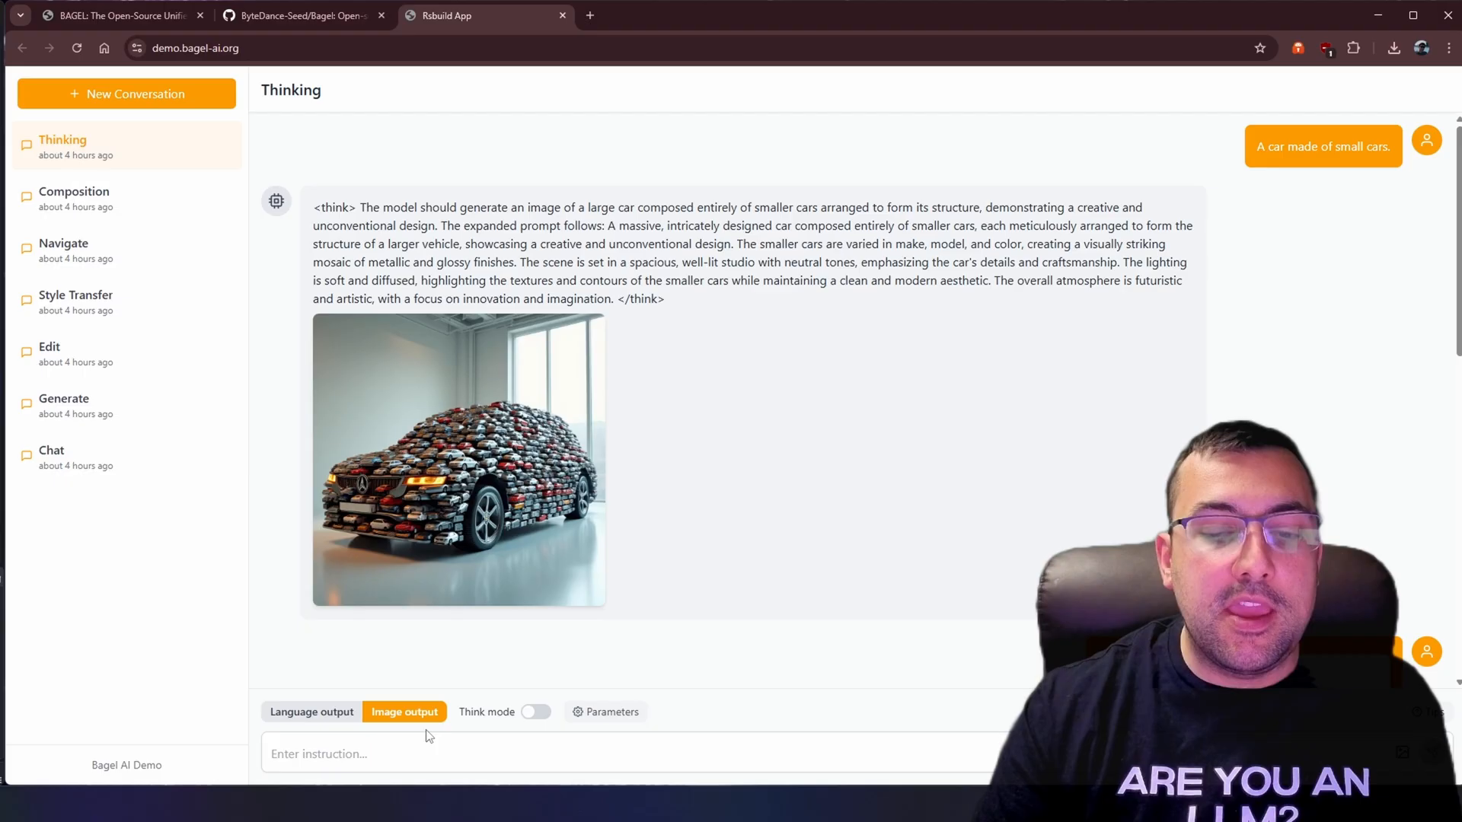
{"action": "left_click", "coordinate": [536, 711]}
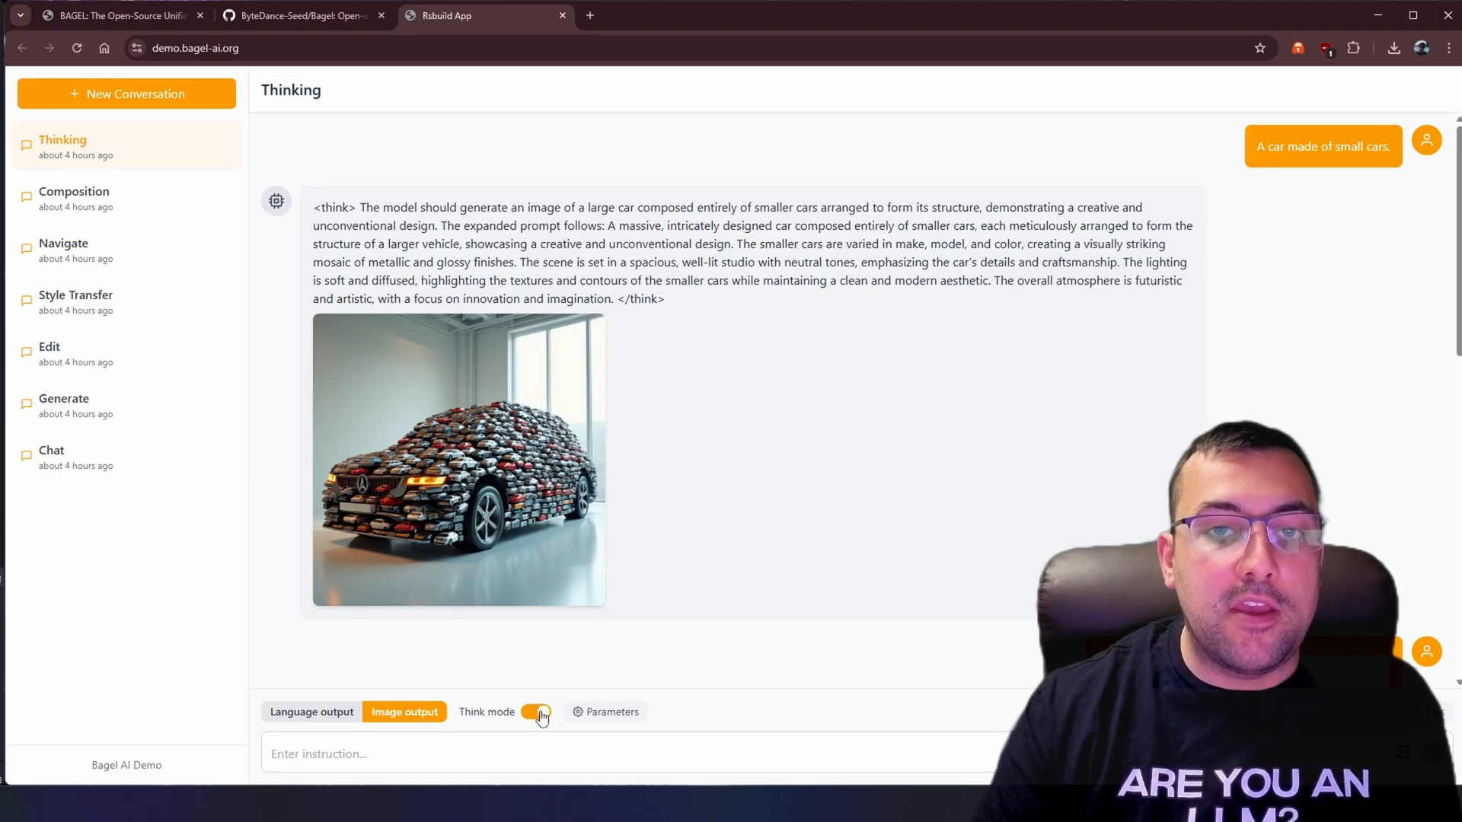
{"action": "left_click", "coordinate": [536, 712]}
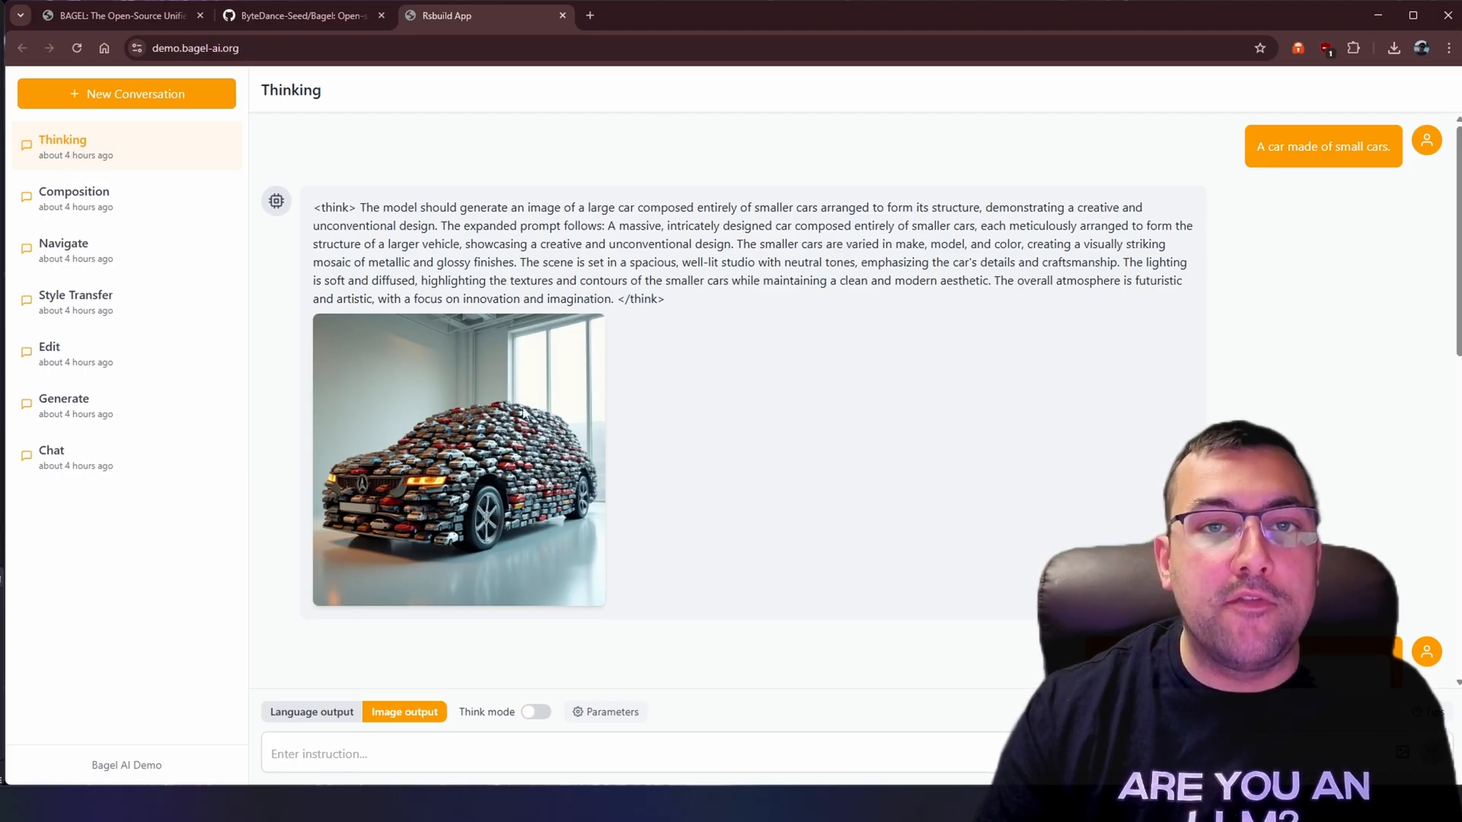
{"action": "left_click_drag", "start_coordinate": [313, 225], "coordinate": [665, 298]}
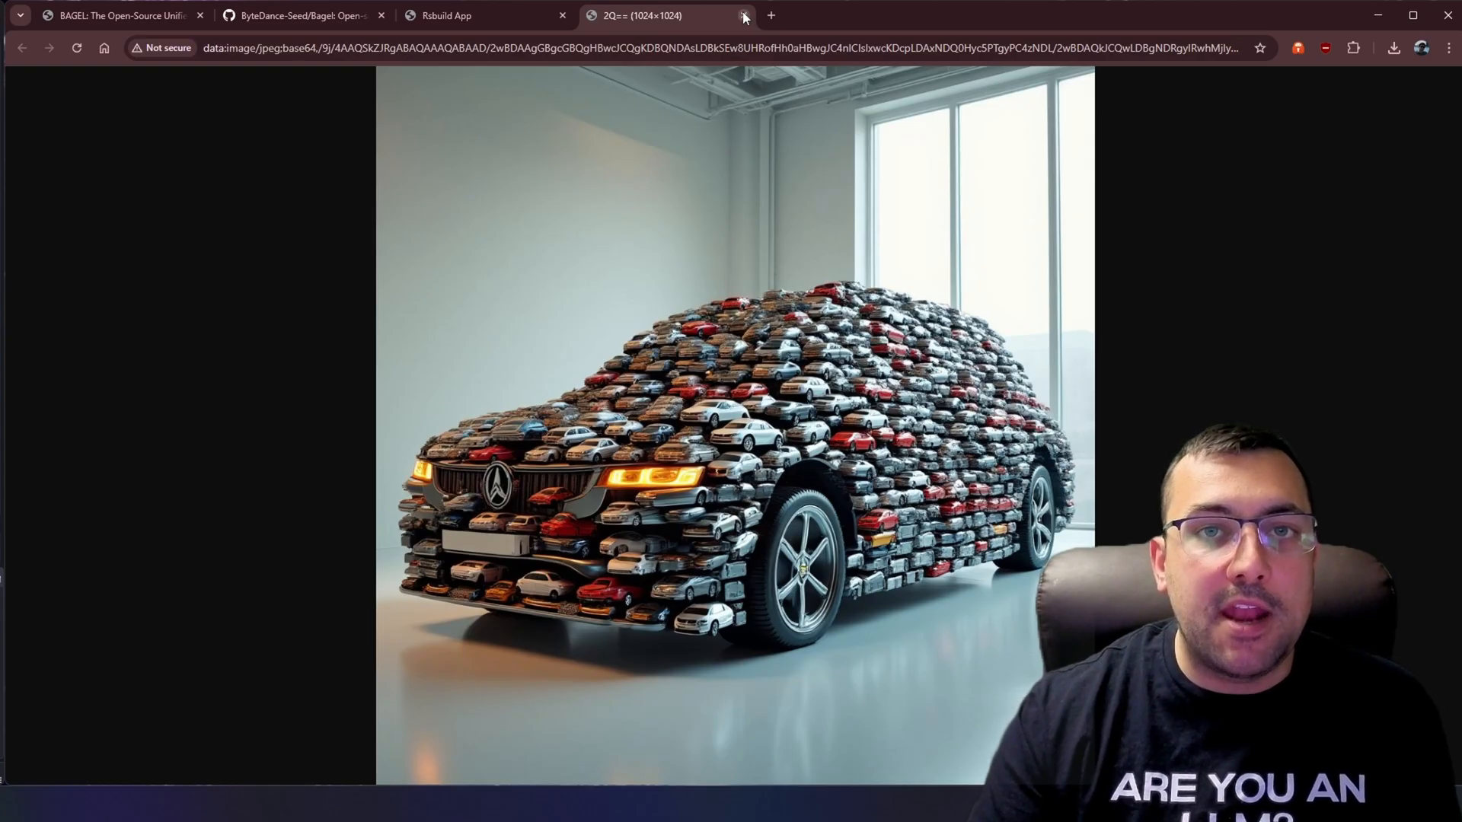
{"action": "mouse_move", "coordinate": [640, 15]}
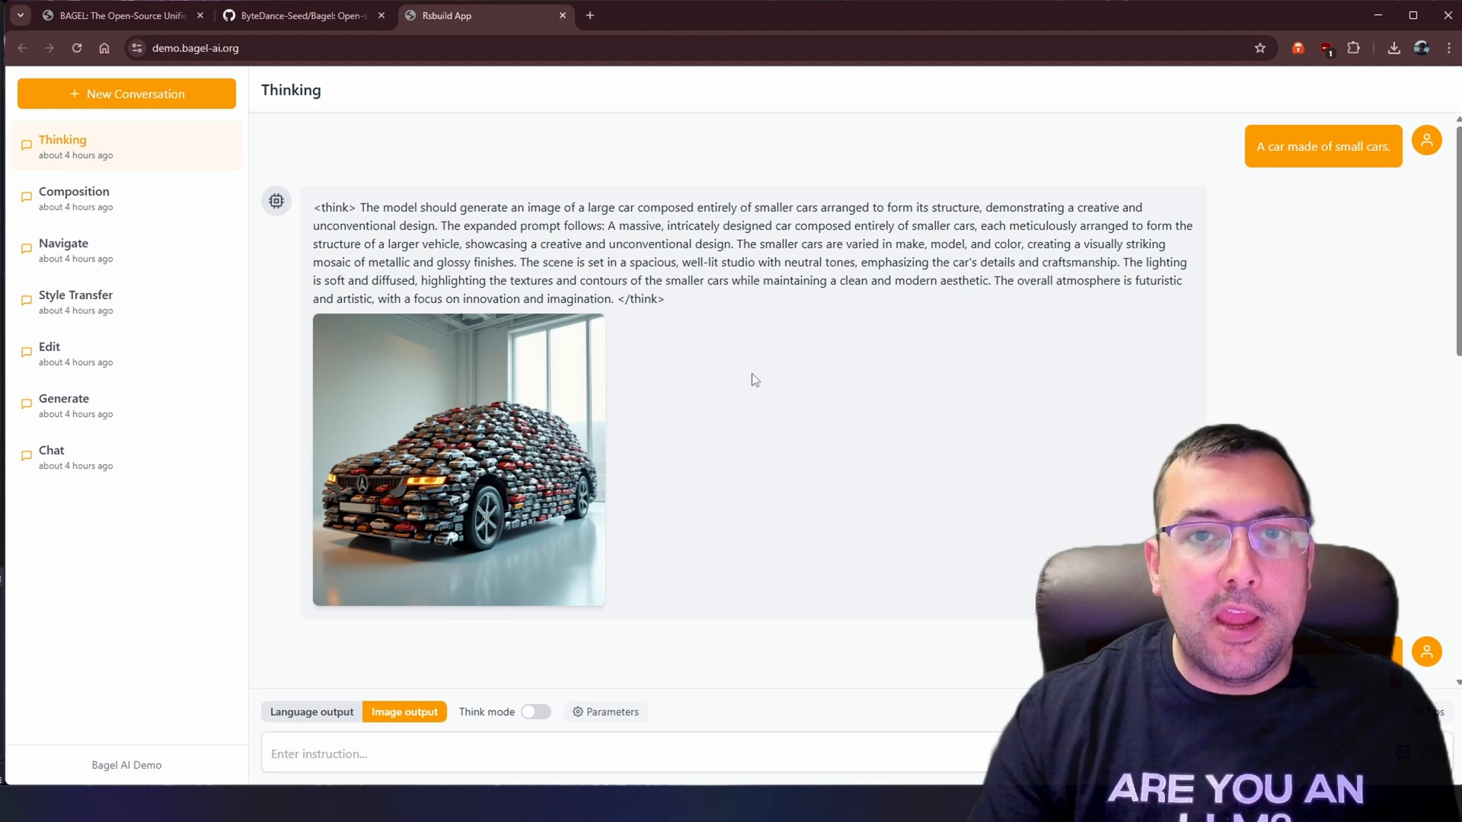
Step: Scroll down to the Kona fabric-roll reply showing the unrolled blue fabric image
{"action": "scroll", "scroll_direction": "down", "scroll_amount": 3}
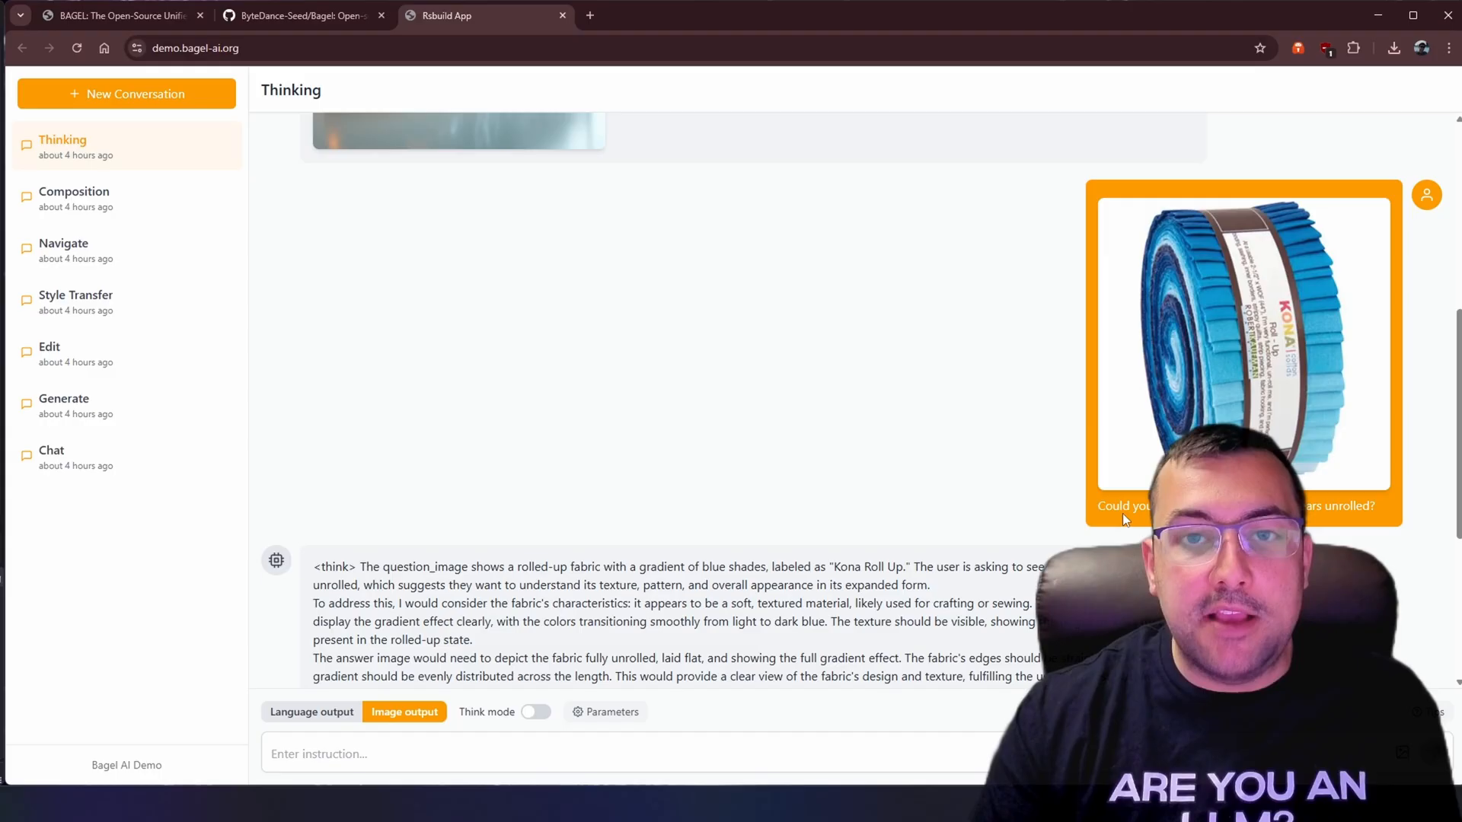
{"action": "mouse_move", "coordinate": [883, 423]}
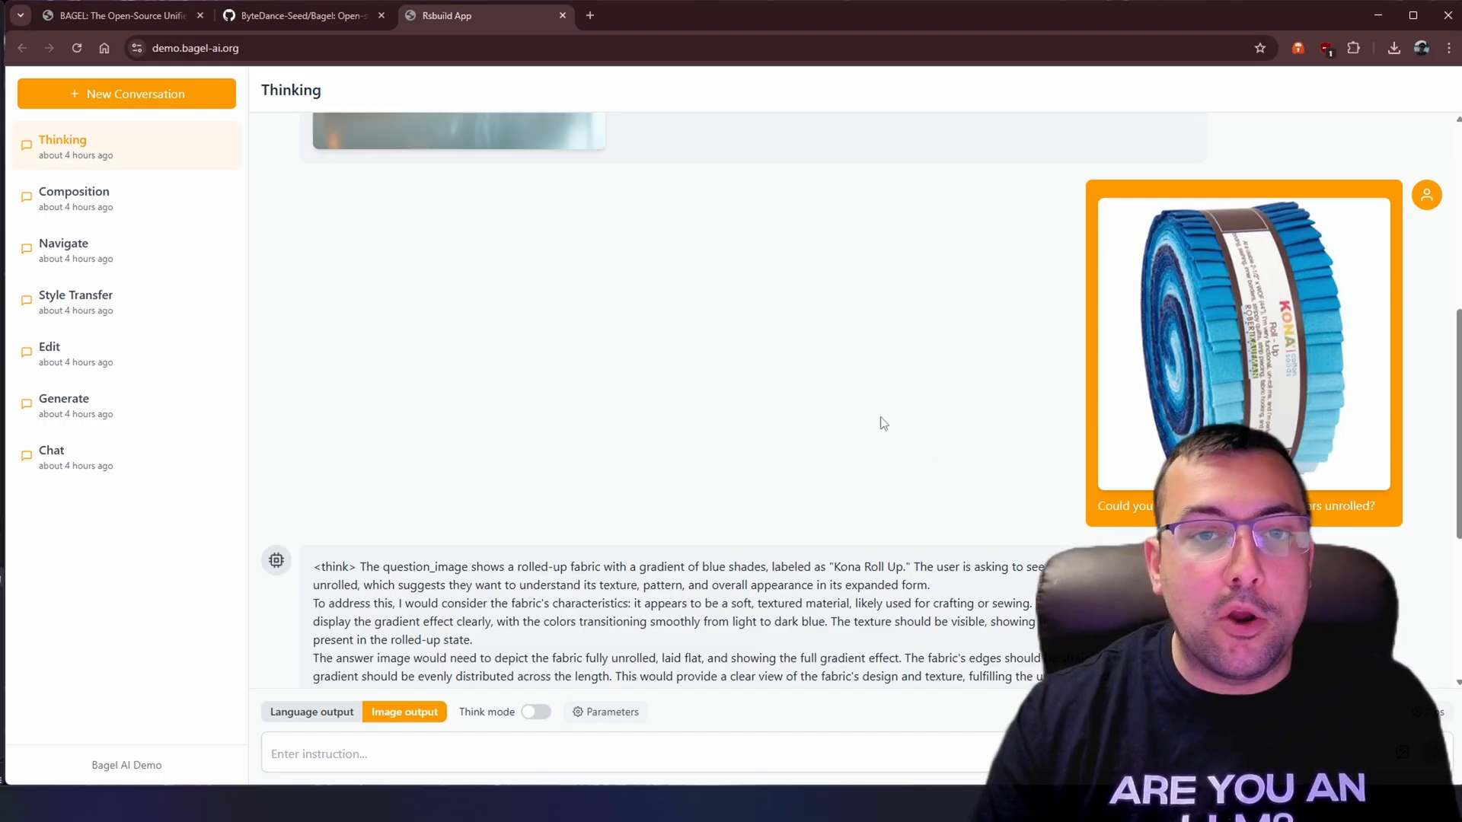
{"action": "scroll", "scroll_direction": "down", "scroll_amount": 3}
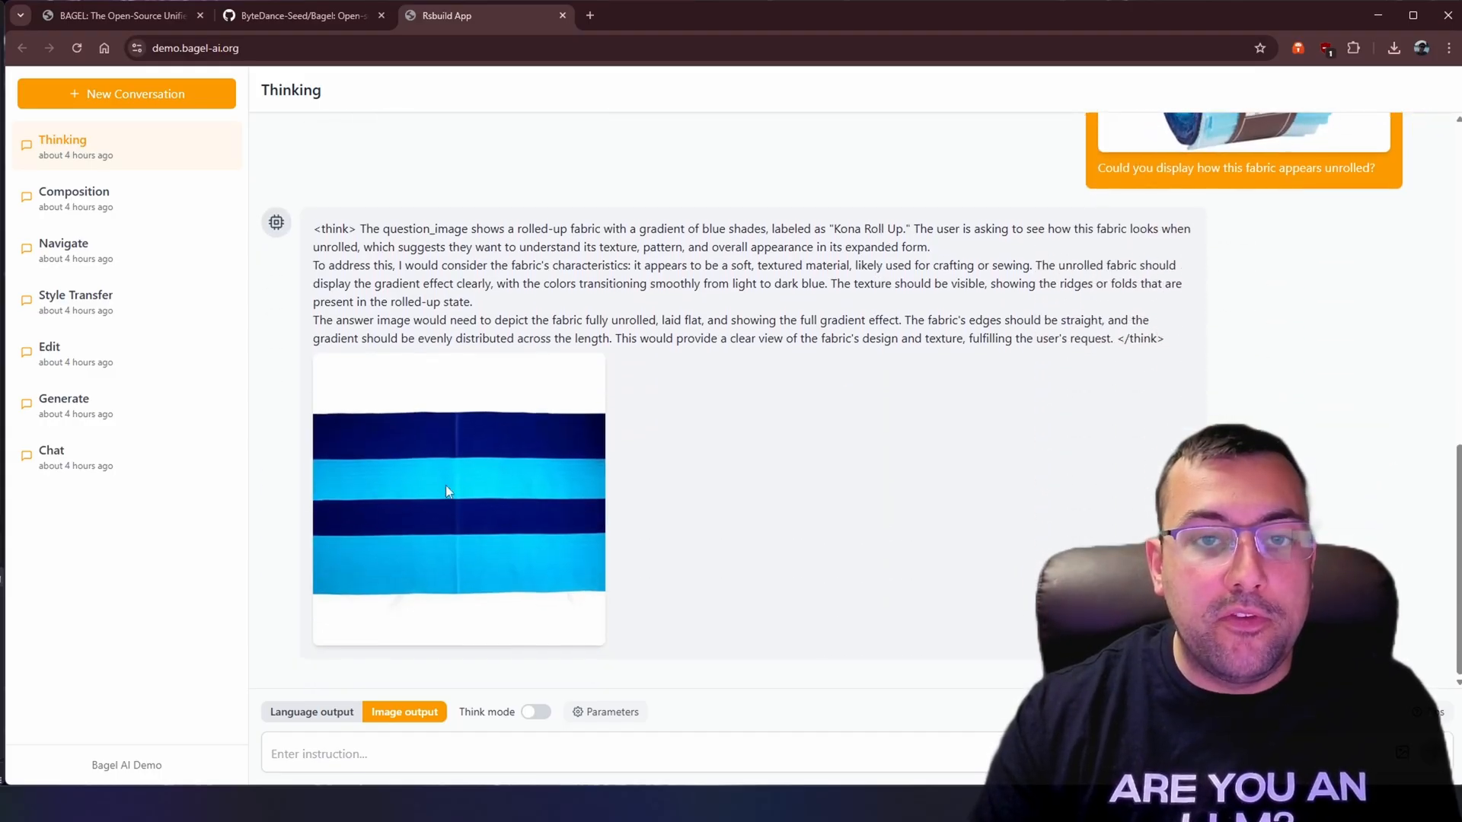
{"action": "scroll", "scroll_direction": "down", "scroll_amount": 3}
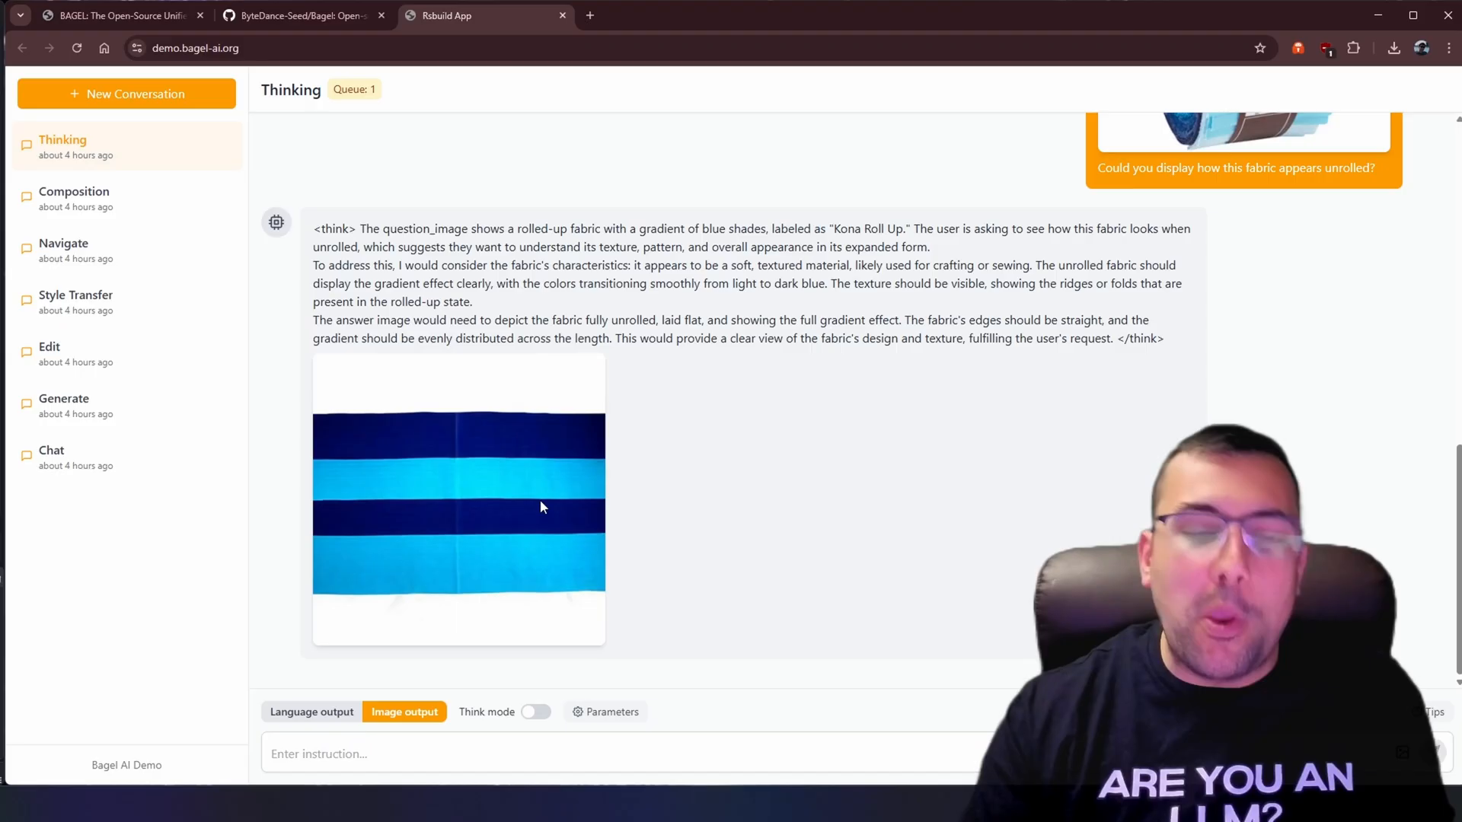
{"action": "mouse_move", "coordinate": [530, 499]}
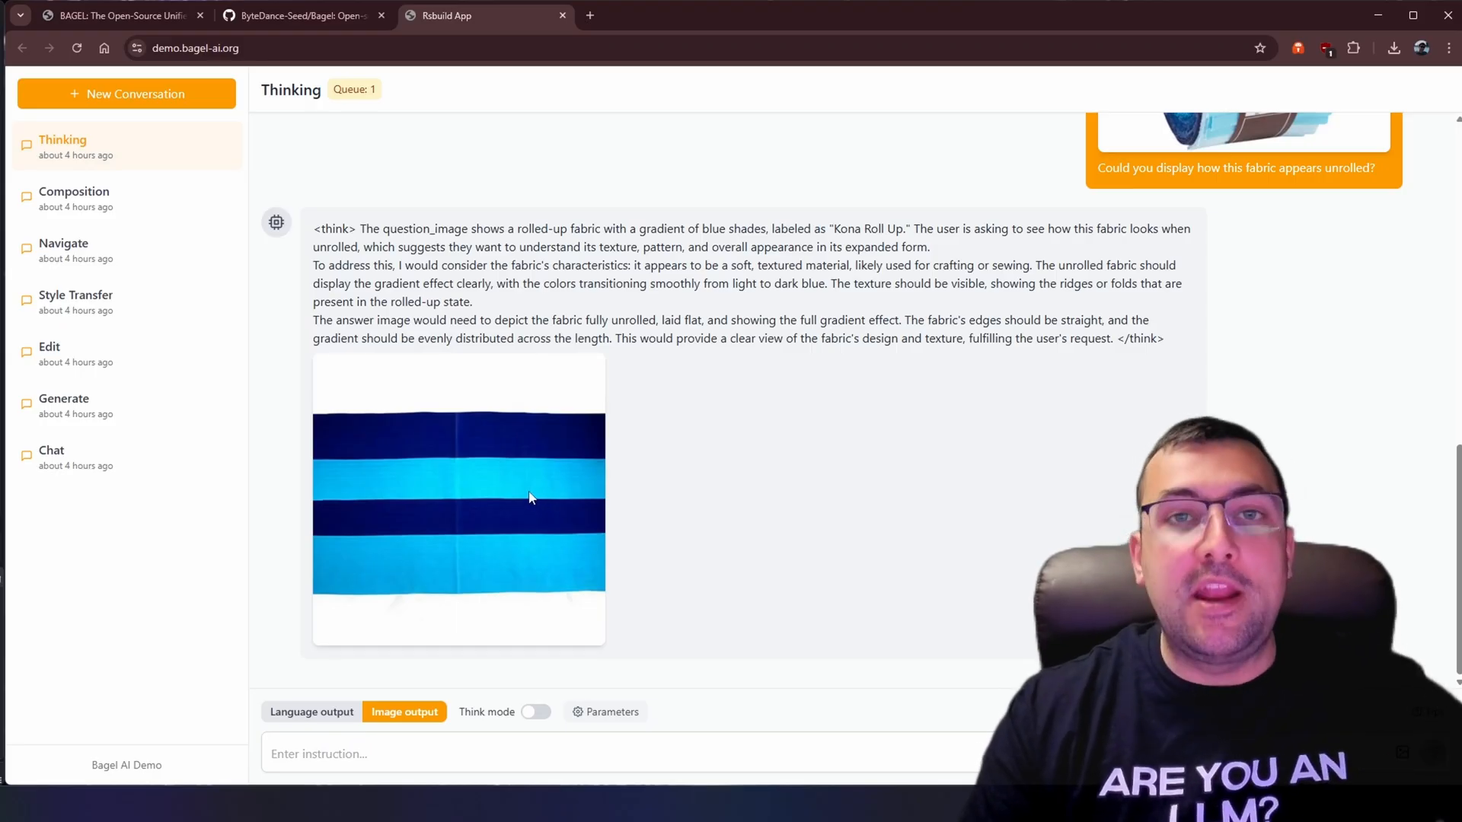
{"action": "mouse_move", "coordinate": [528, 498]}
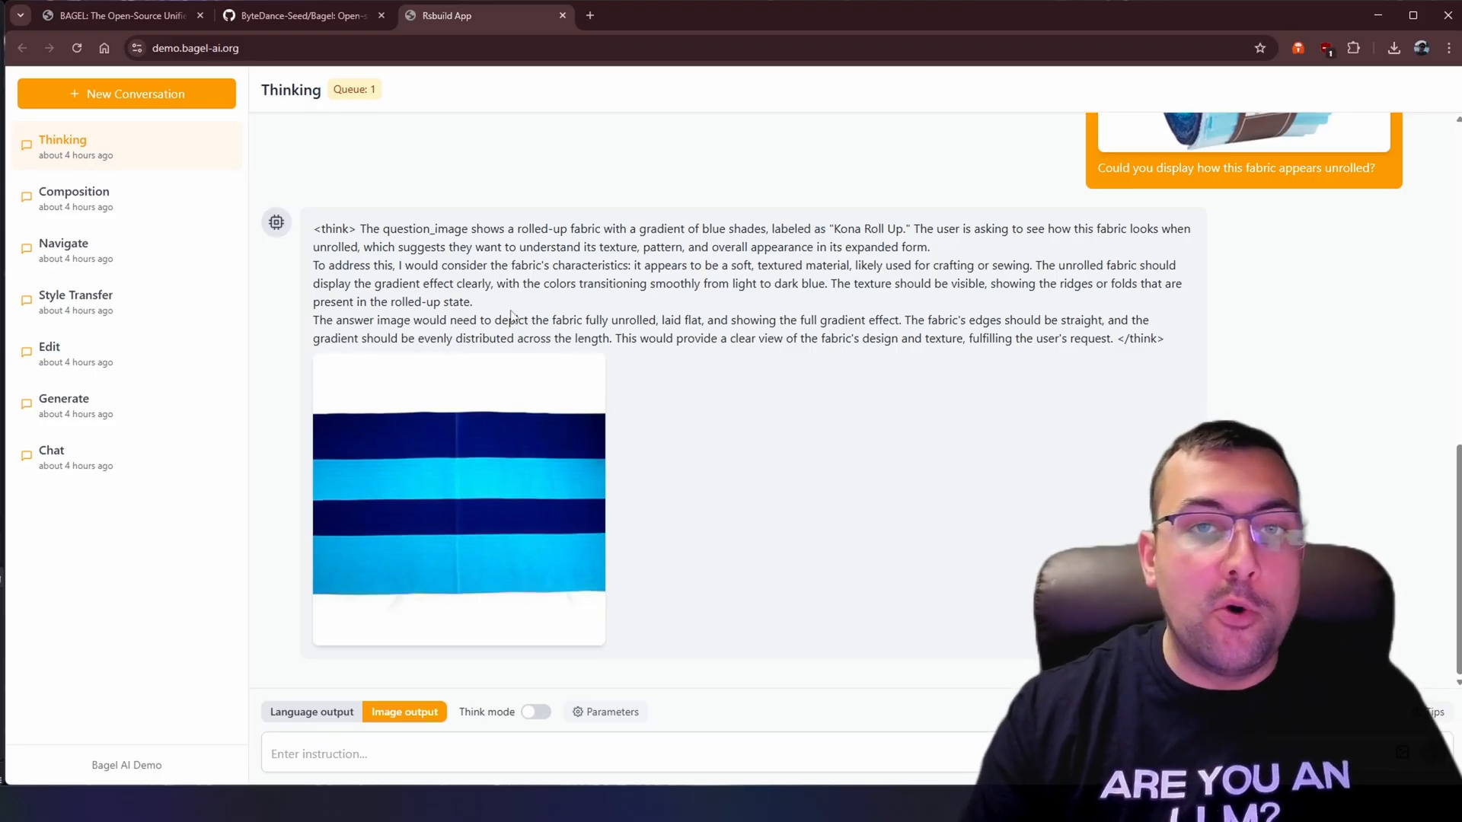
Step: Switch to the Composition conversation and view its beach and newsroom images in new tabs
{"action": "left_click", "coordinate": [74, 198]}
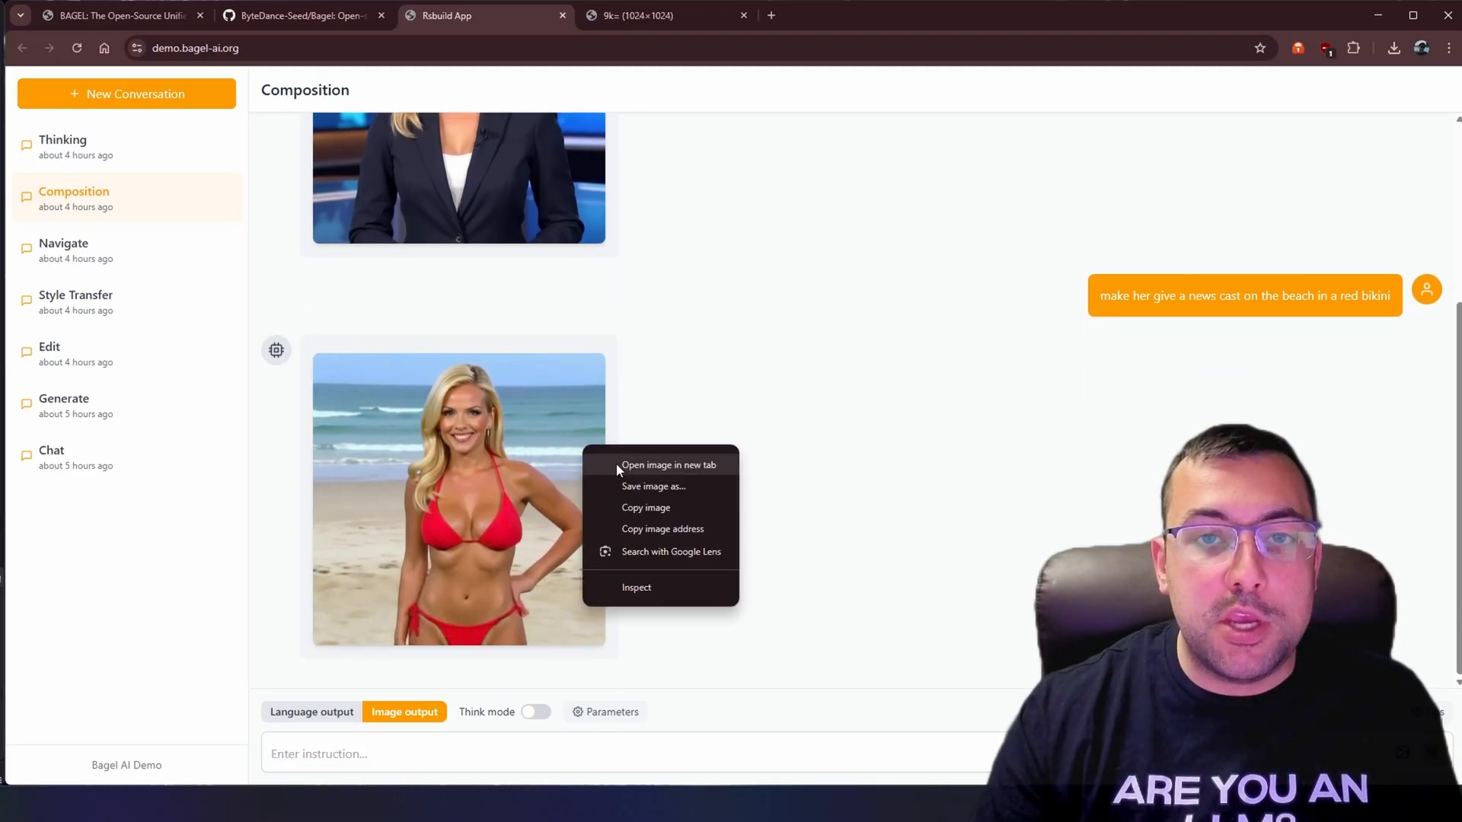
{"action": "left_click", "coordinate": [668, 464]}
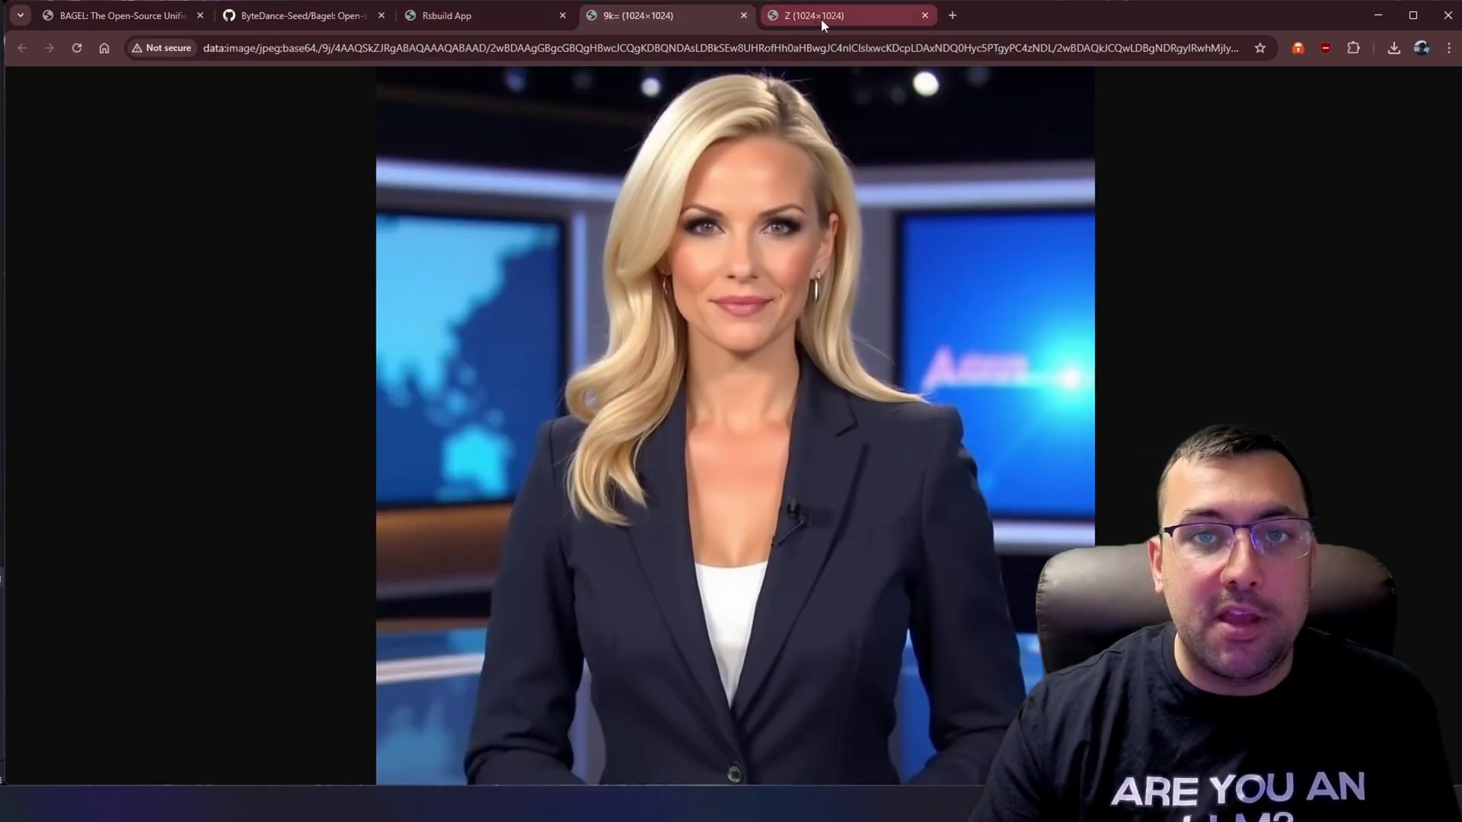
{"action": "left_click", "coordinate": [448, 15]}
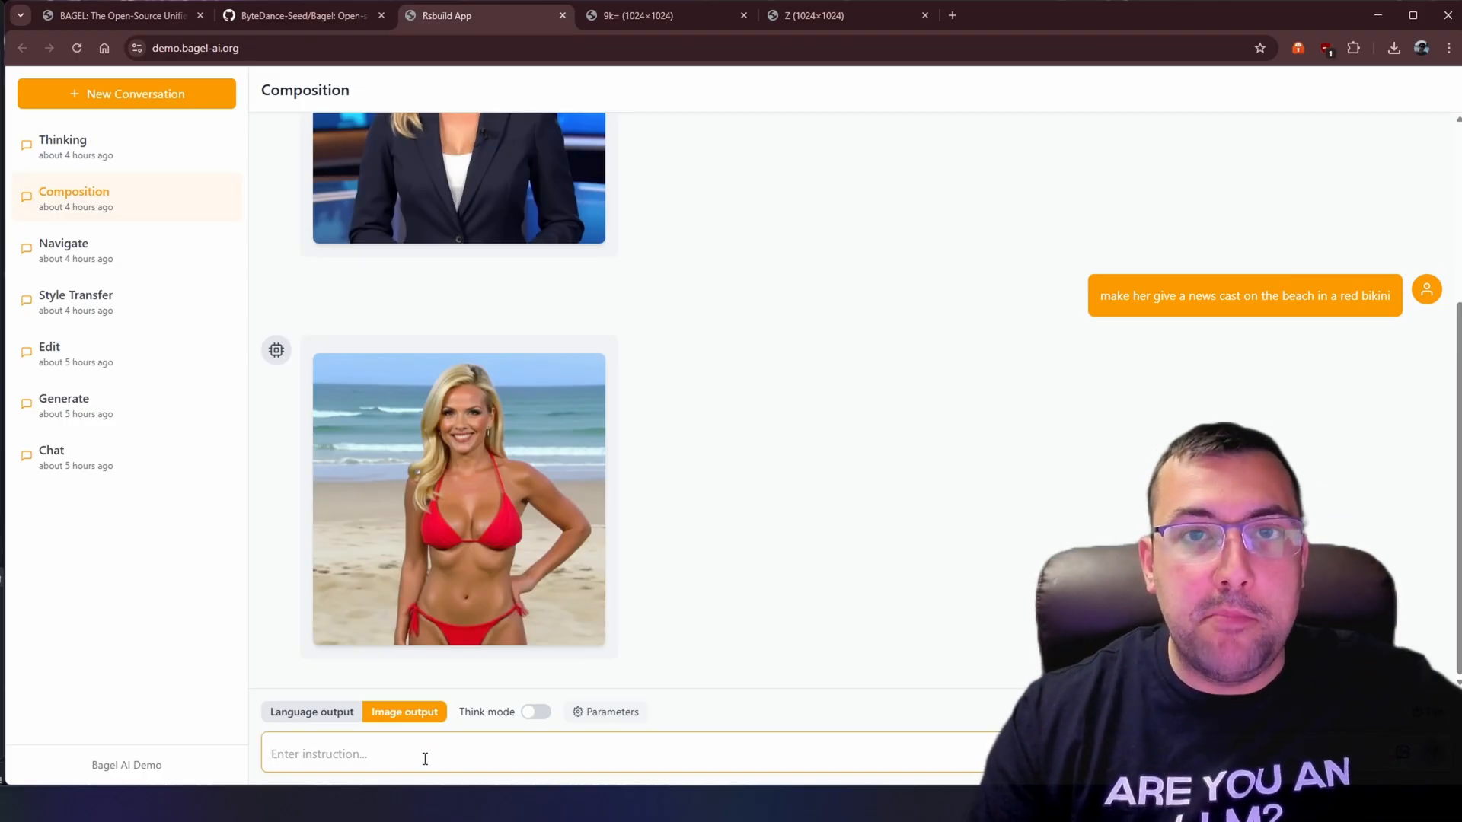
Step: Switch replies back to Image output, check Parameters, and close the leftover 9k image tab
{"action": "left_click", "coordinate": [312, 711]}
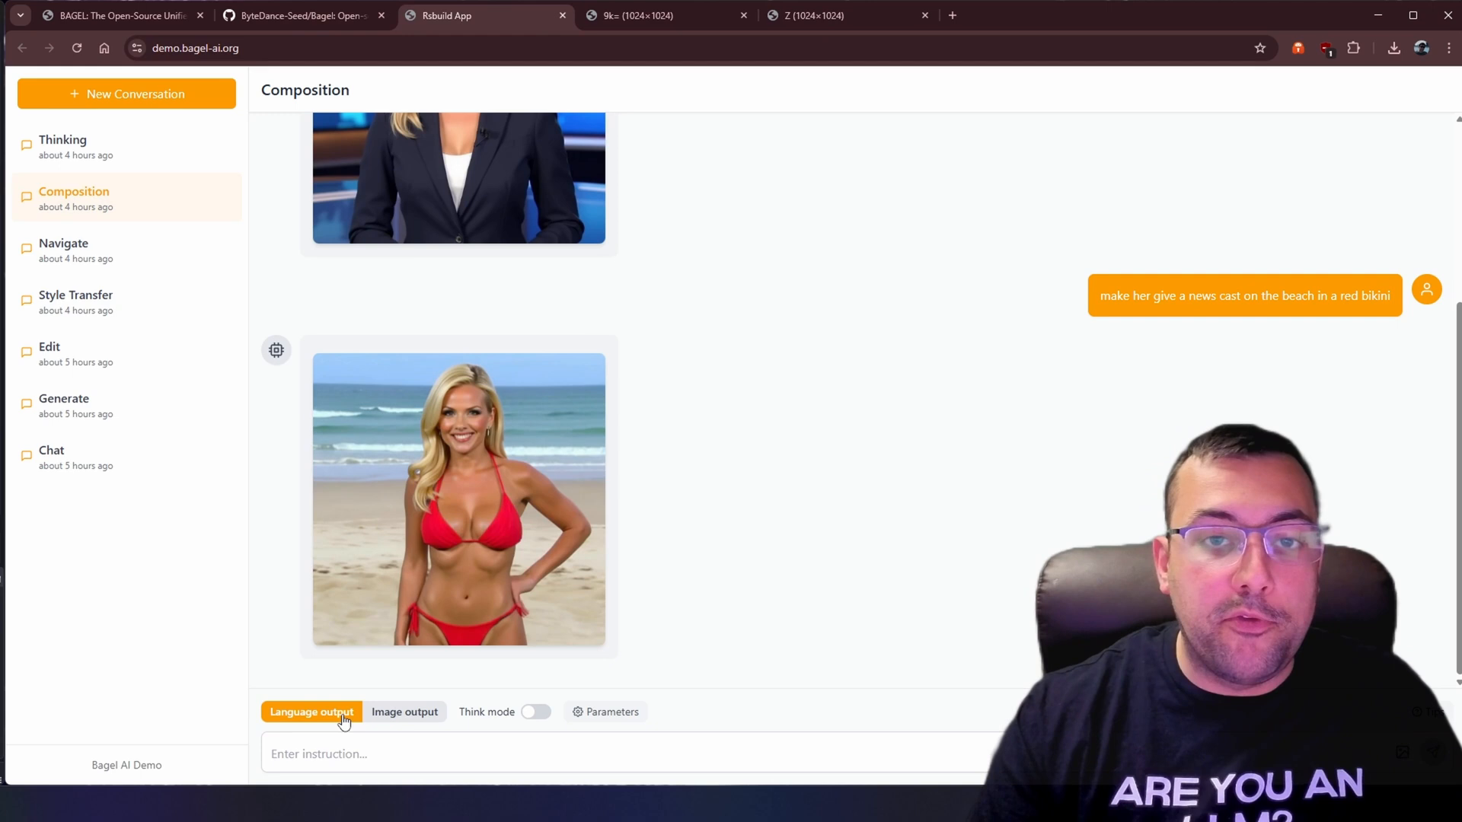
{"action": "left_click", "coordinate": [404, 712]}
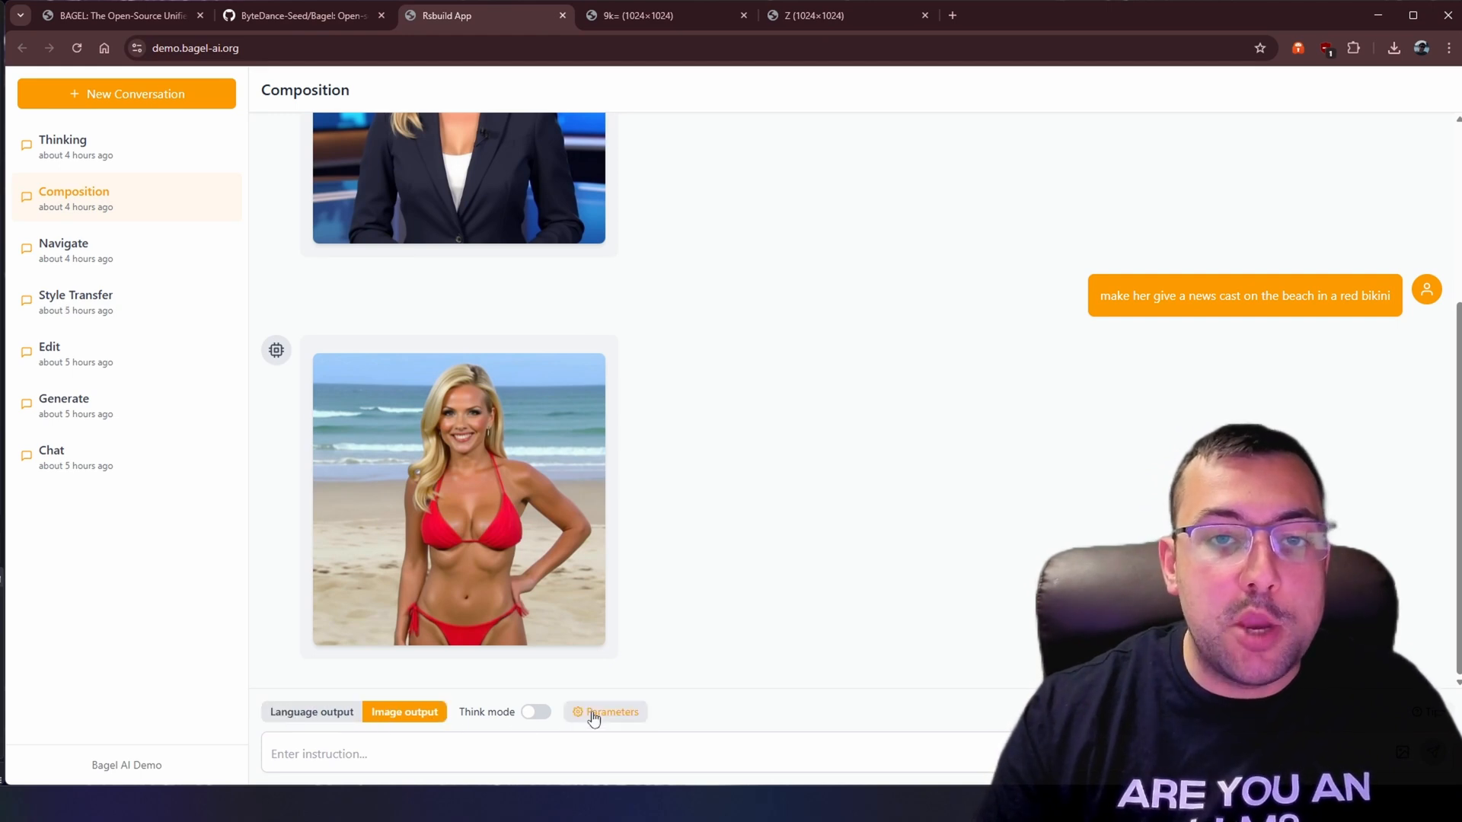
{"action": "left_click", "coordinate": [611, 711]}
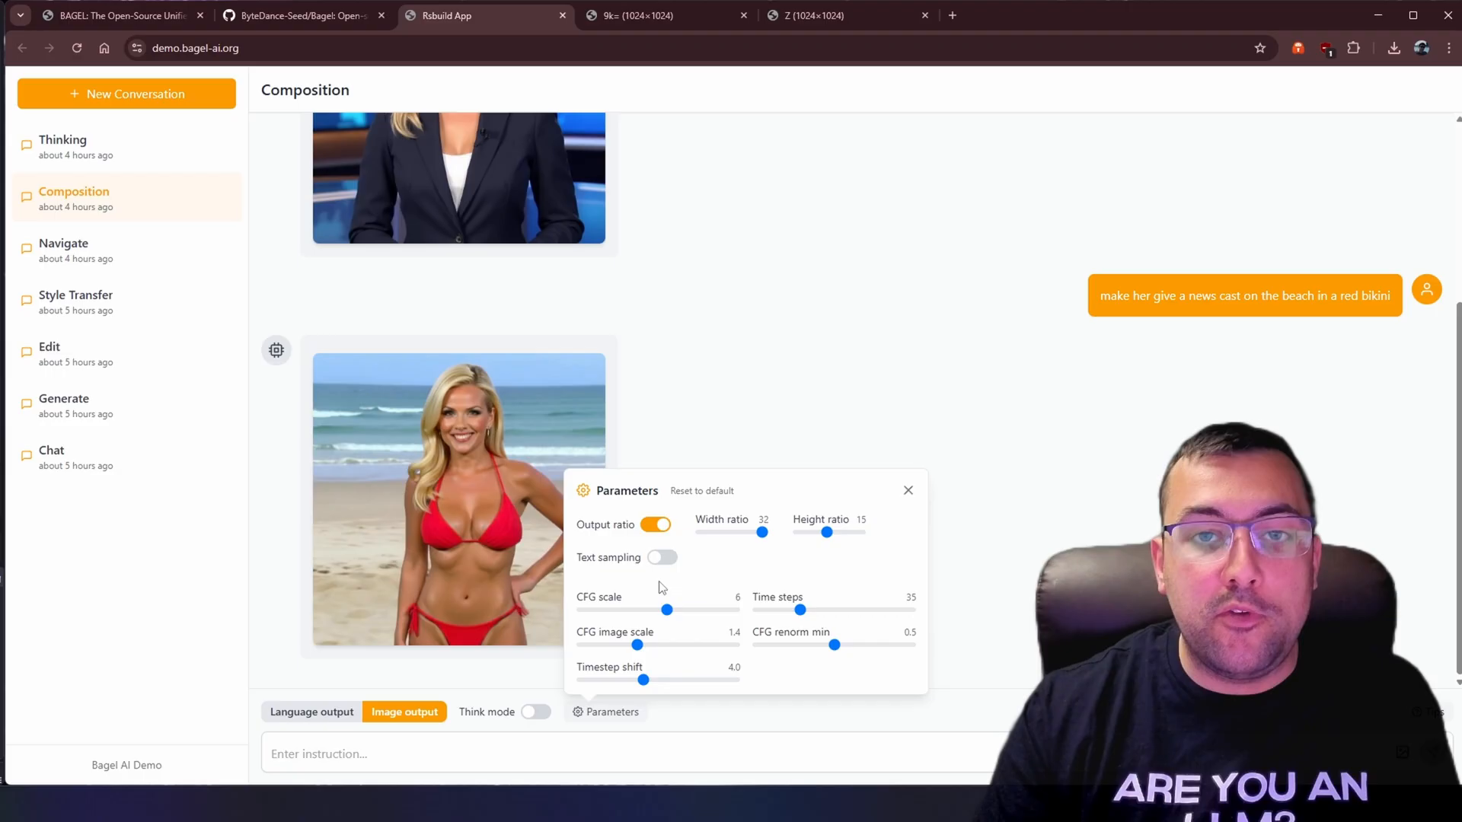
{"action": "left_click", "coordinate": [906, 490]}
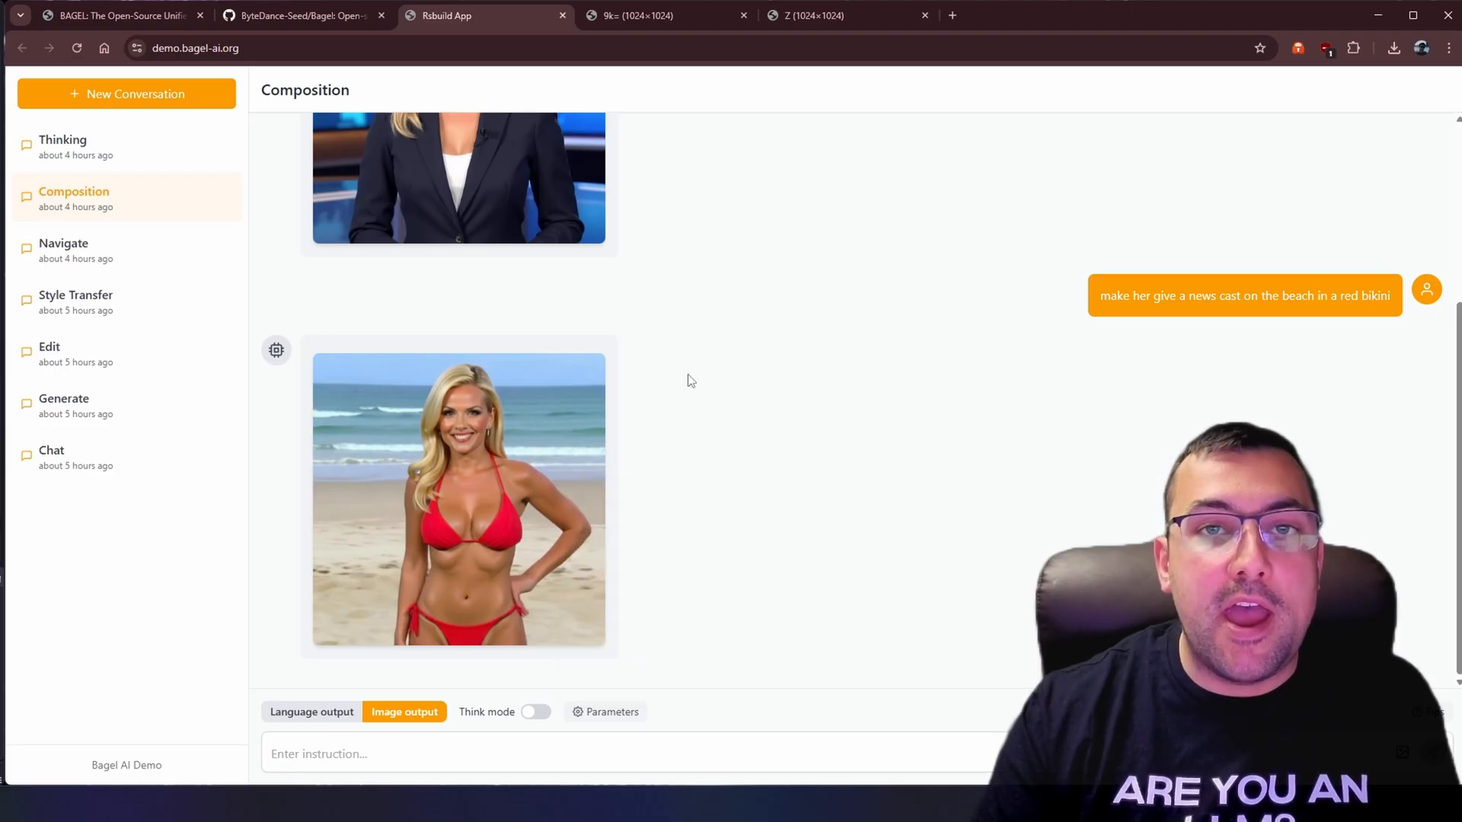
{"action": "left_click", "coordinate": [664, 15]}
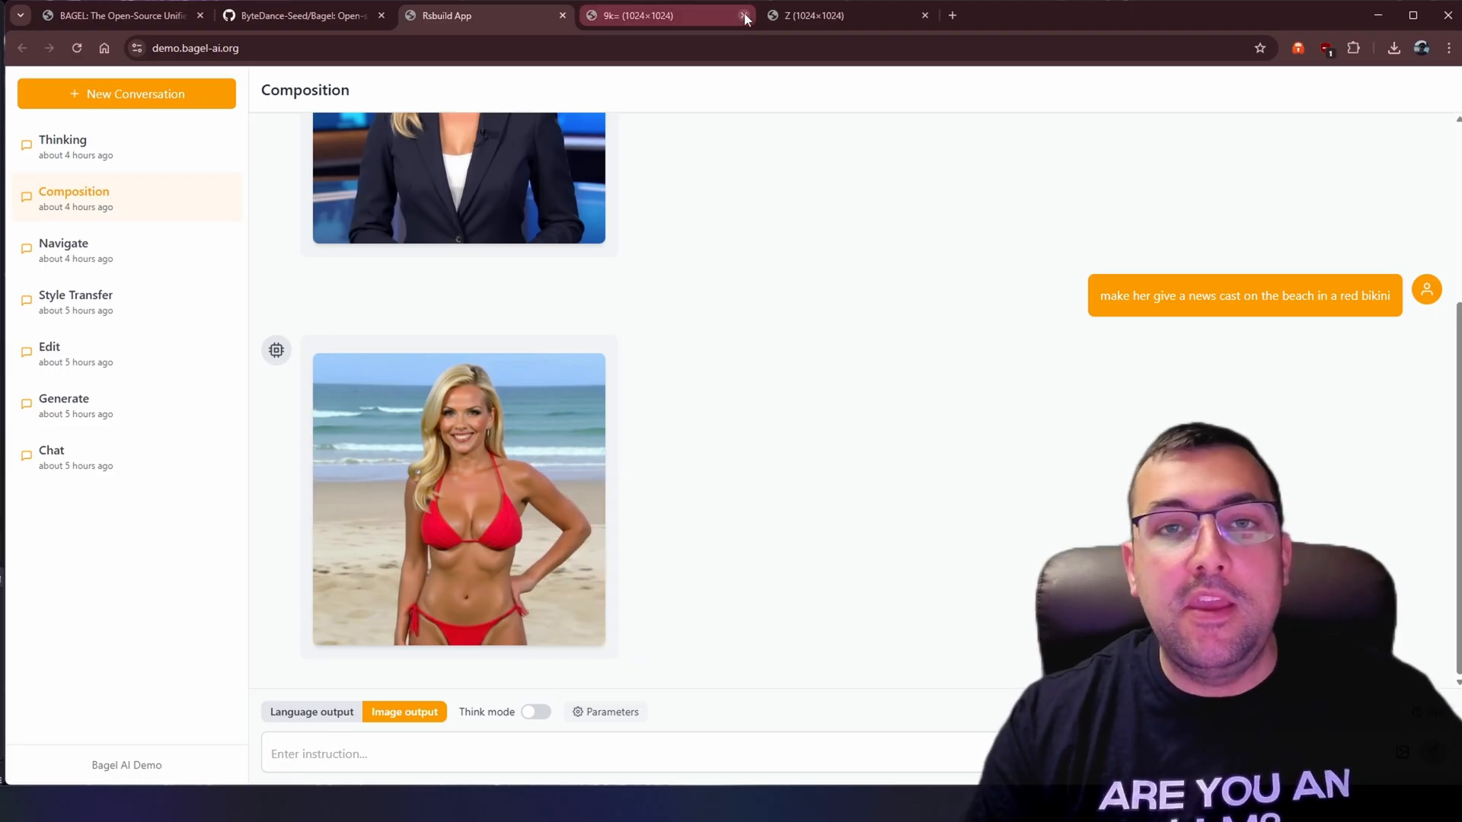
{"action": "left_click", "coordinate": [744, 15]}
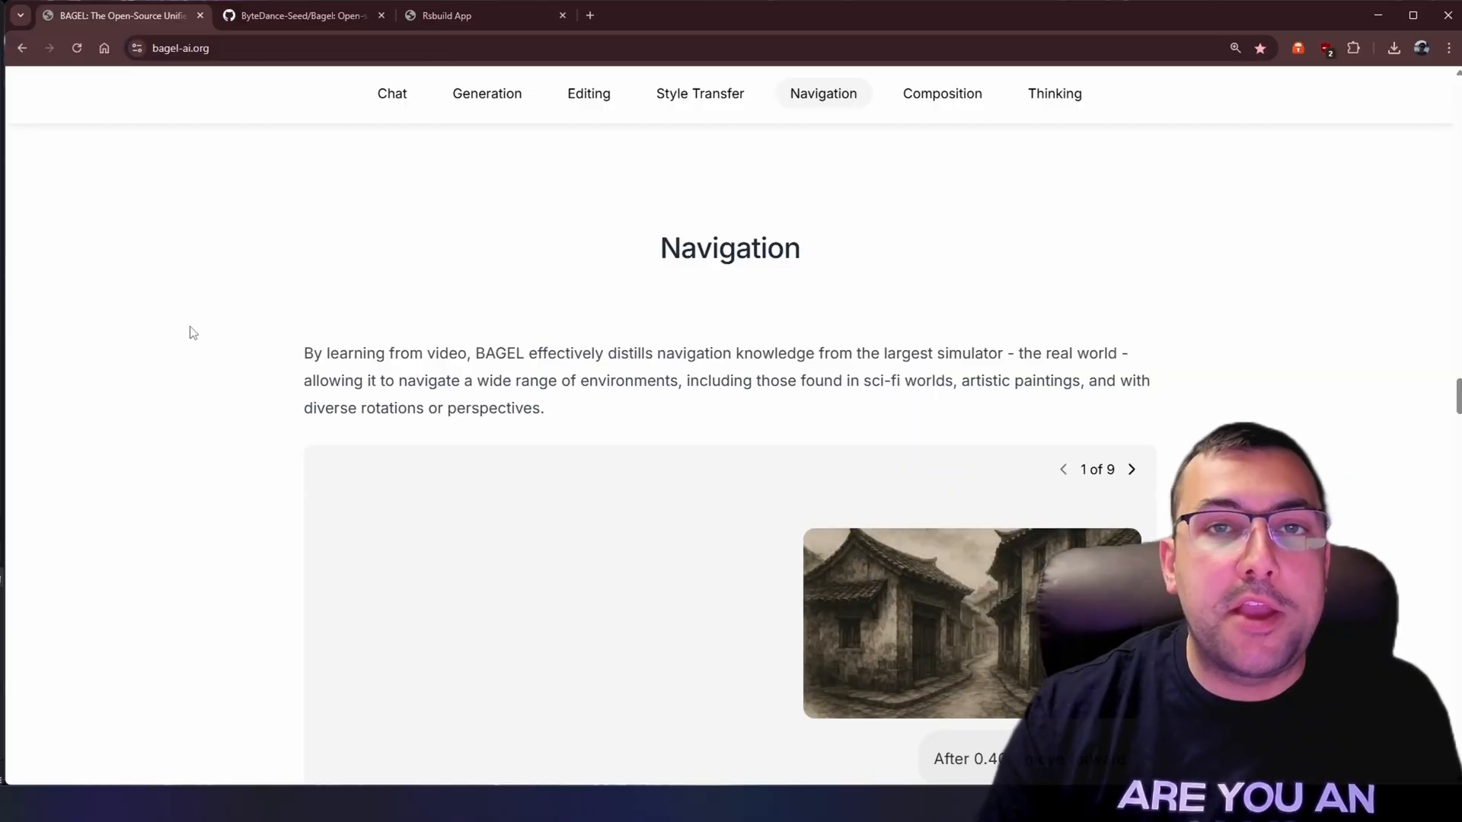
Step: Scroll down through the Navigation examples on the BAGEL website
{"action": "scroll", "scroll_direction": "down", "scroll_amount": 3}
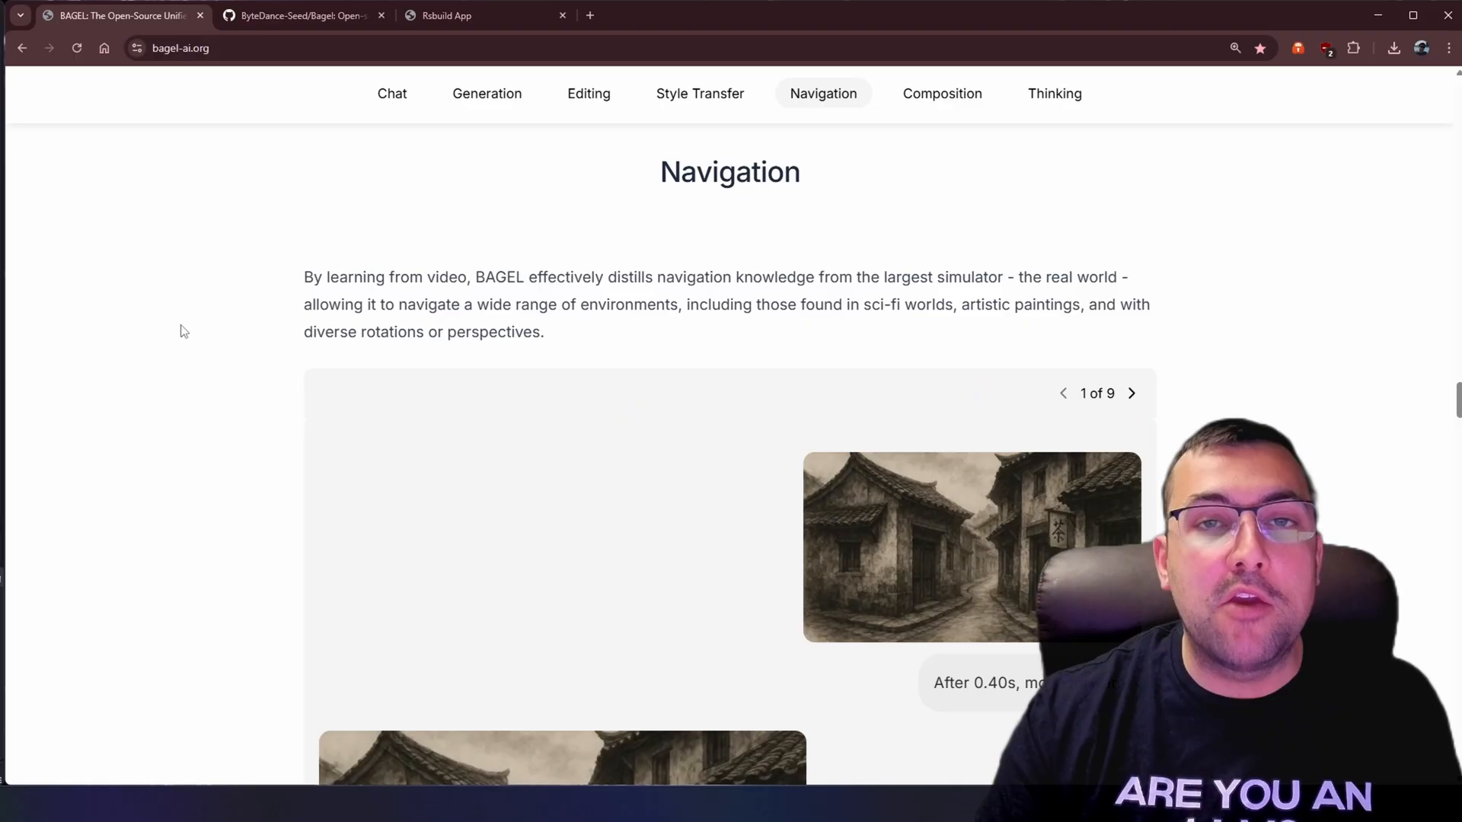
{"action": "scroll", "scroll_direction": "down", "scroll_amount": 3}
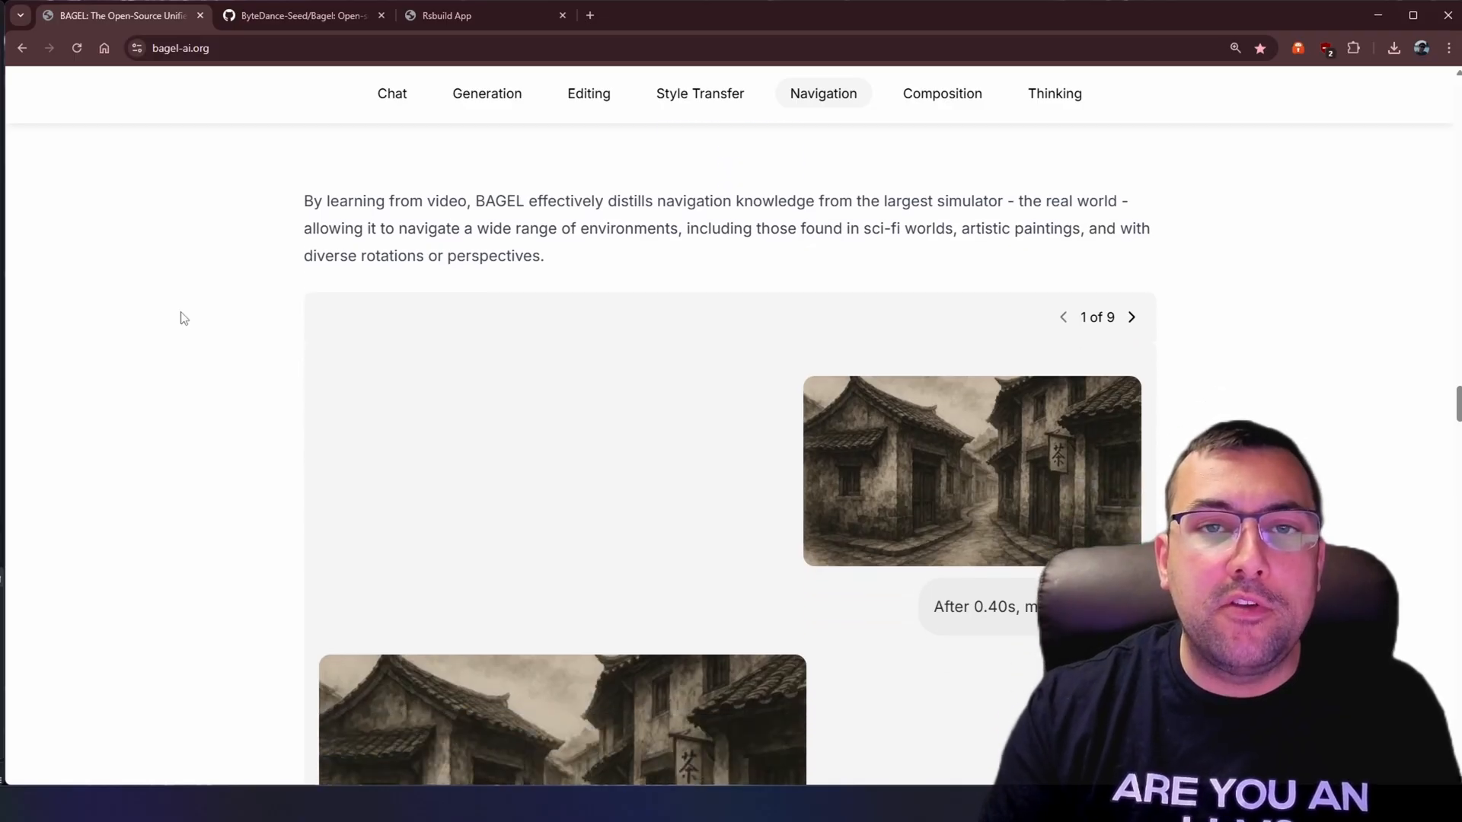
{"action": "scroll", "scroll_direction": "down", "scroll_amount": 3}
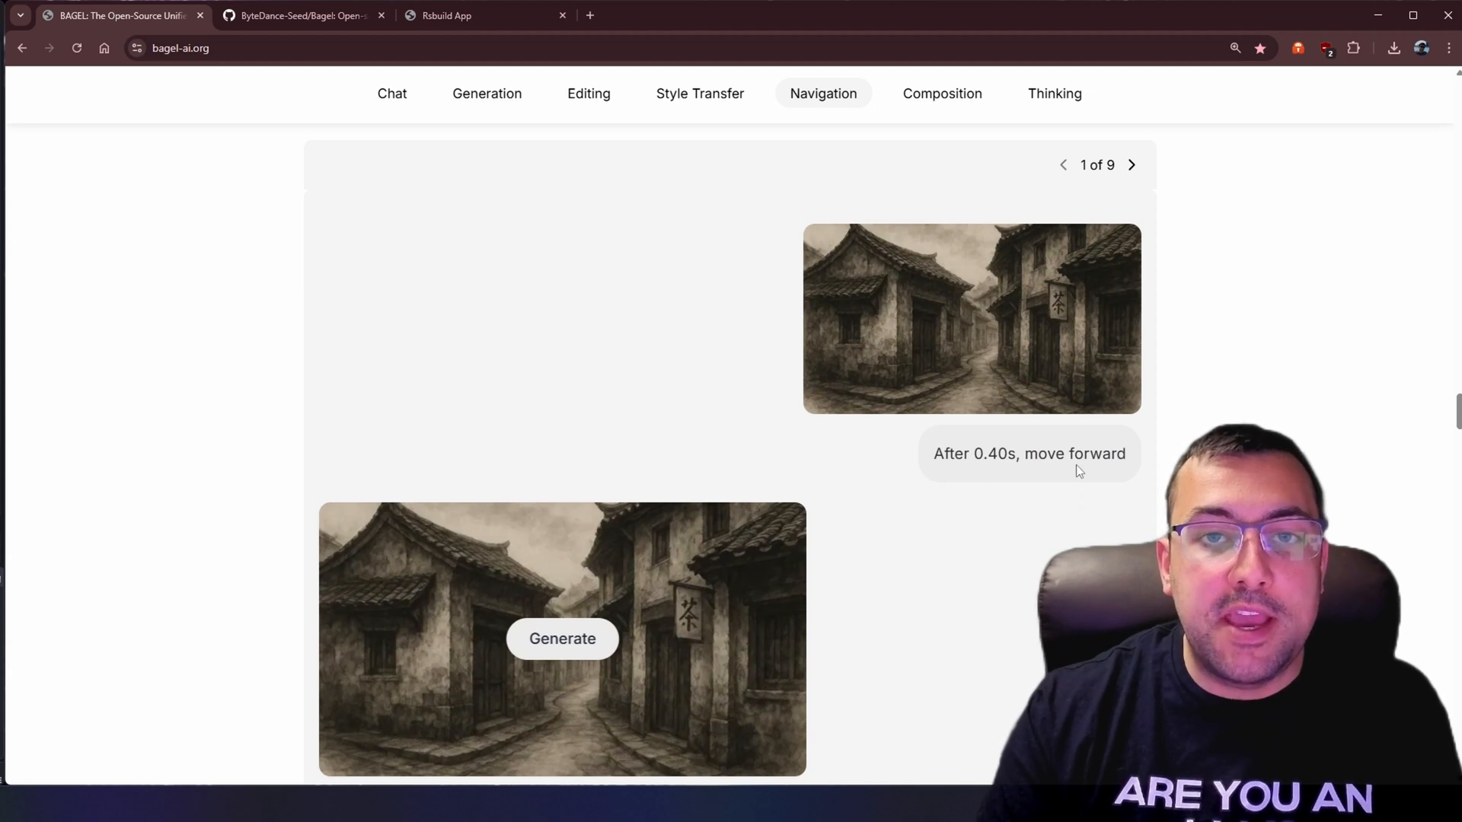
{"action": "scroll", "scroll_direction": "down", "scroll_amount": 3}
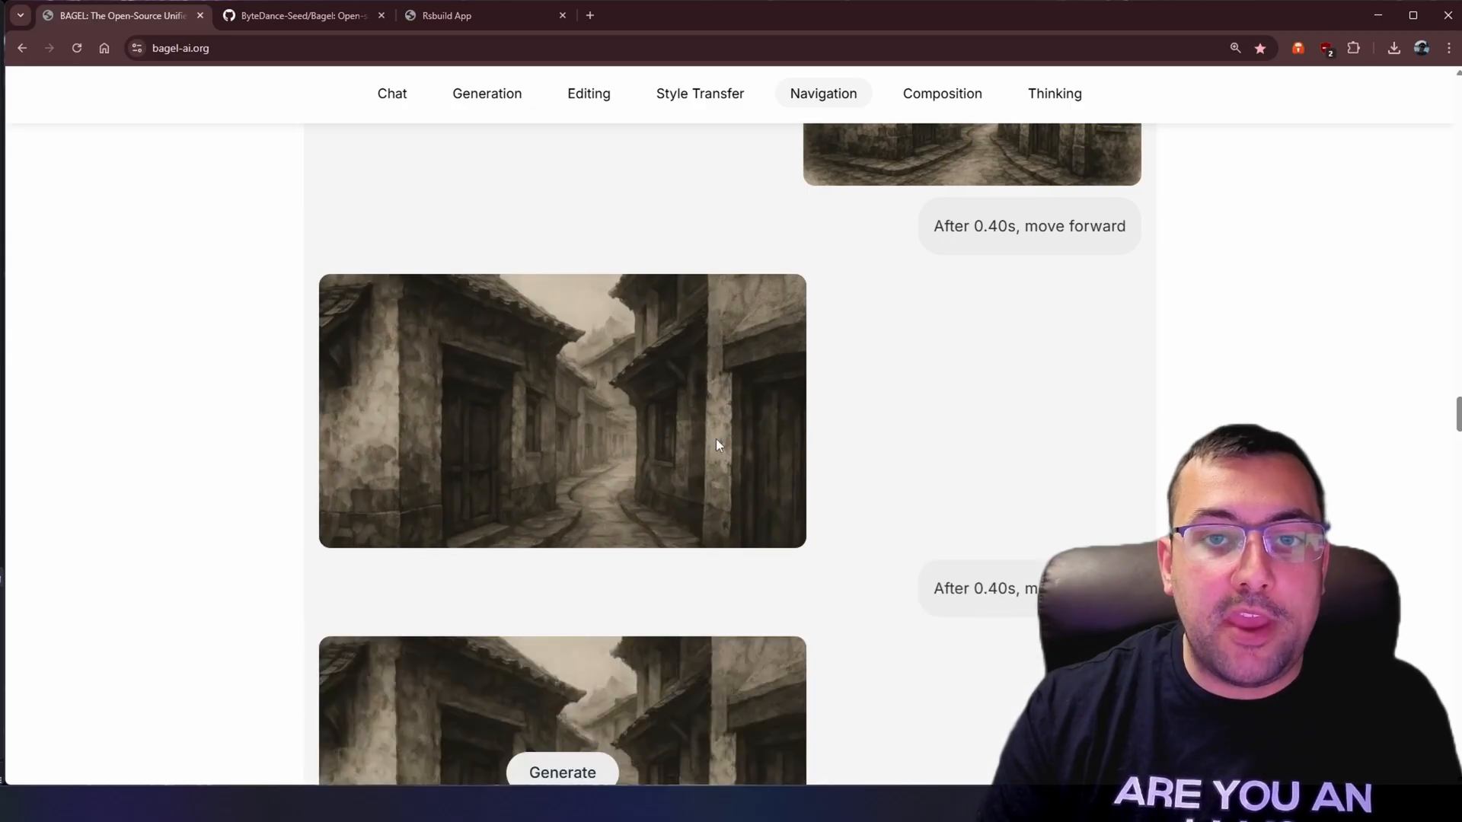
{"action": "scroll", "scroll_direction": "down", "scroll_amount": 3}
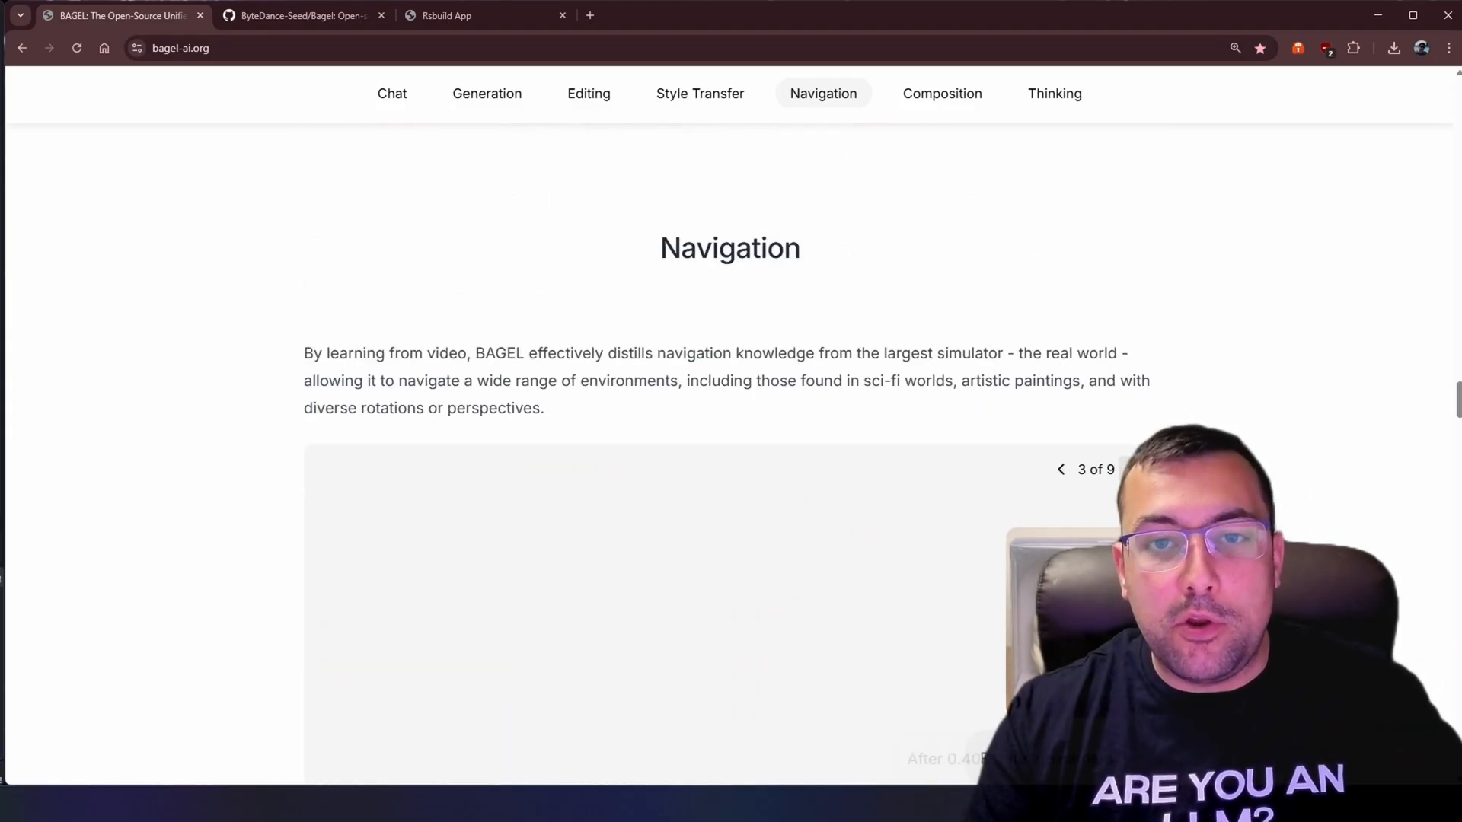
{"action": "scroll", "scroll_direction": "down", "scroll_amount": 3}
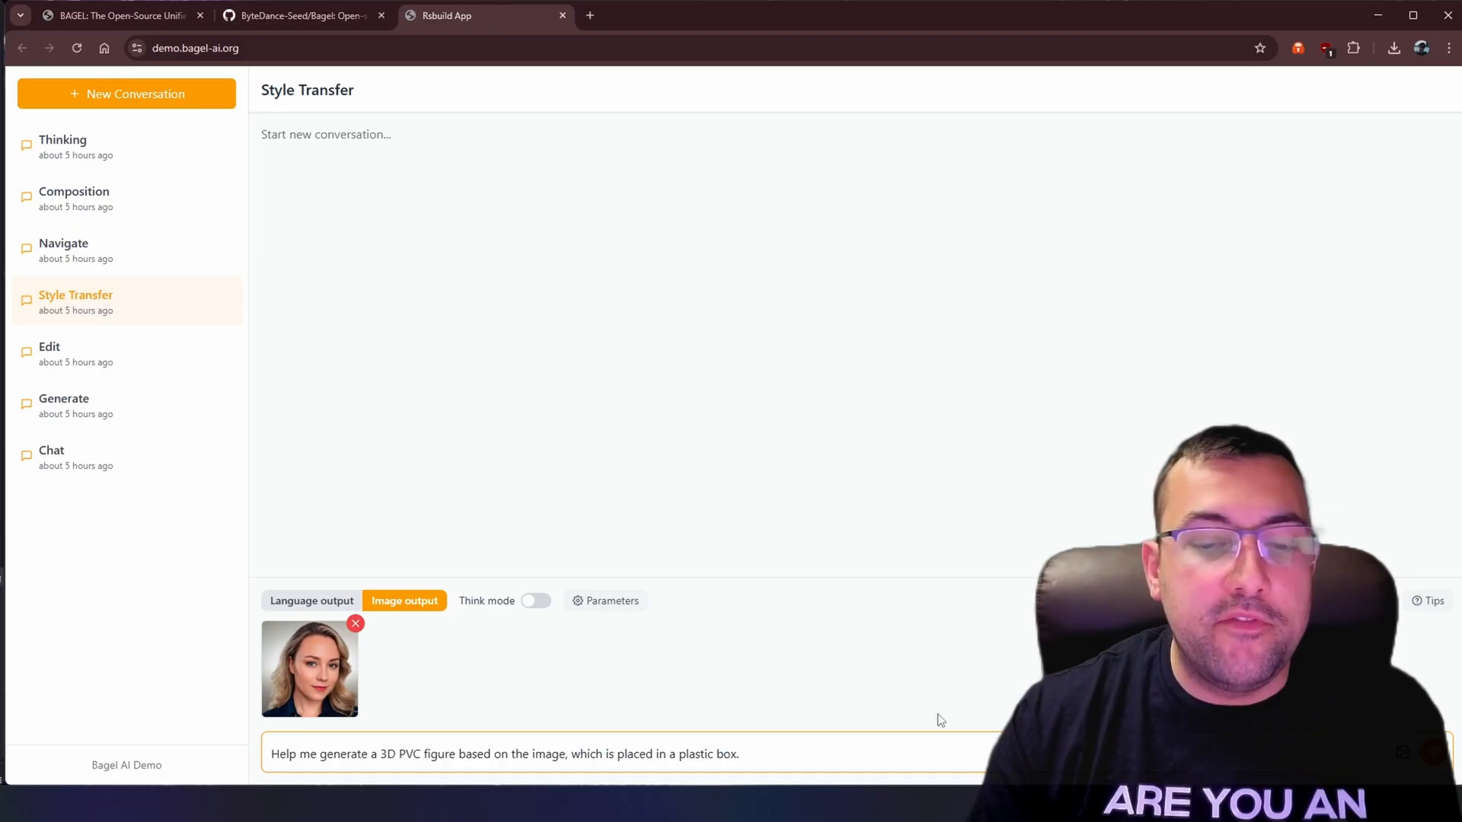
Step: Send the woman's portrait with the 3D PVC boxed-figure prompt
{"action": "left_click", "coordinate": [356, 623]}
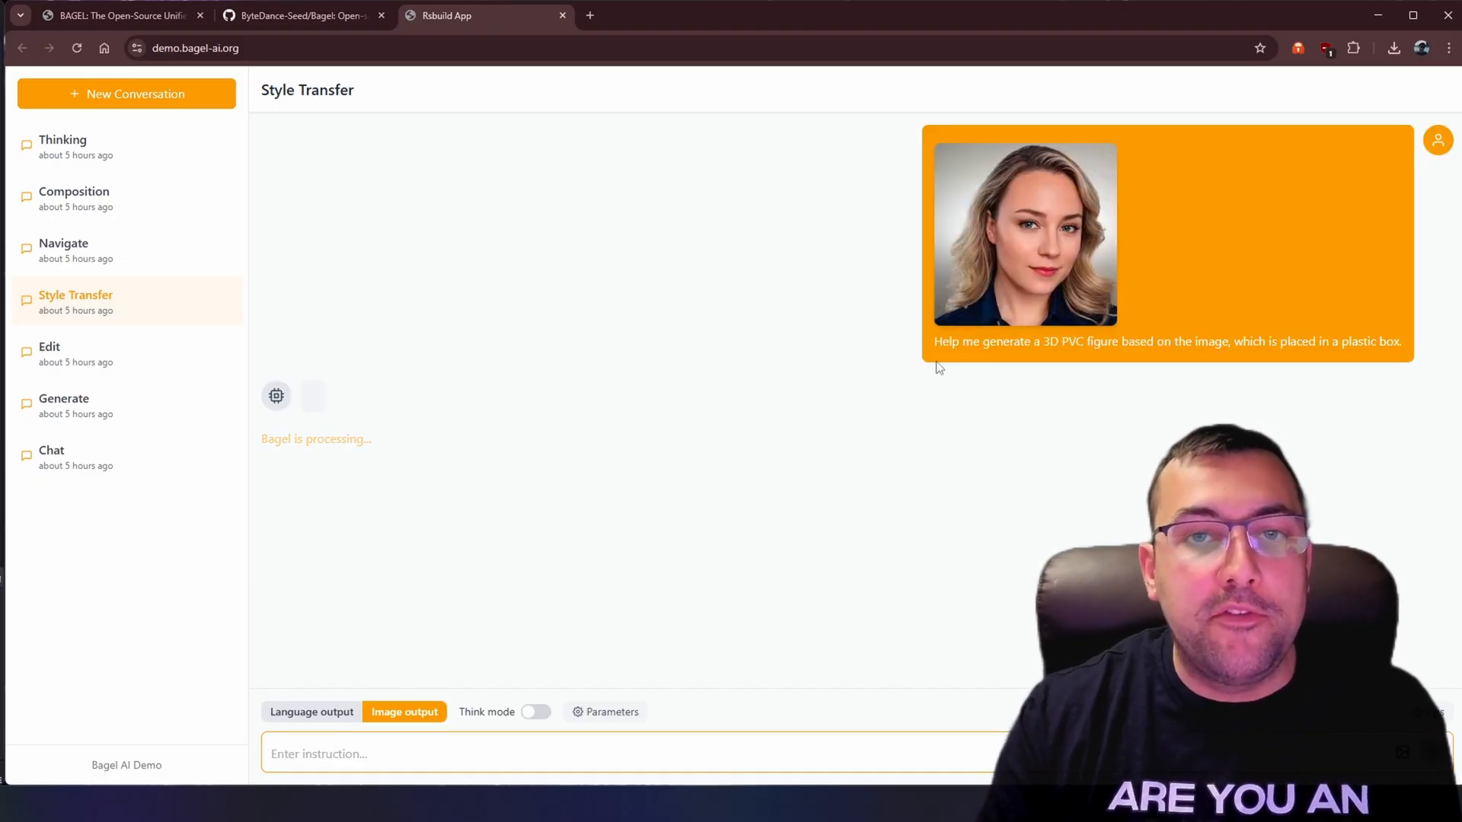
{"action": "left_click_drag", "start_coordinate": [935, 341], "coordinate": [1060, 341]}
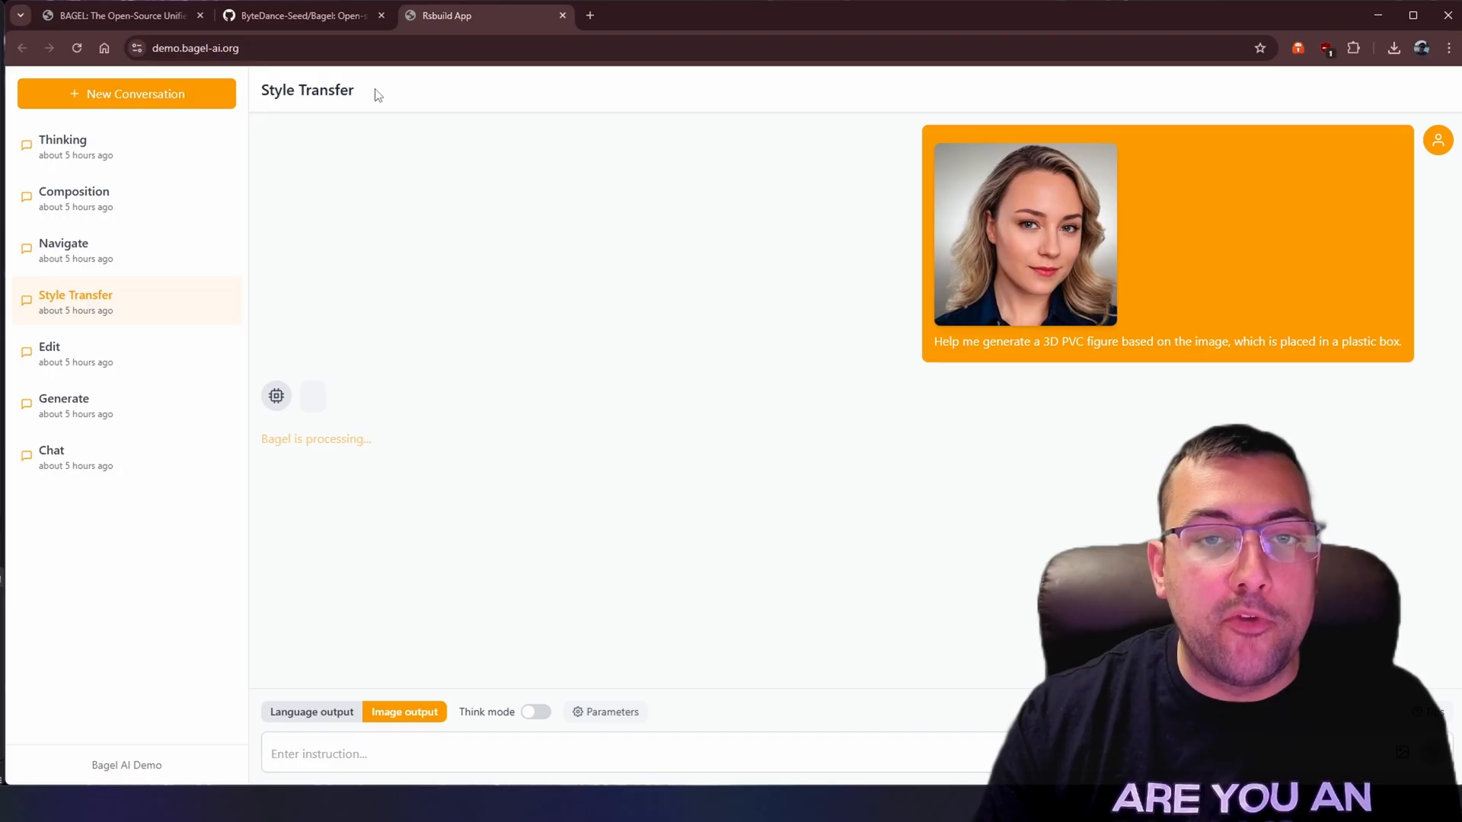
{"action": "mouse_move", "coordinate": [362, 100]}
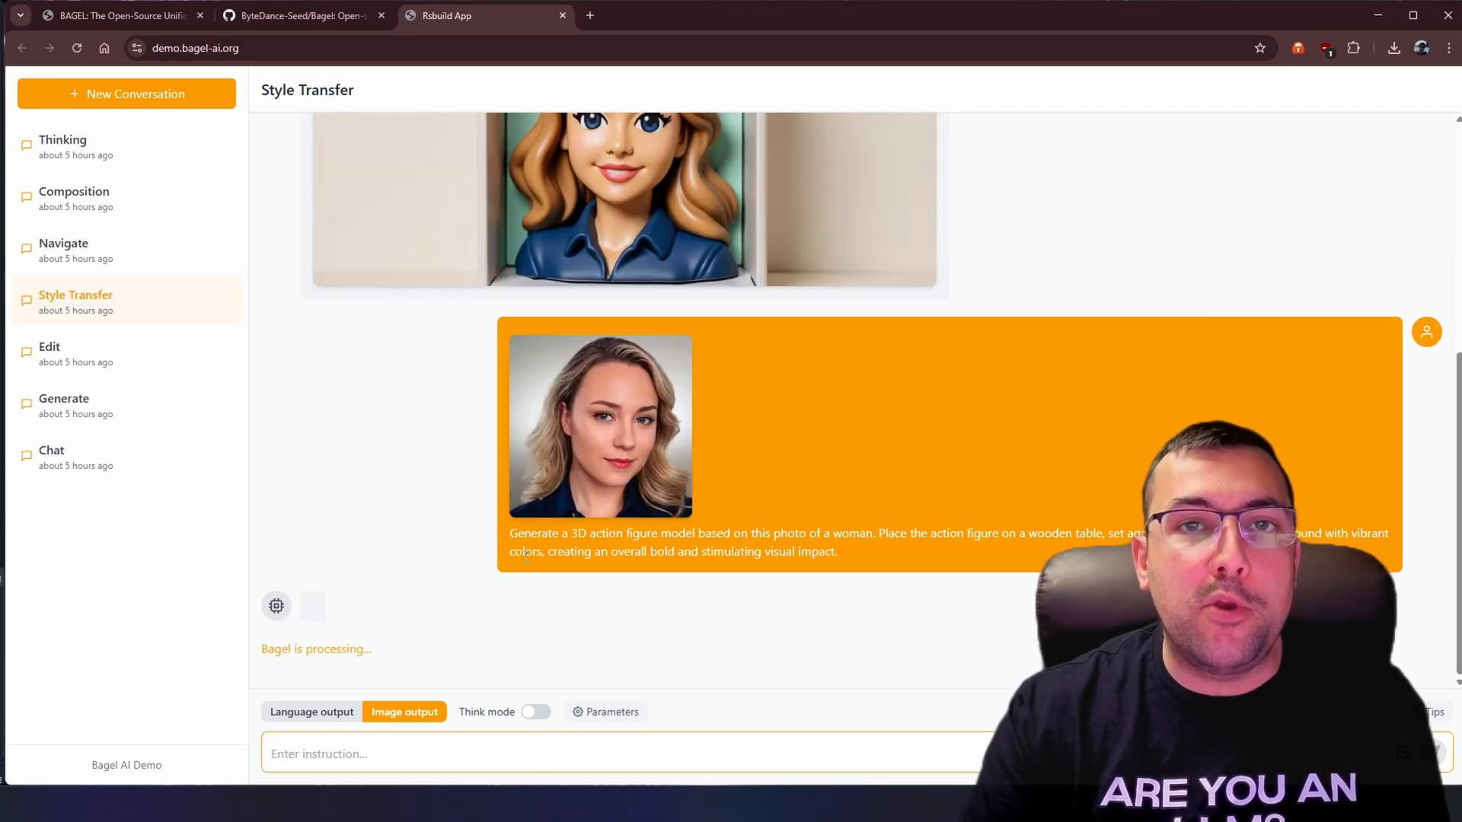
Step: Select the prompt text, scroll to the beach action-figure result, and open the Edit conversation
{"action": "left_click_drag", "start_coordinate": [510, 533], "coordinate": [718, 532]}
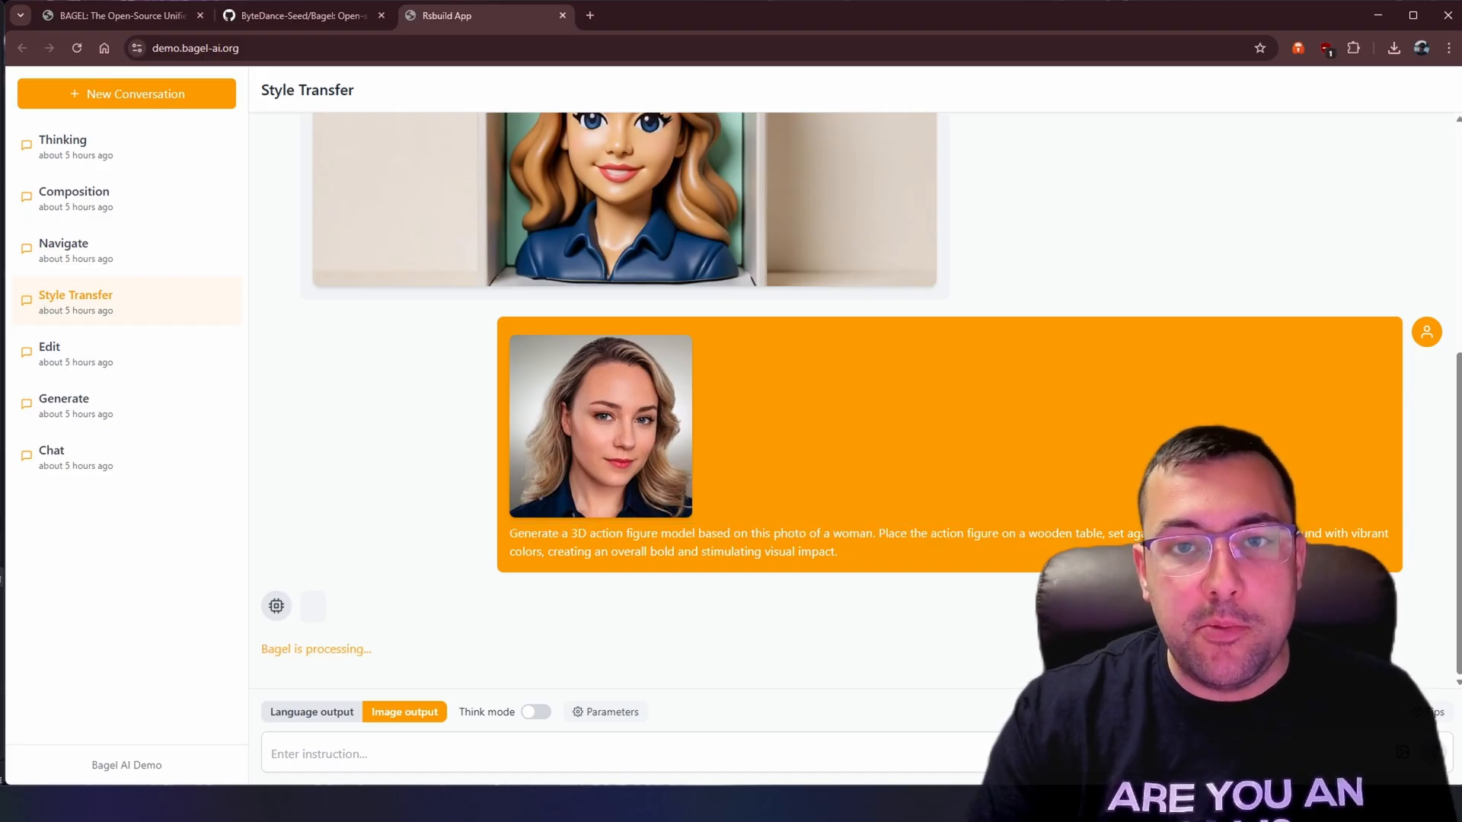
{"action": "triple_click", "coordinate": [672, 532]}
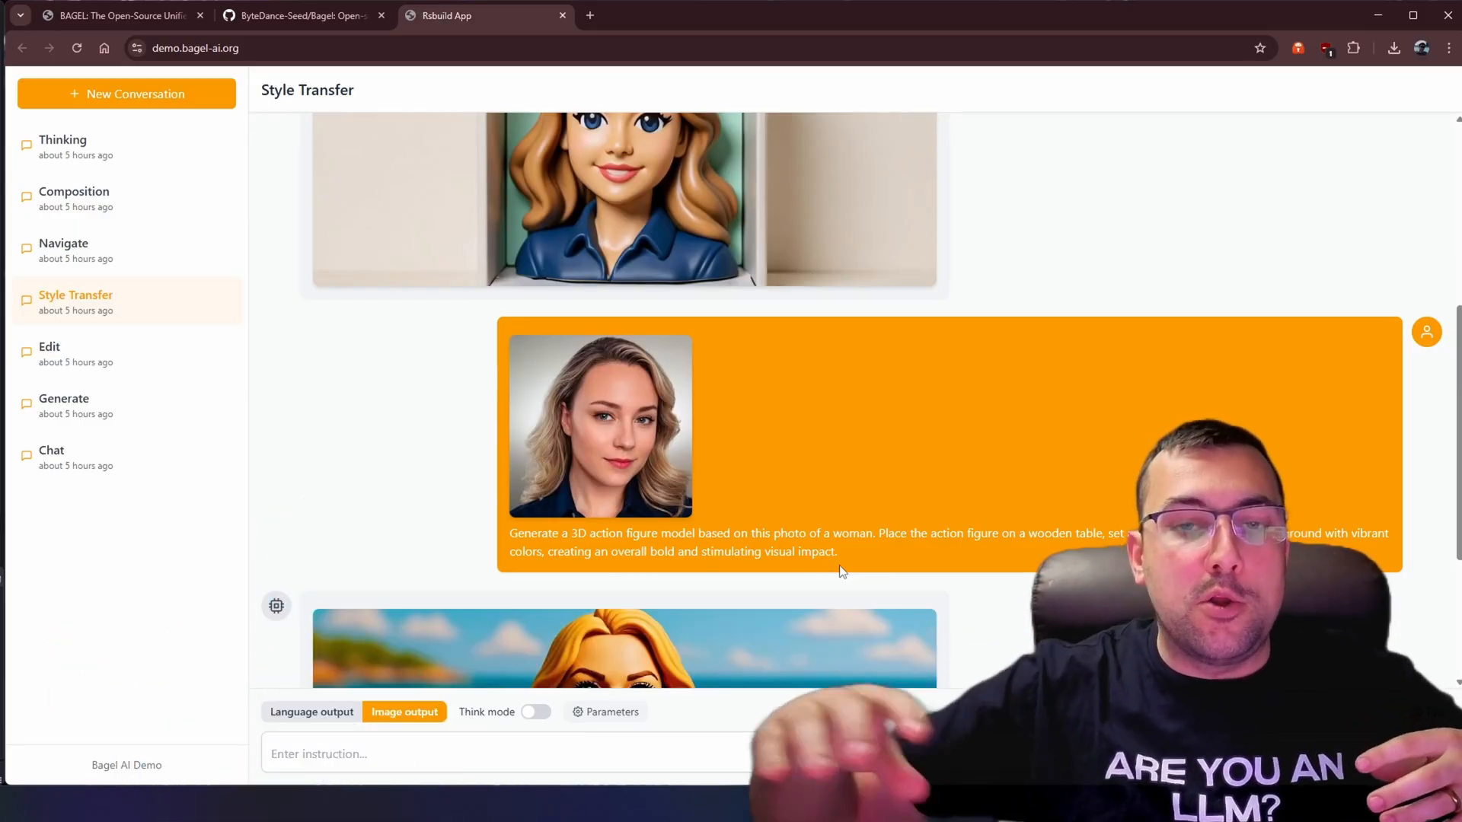
{"action": "scroll", "scroll_direction": "down", "scroll_amount": 3}
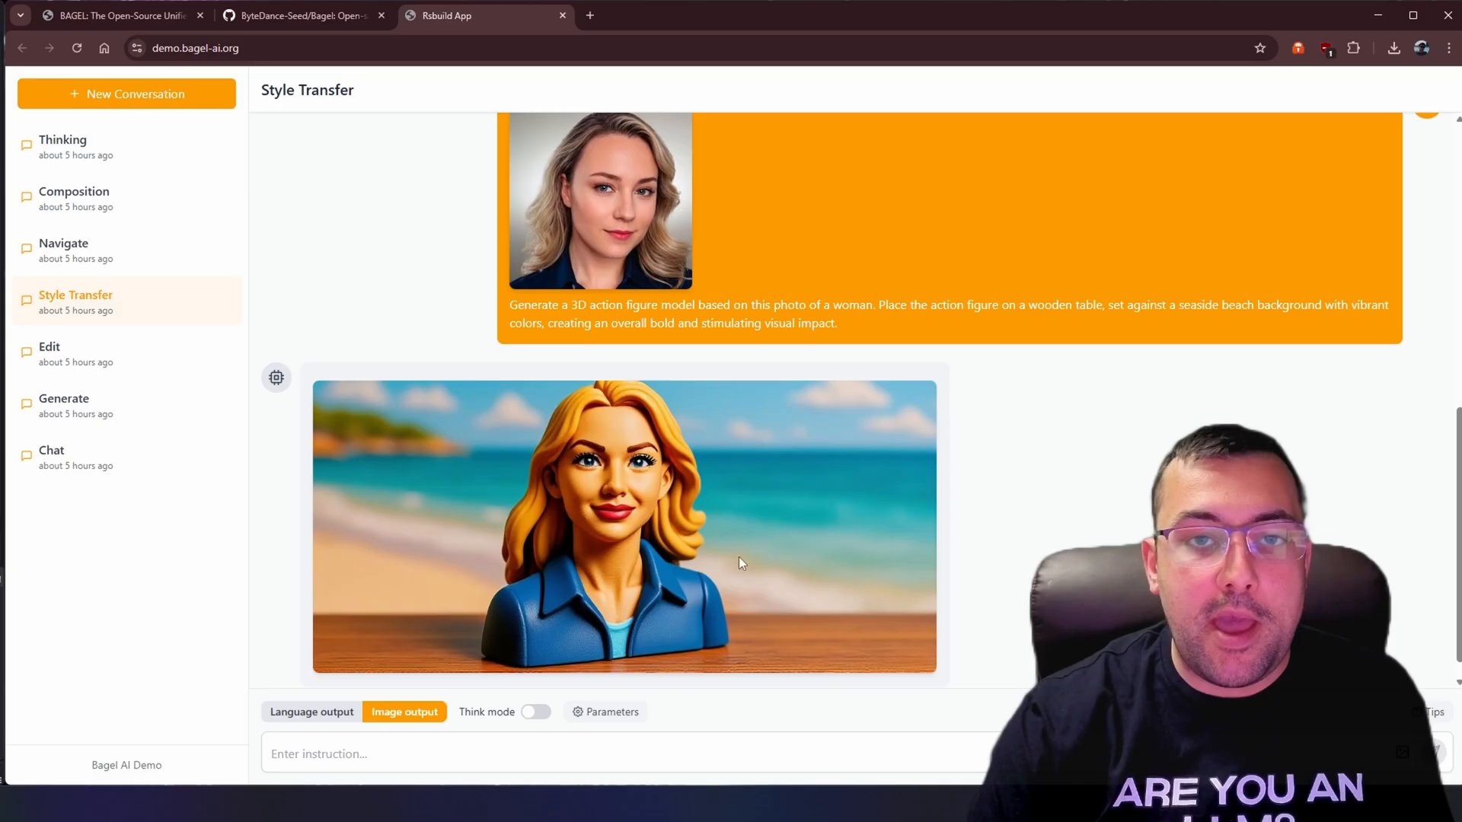
{"action": "mouse_move", "coordinate": [237, 599]}
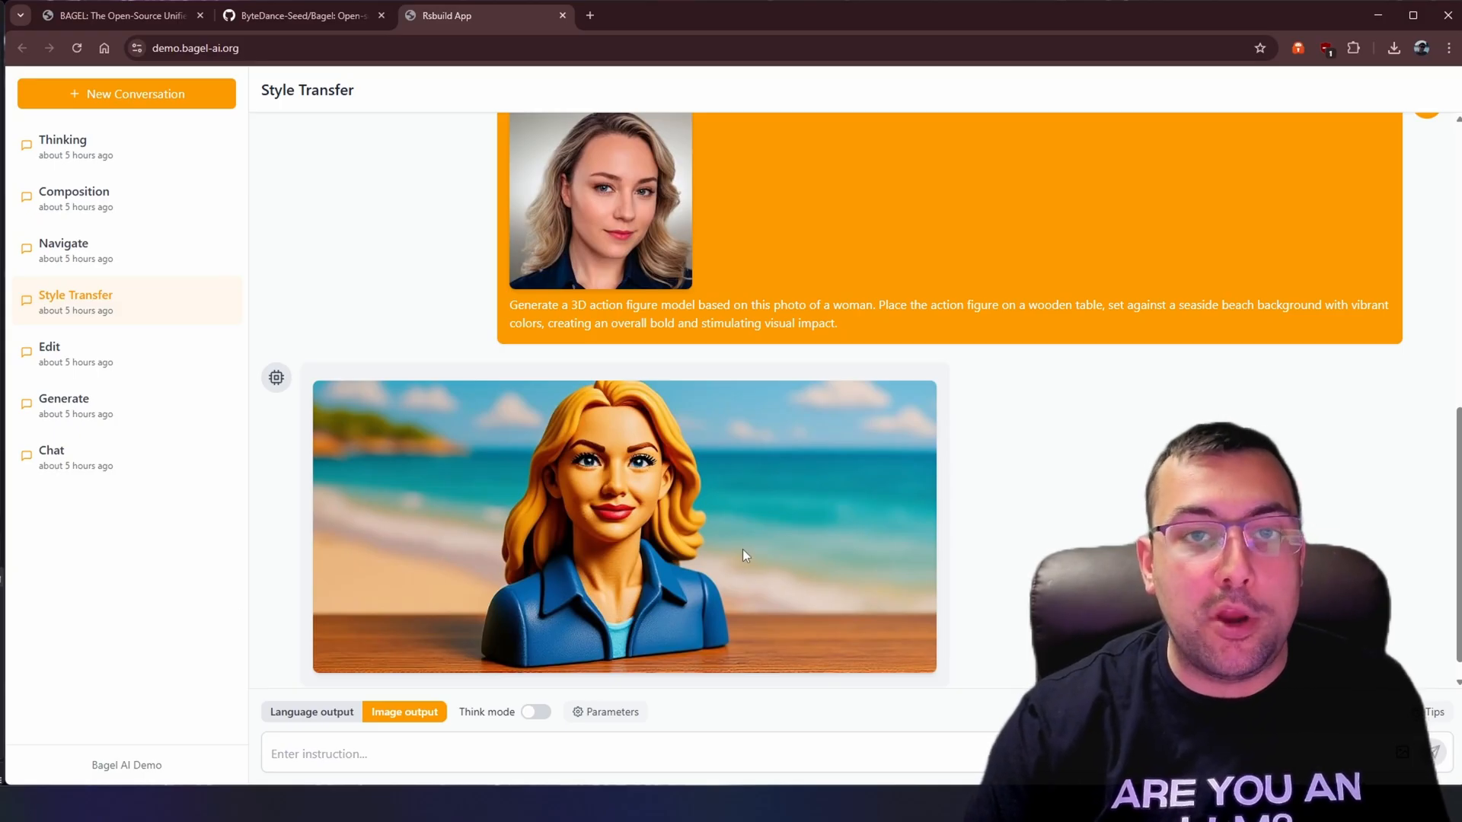
{"action": "left_click", "coordinate": [50, 347]}
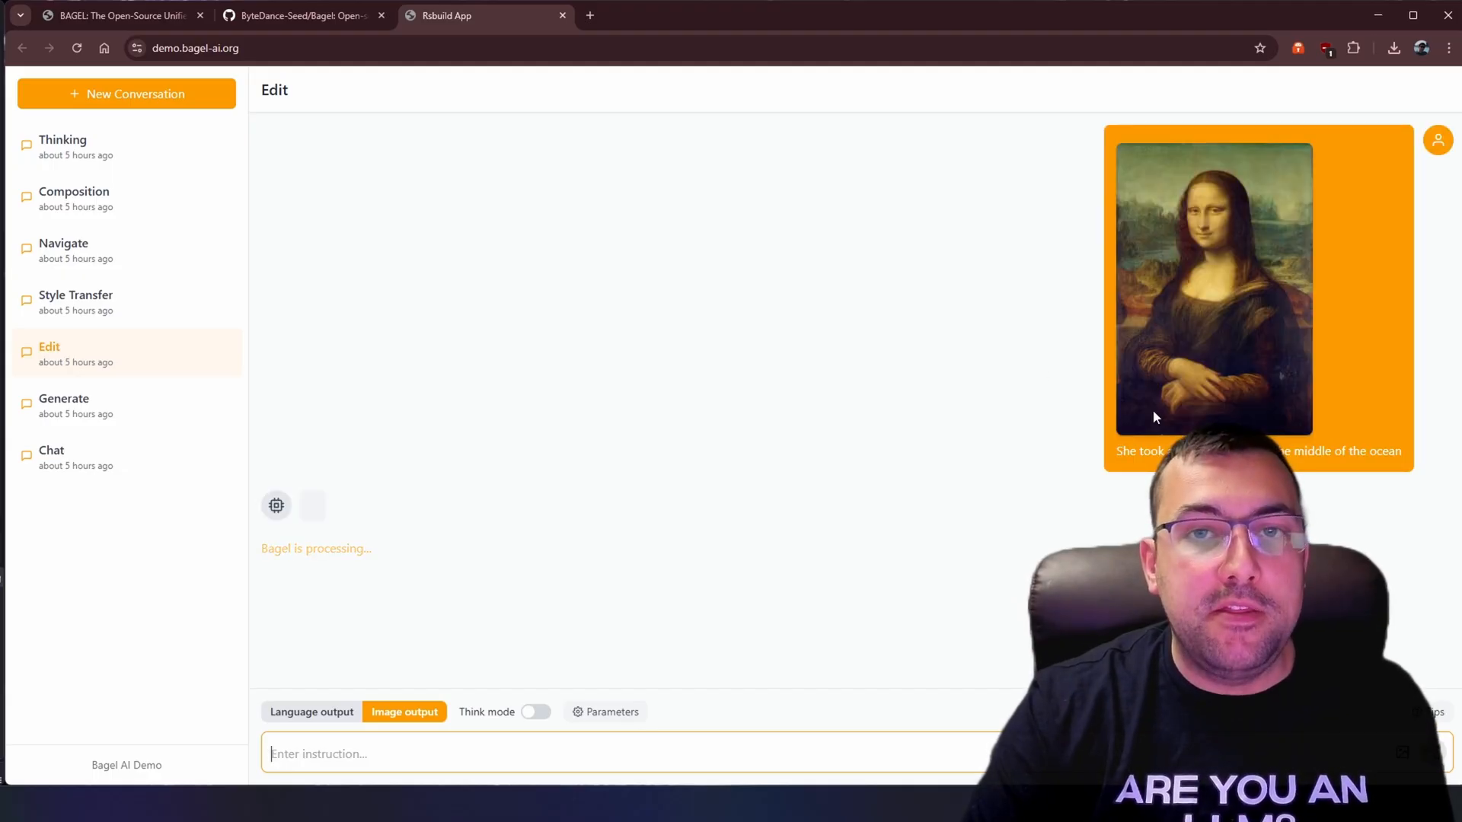
Step: Open the ocean-selfie result image full size in its own tab
{"action": "double_click", "coordinate": [1139, 452]}
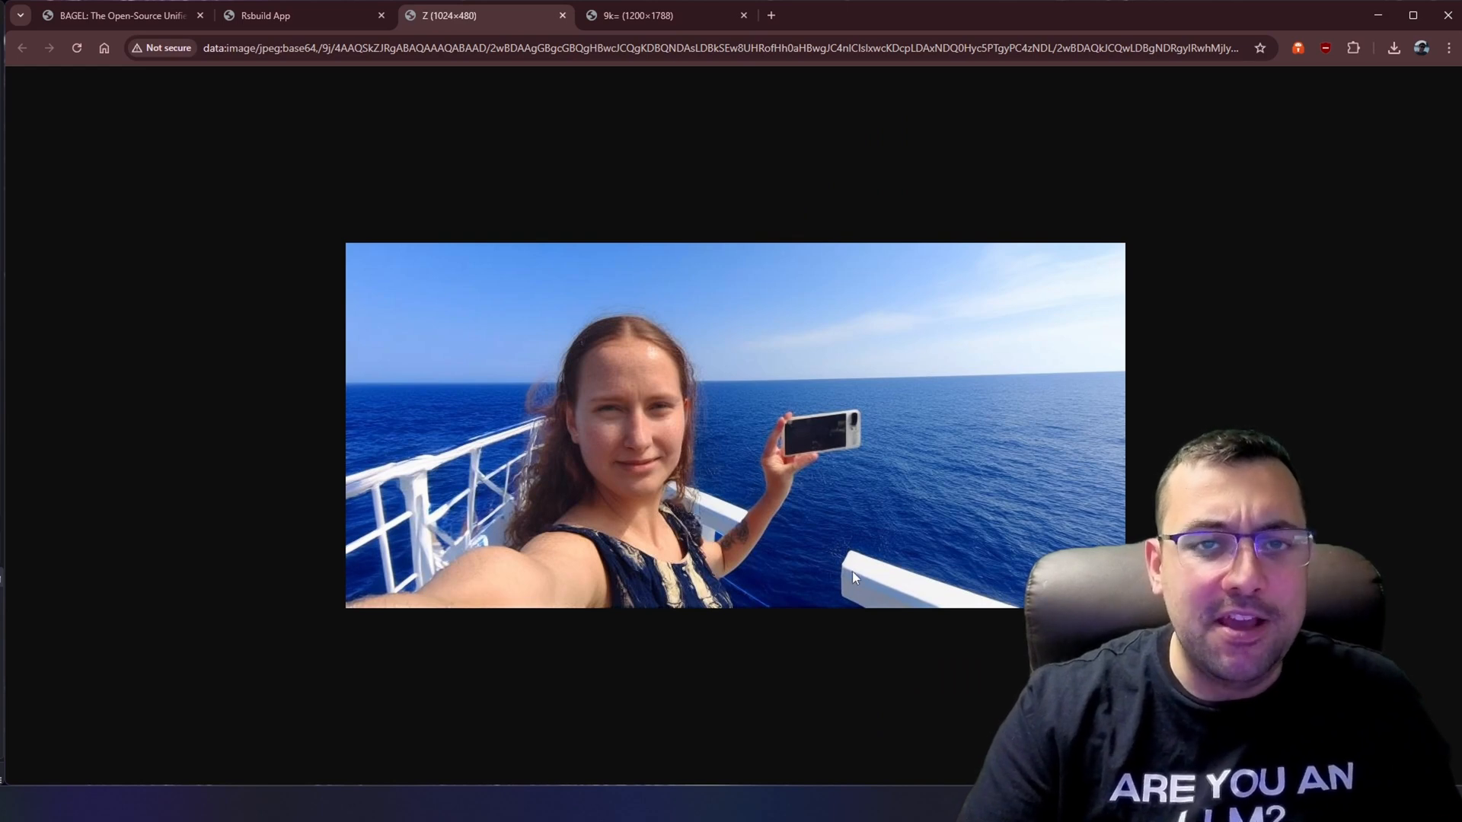
{"action": "mouse_move", "coordinate": [776, 576]}
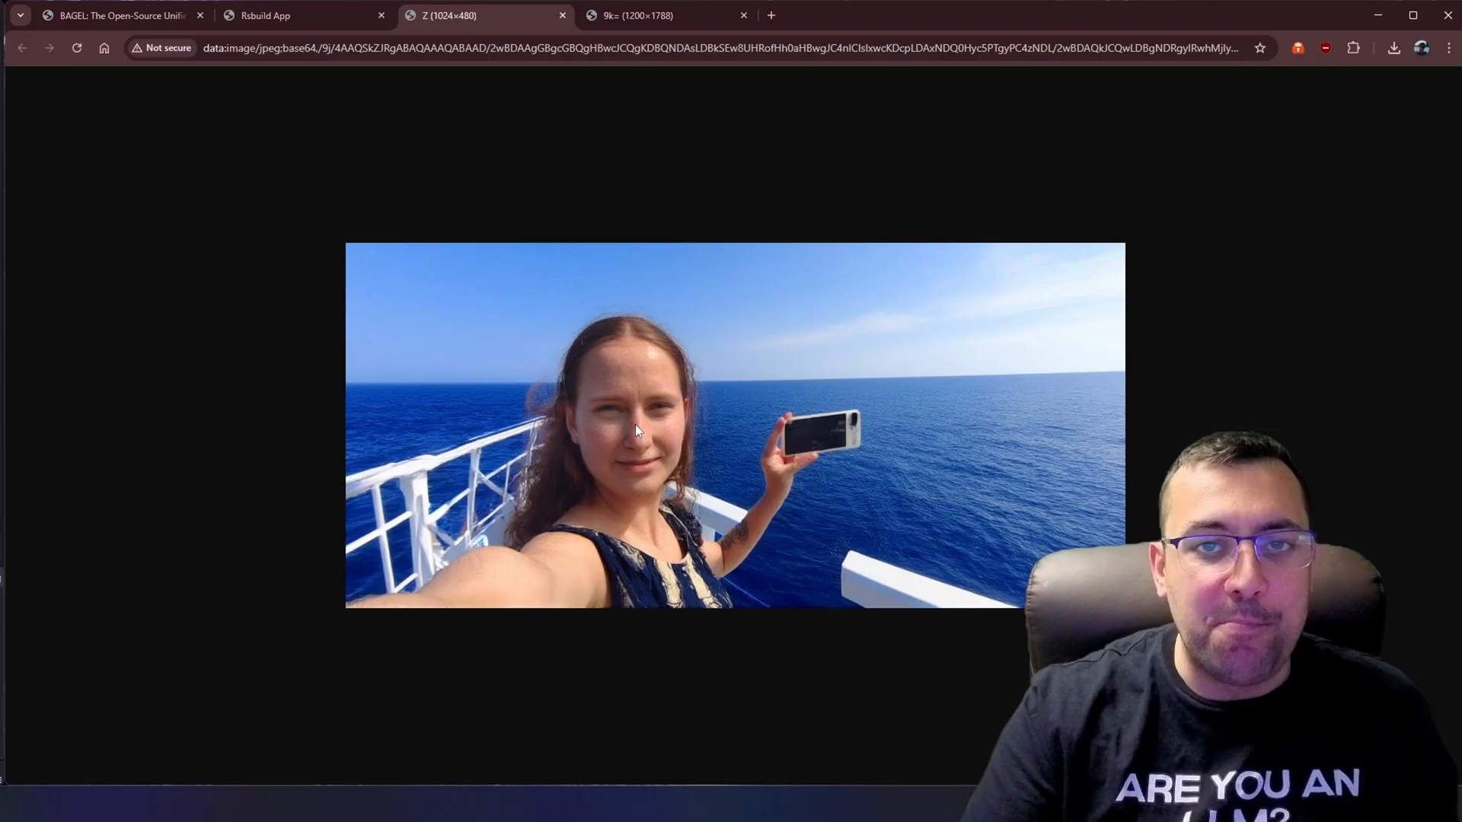
Step: Inspect the 1024×480 ship-deck selfie image, then switch to the other full-size image tab
{"action": "left_click", "coordinate": [644, 15]}
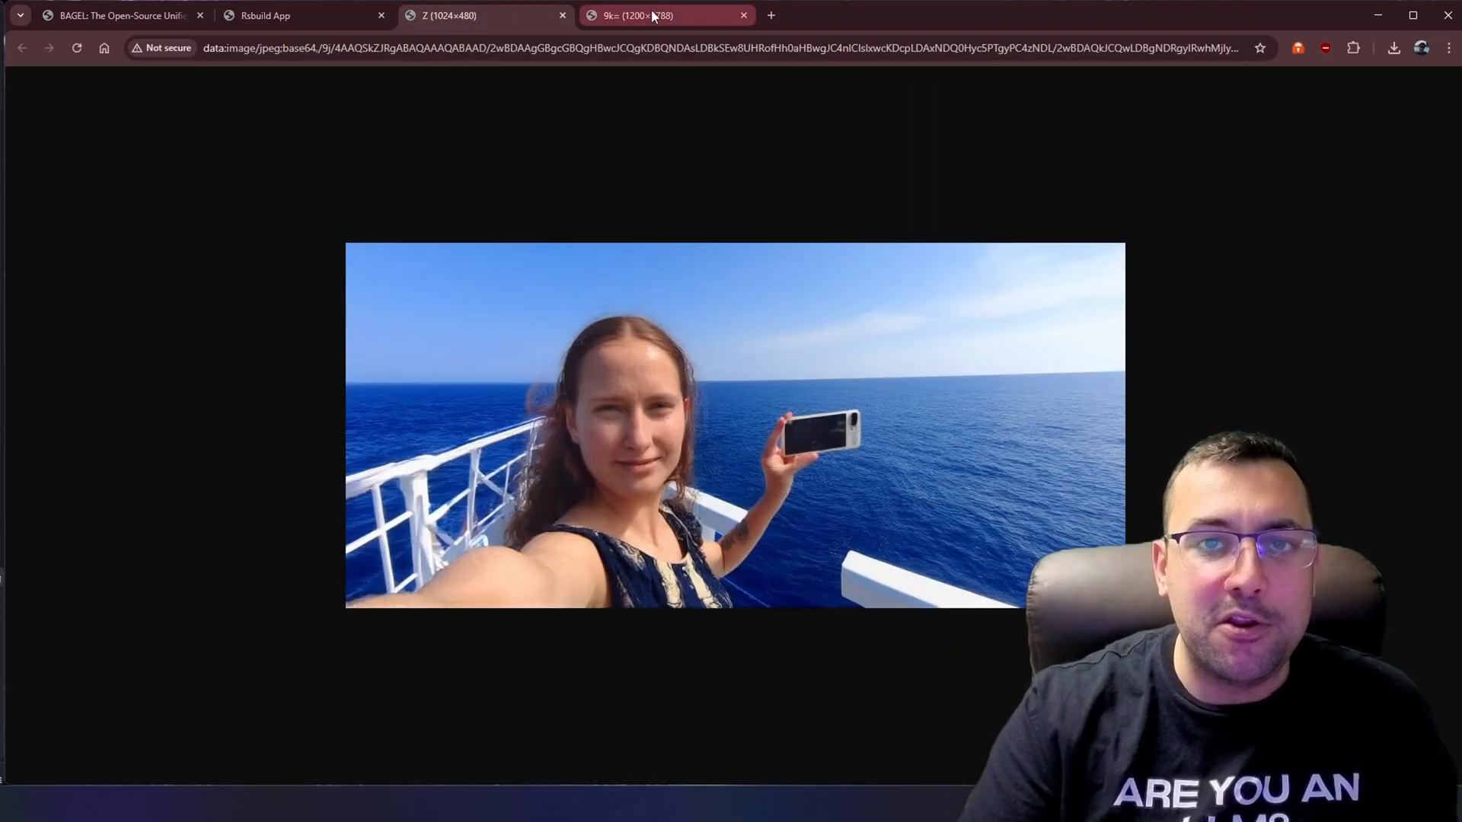
{"action": "left_click", "coordinate": [447, 16]}
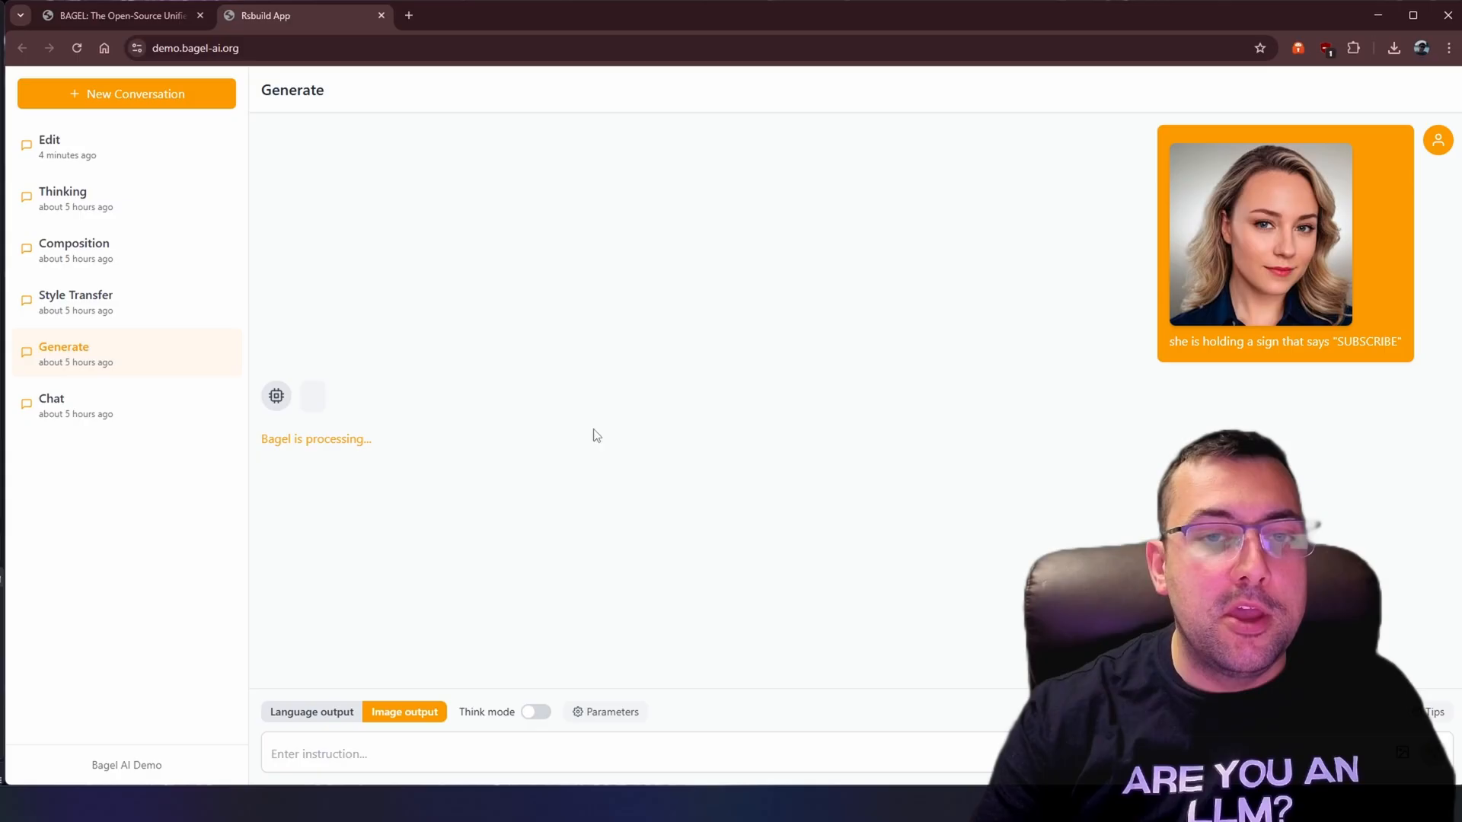
{"action": "mouse_move", "coordinate": [603, 508]}
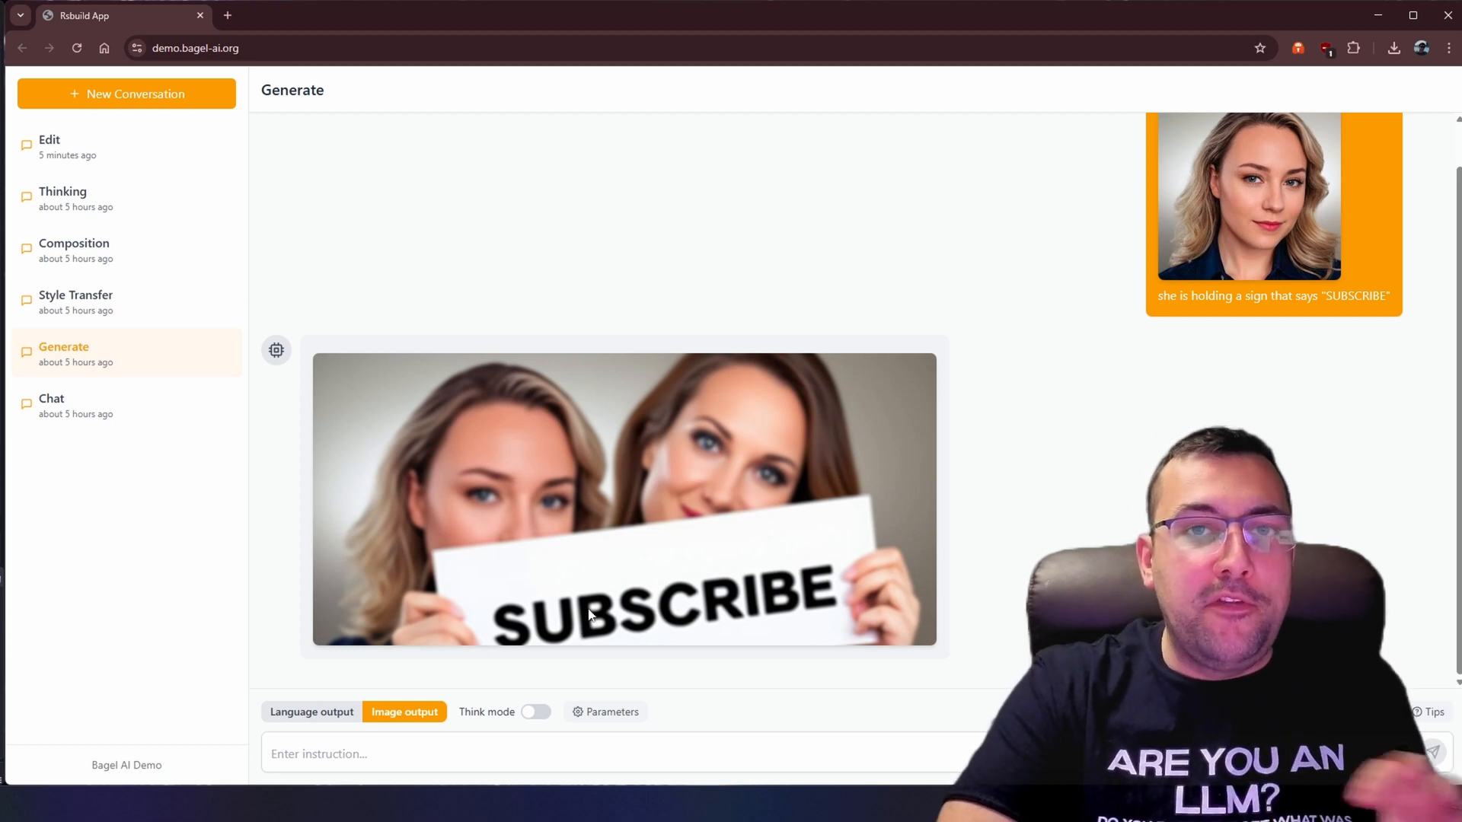
{"action": "mouse_move", "coordinate": [727, 407]}
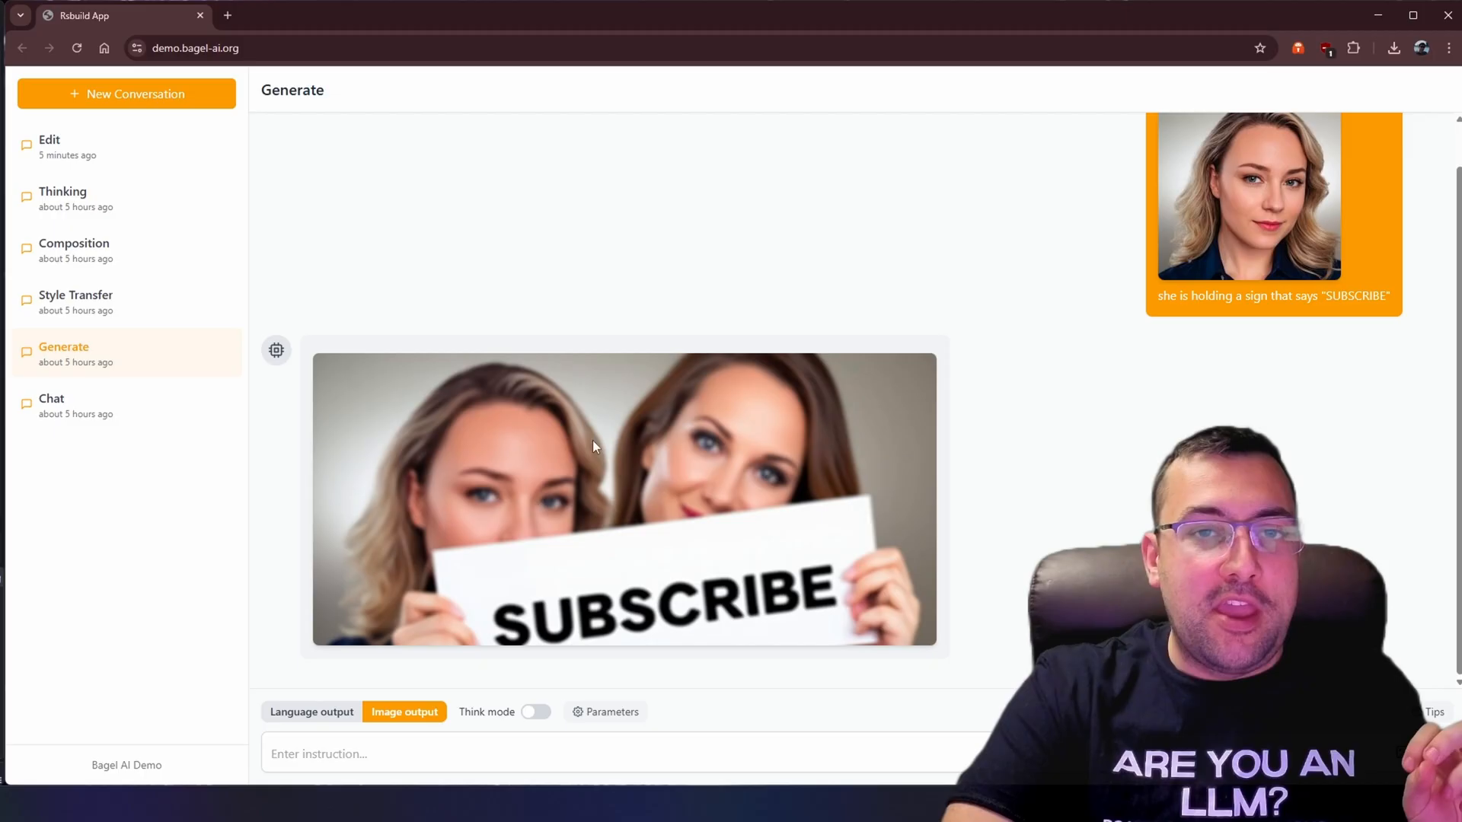
{"action": "mouse_move", "coordinate": [744, 459]}
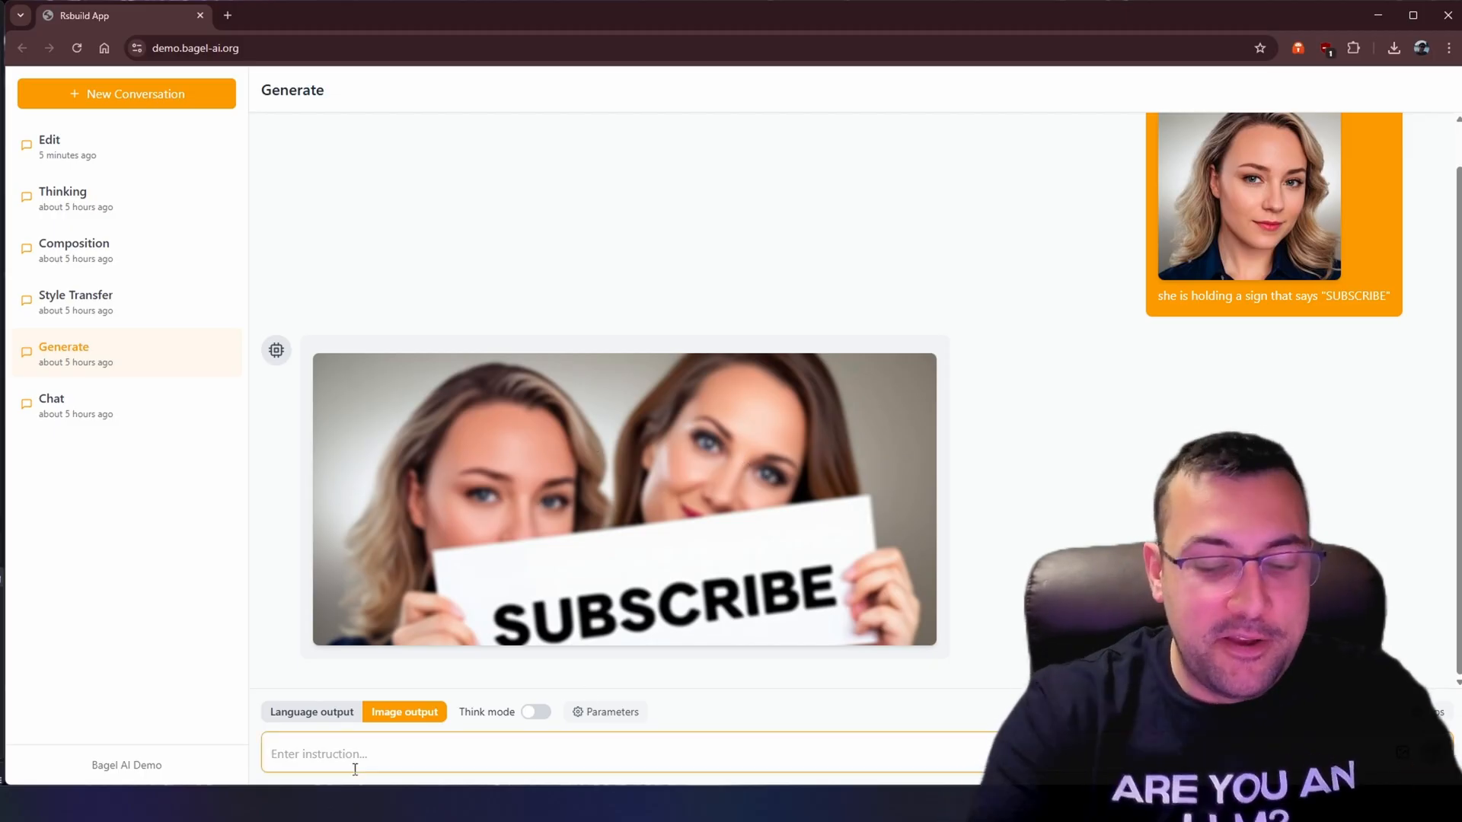
Step: Ask 'who is the lad' with Language output, highlight the answer, then open Chat
{"action": "type", "text": "who is the lady on the right"}
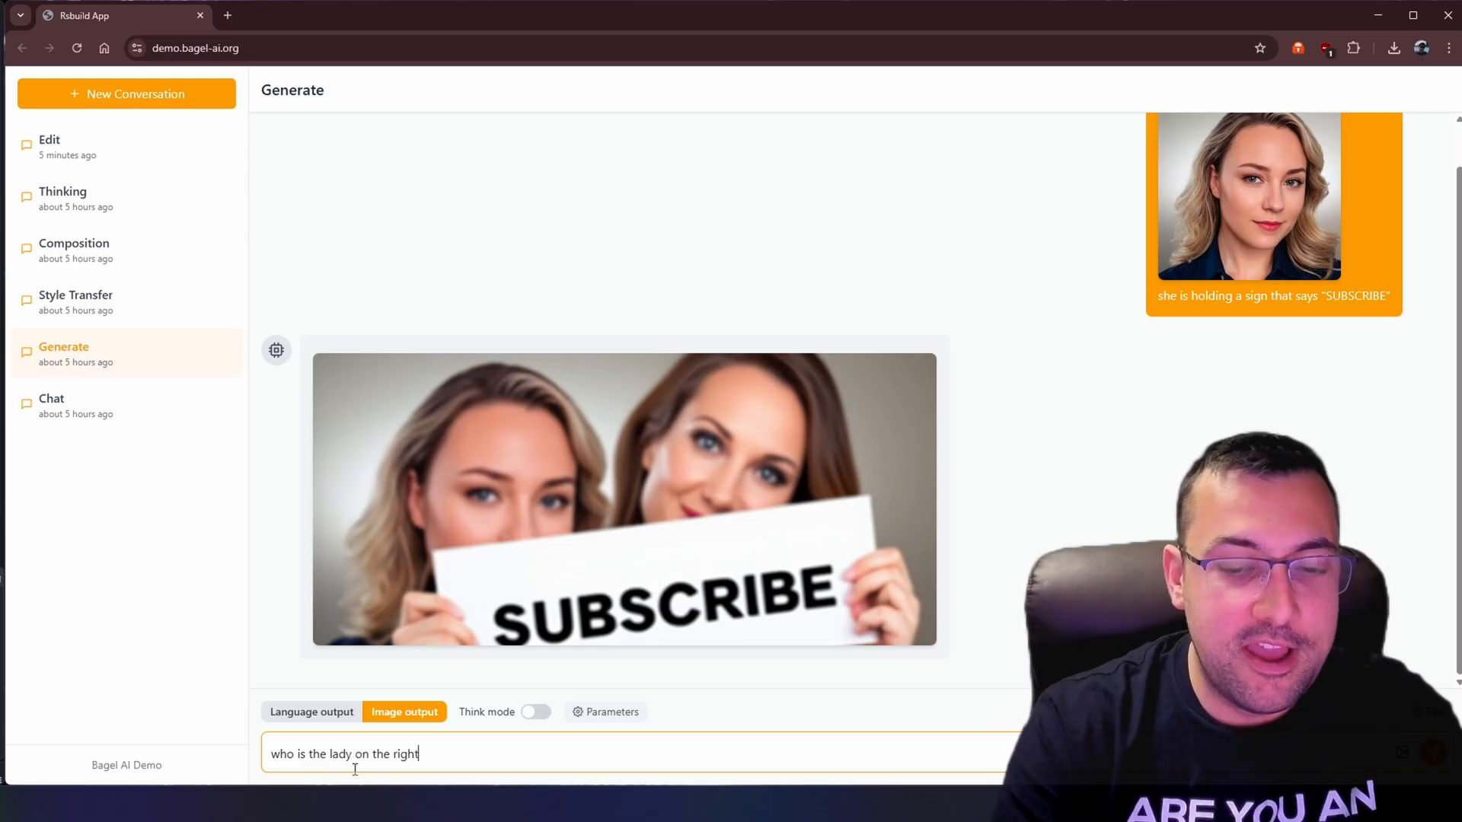
{"action": "left_click", "coordinate": [311, 711]}
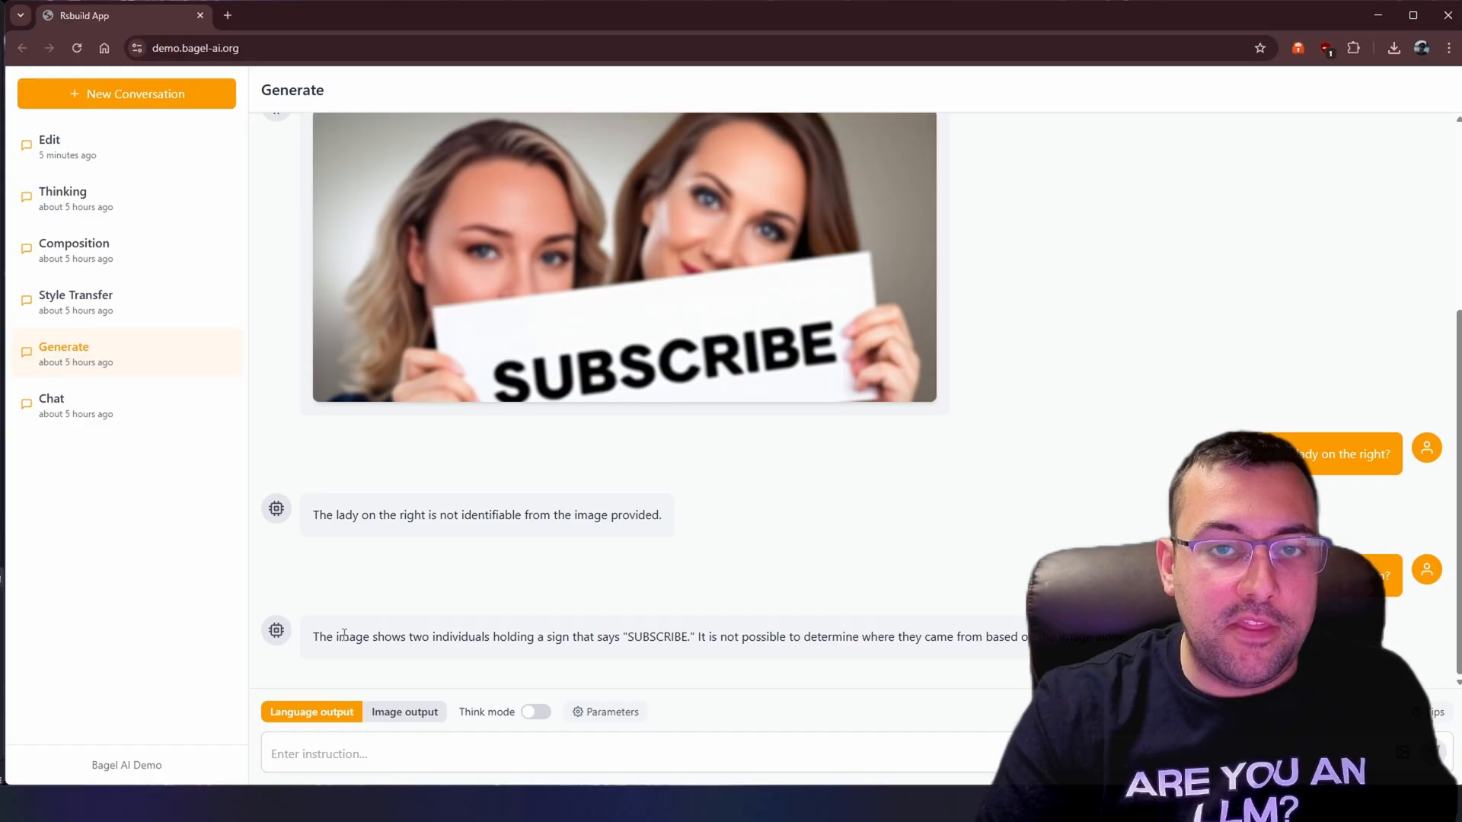
{"action": "left_click_drag", "start_coordinate": [338, 636], "coordinate": [739, 636]}
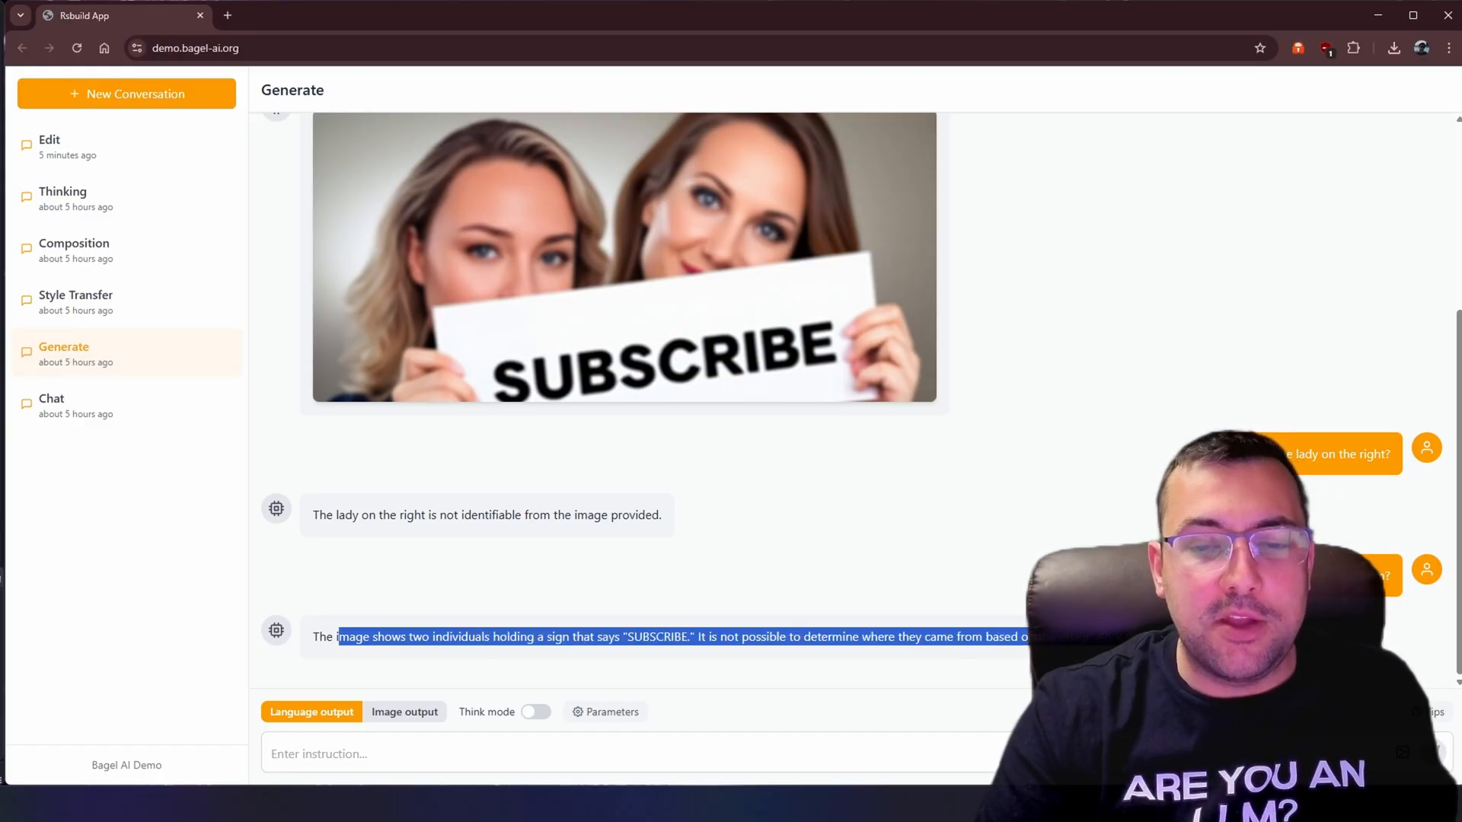
{"action": "left_click", "coordinate": [928, 557]}
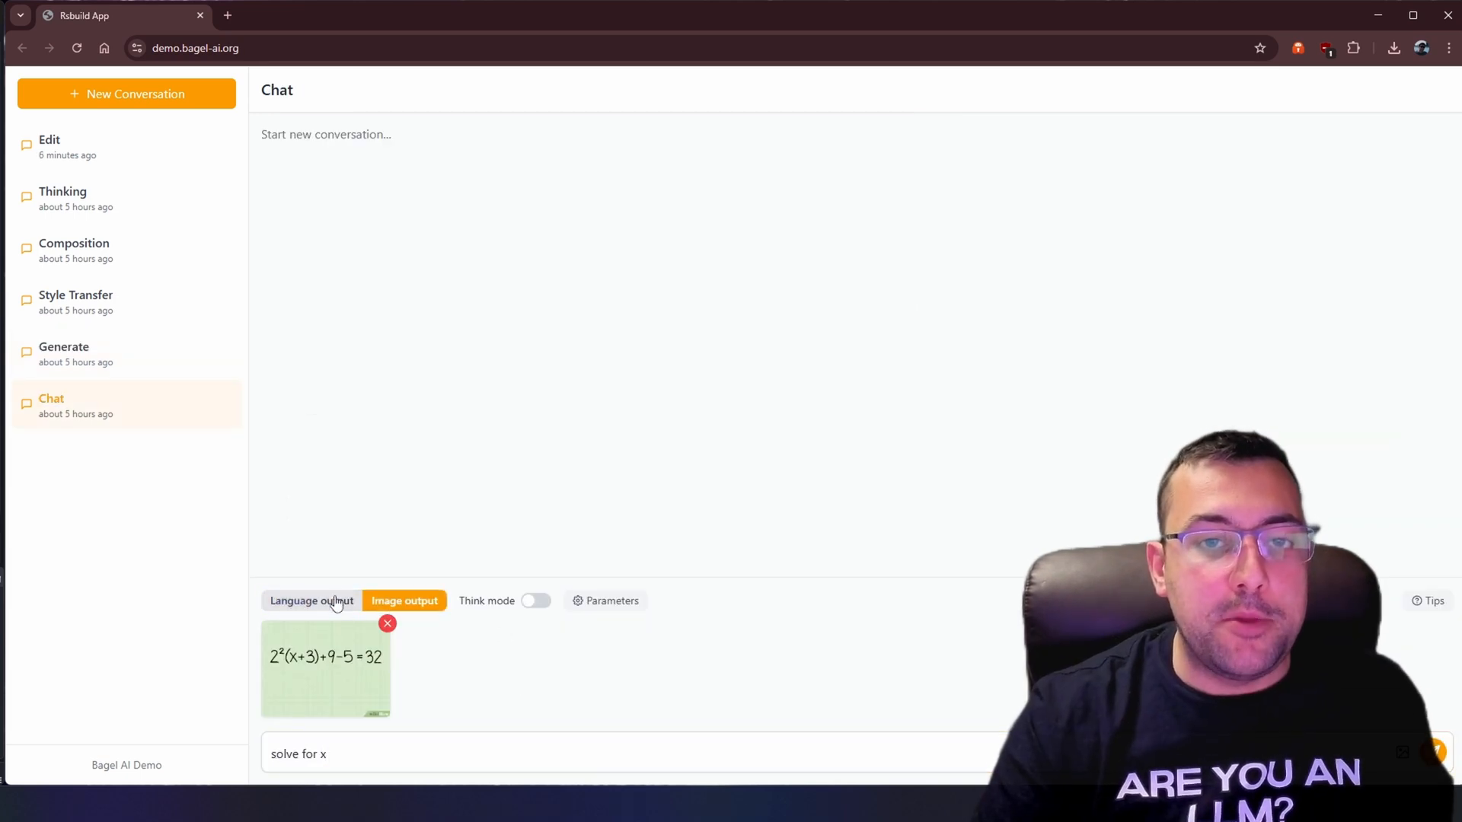
Step: With text output and Think mode on, ask it to try again showing the steps to x = 4
{"action": "left_click", "coordinate": [311, 601]}
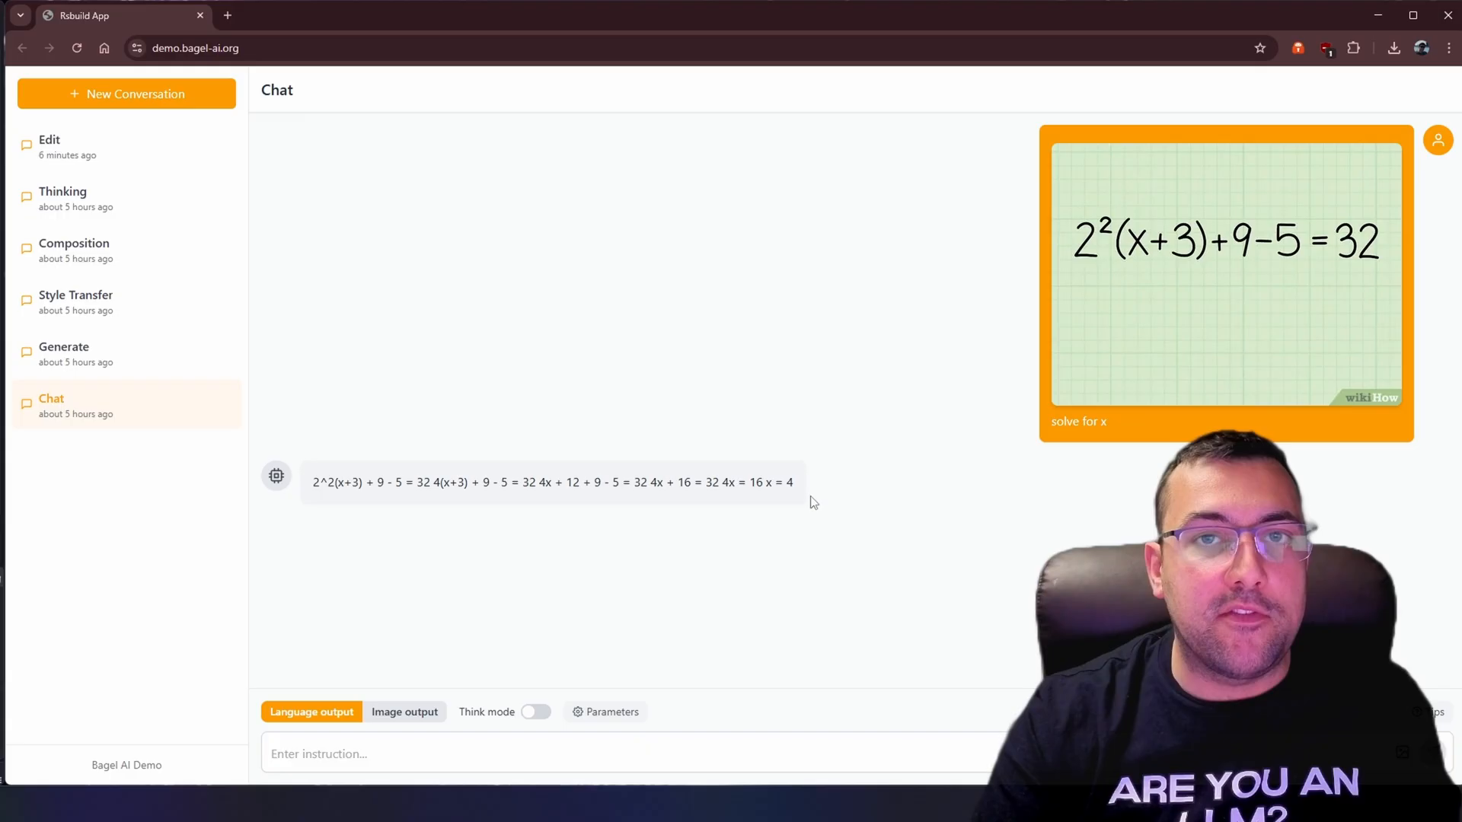
{"action": "left_click", "coordinate": [412, 754]}
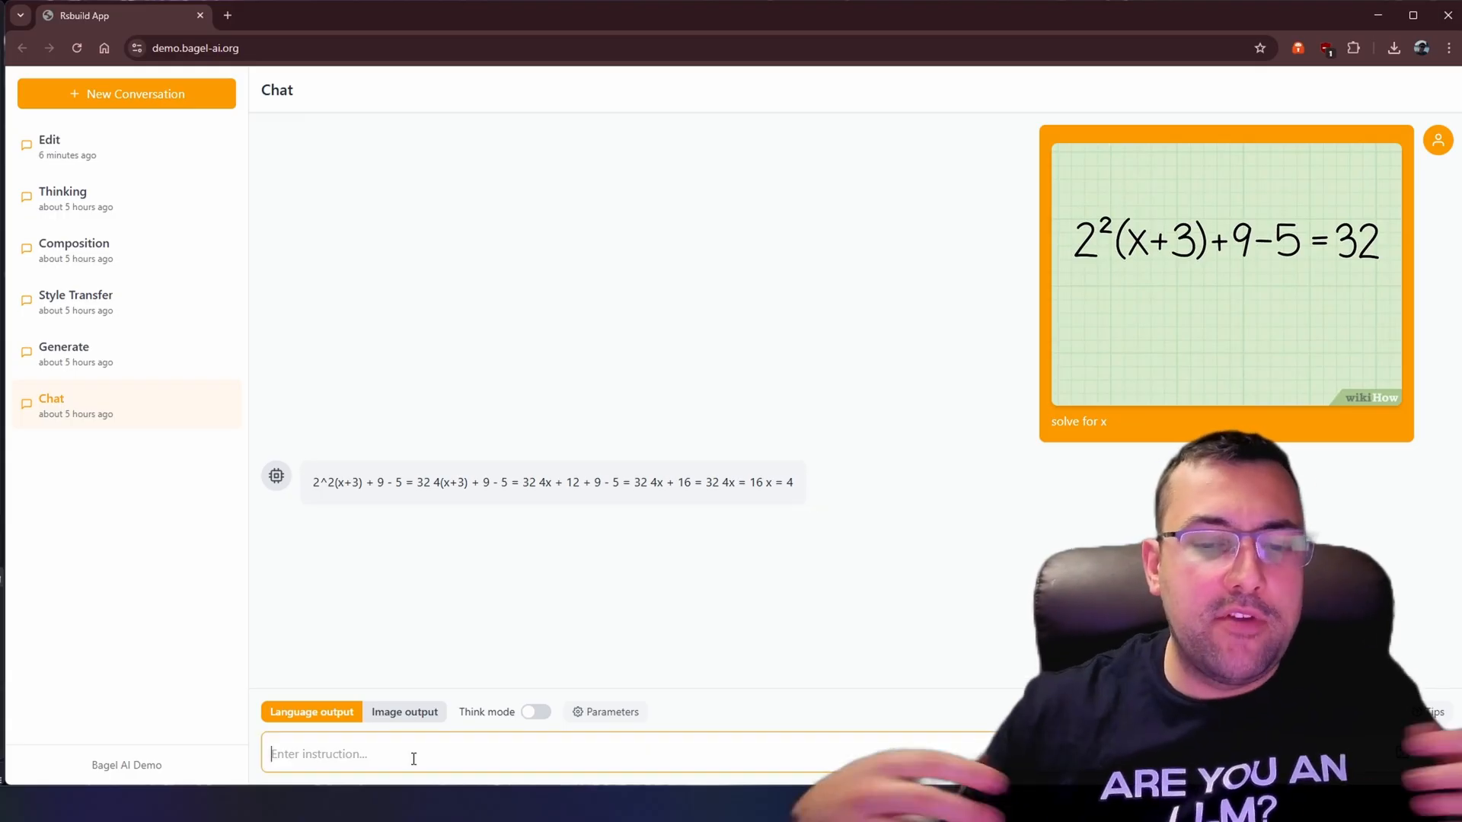
{"action": "left_click", "coordinate": [535, 711]}
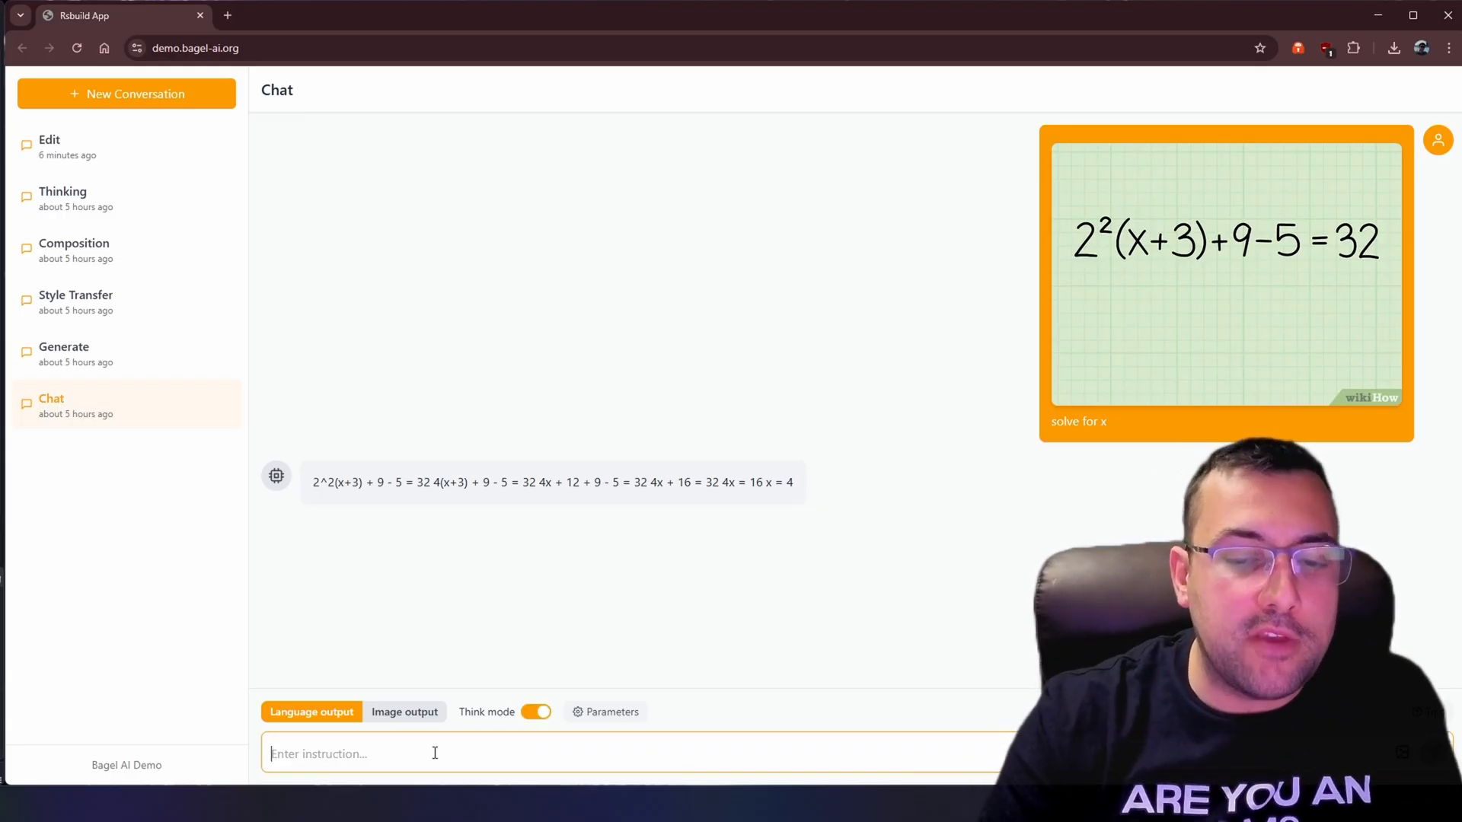
{"action": "type", "text": "try again"}
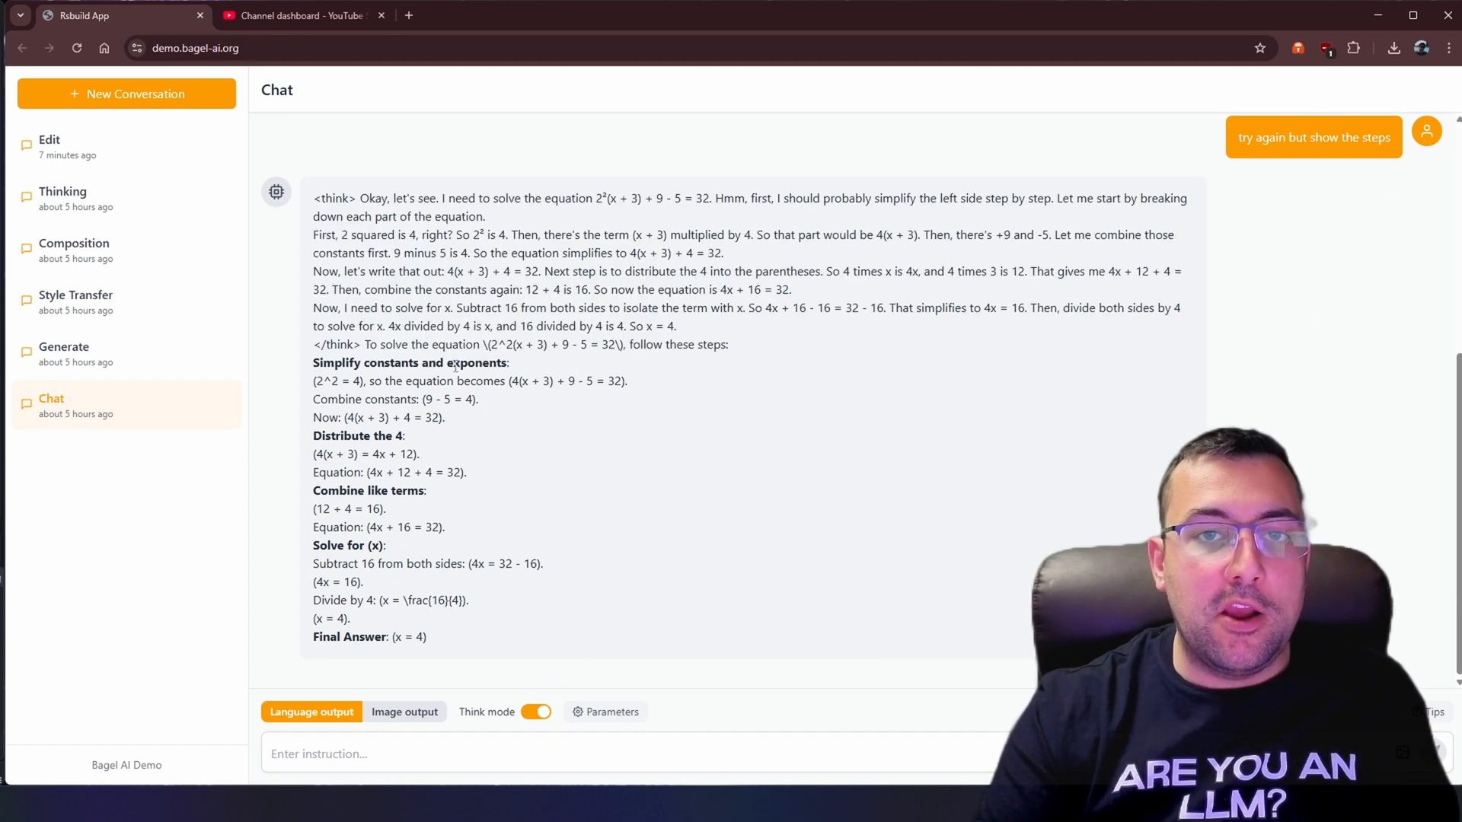
{"action": "left_click_drag", "start_coordinate": [313, 363], "coordinate": [427, 637]}
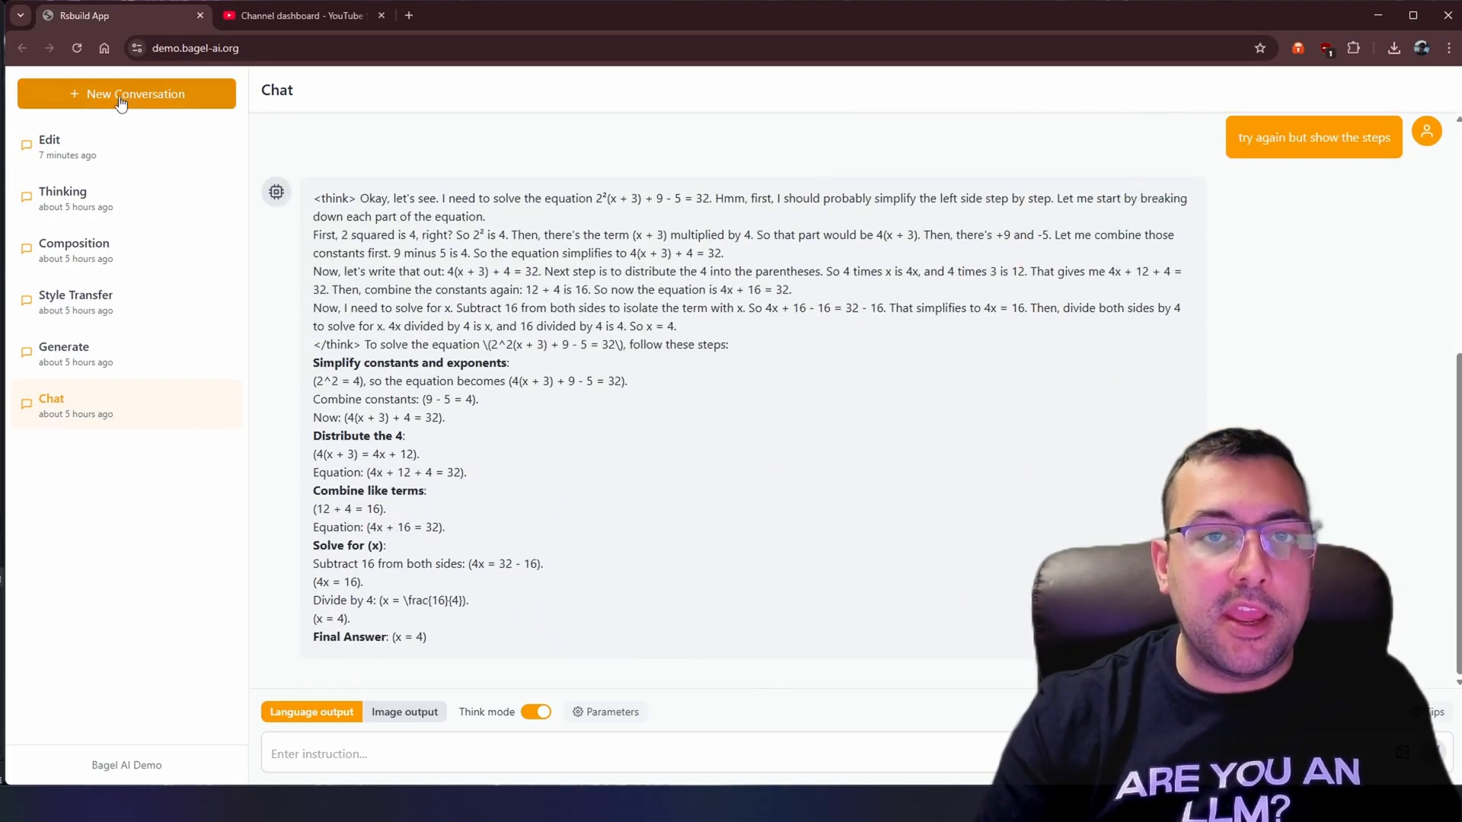
{"action": "left_click", "coordinate": [126, 93]}
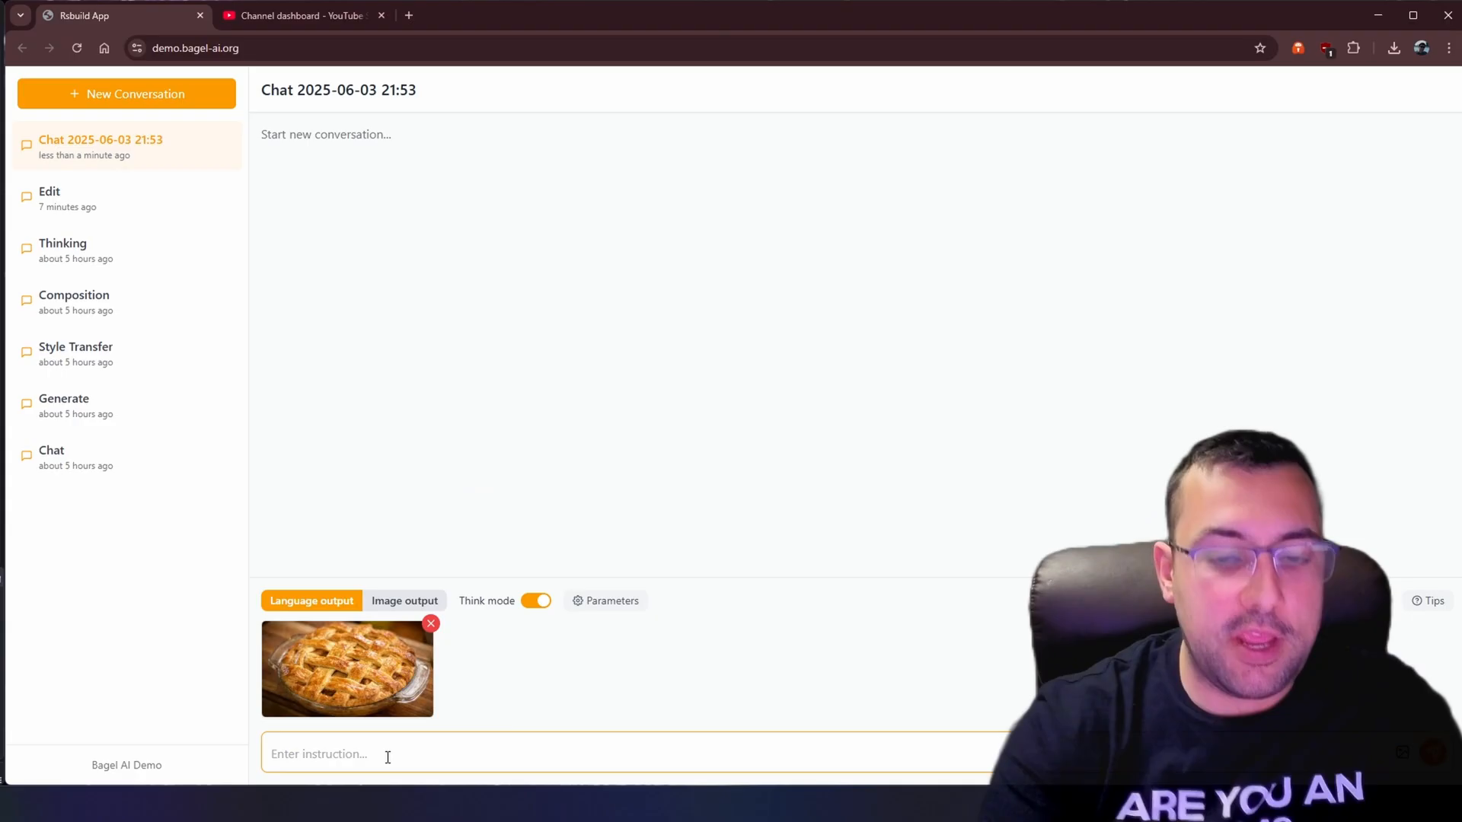
Step: Ask 'how can I make this?' about the lattice apple pie photo and review the recipe reply
{"action": "type", "text": "how can I make"}
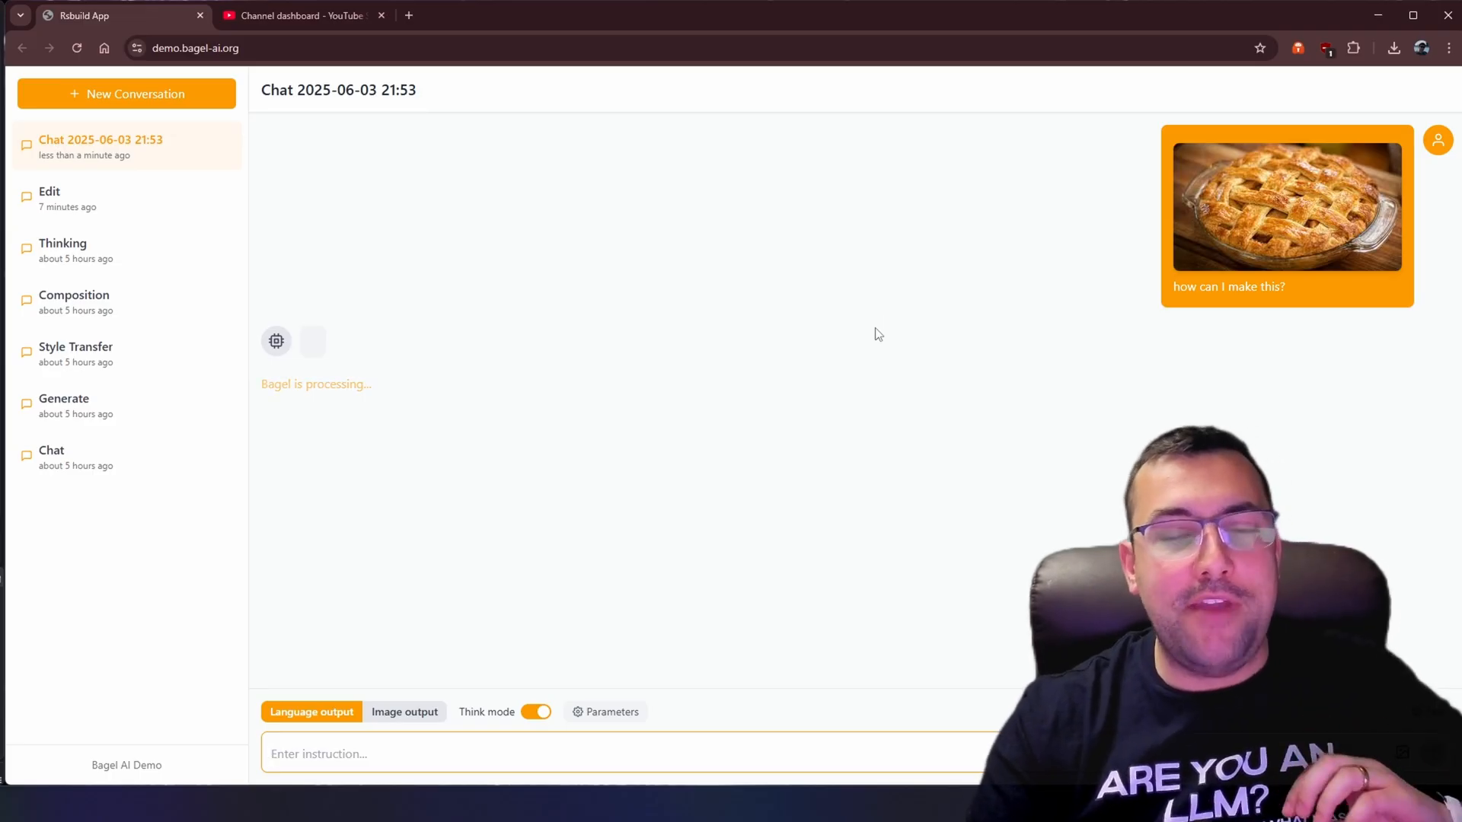
{"action": "mouse_move", "coordinate": [1306, 261]}
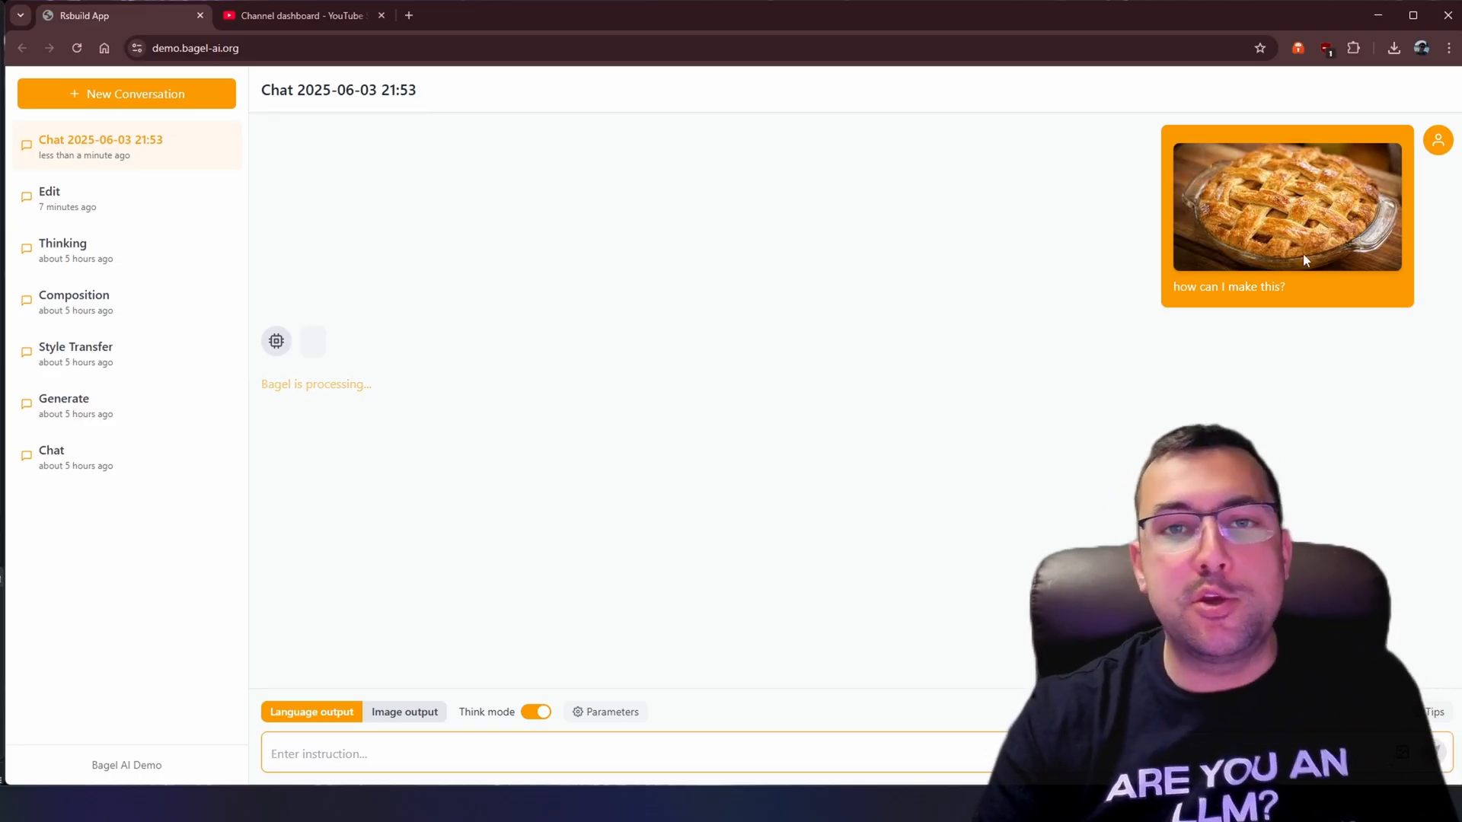
{"action": "mouse_move", "coordinate": [653, 366]}
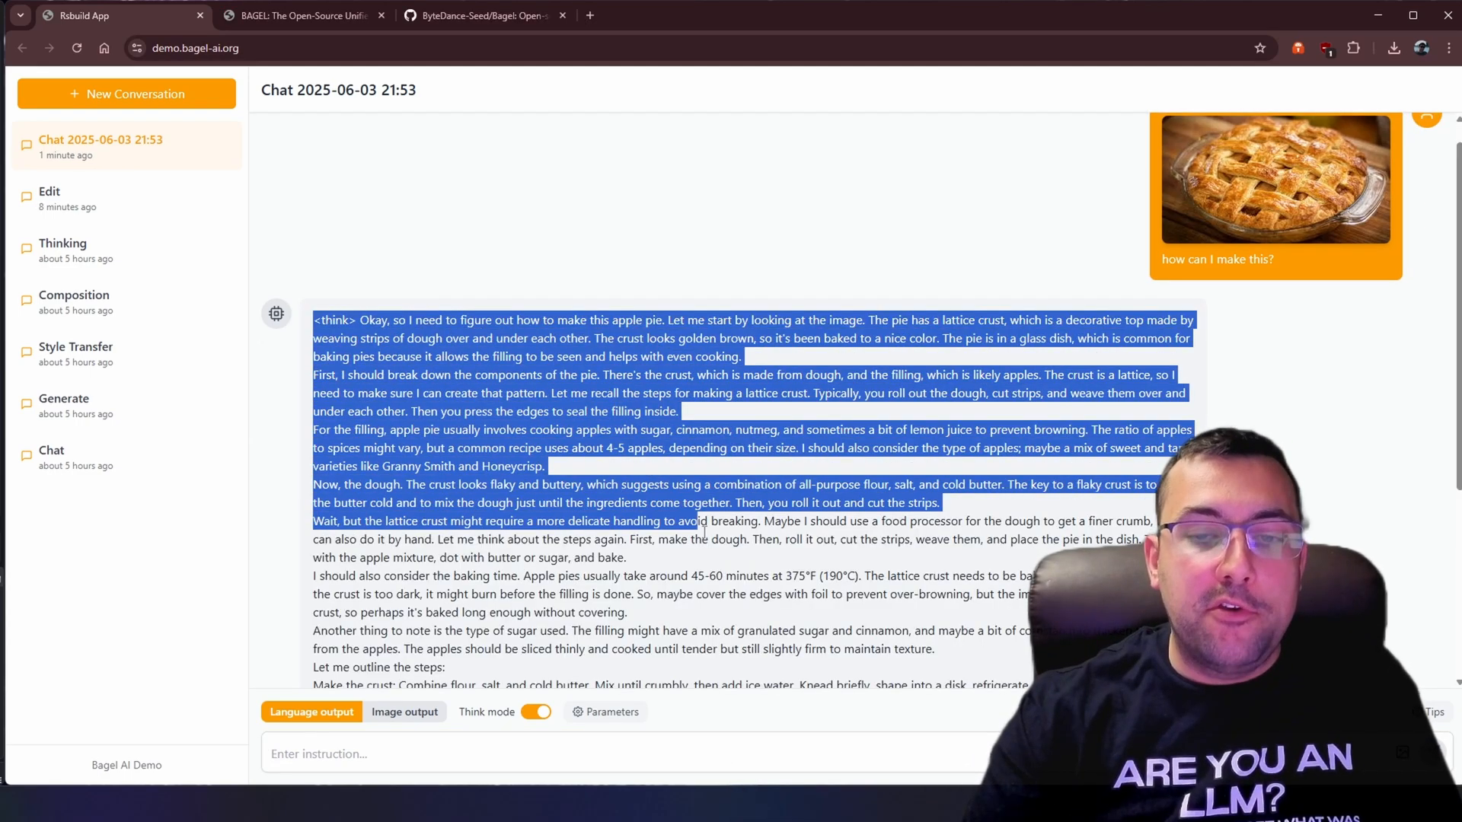
{"action": "scroll", "scroll_direction": "down", "scroll_amount": 3}
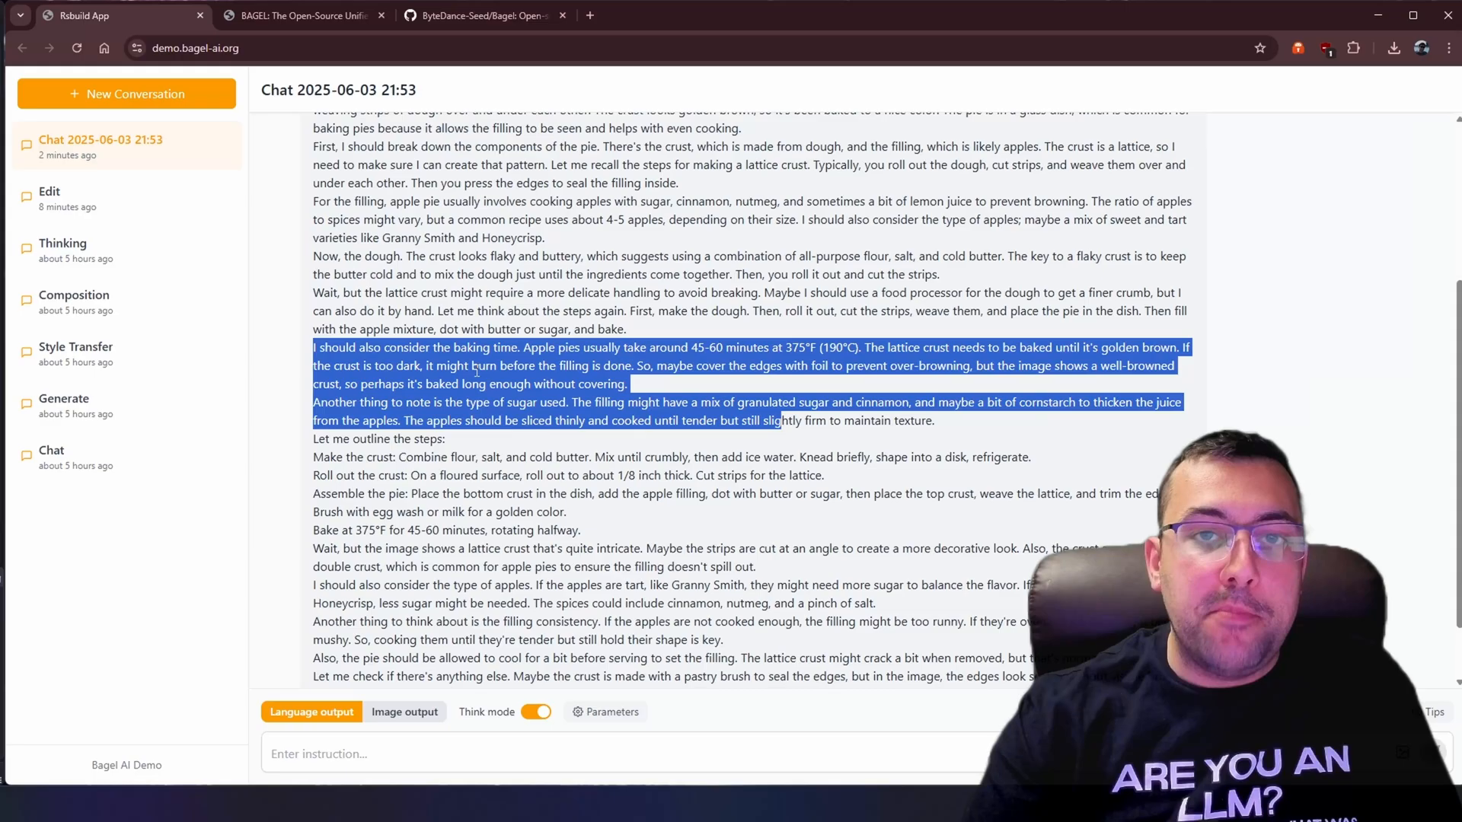
{"action": "scroll", "scroll_direction": "down", "scroll_amount": 3}
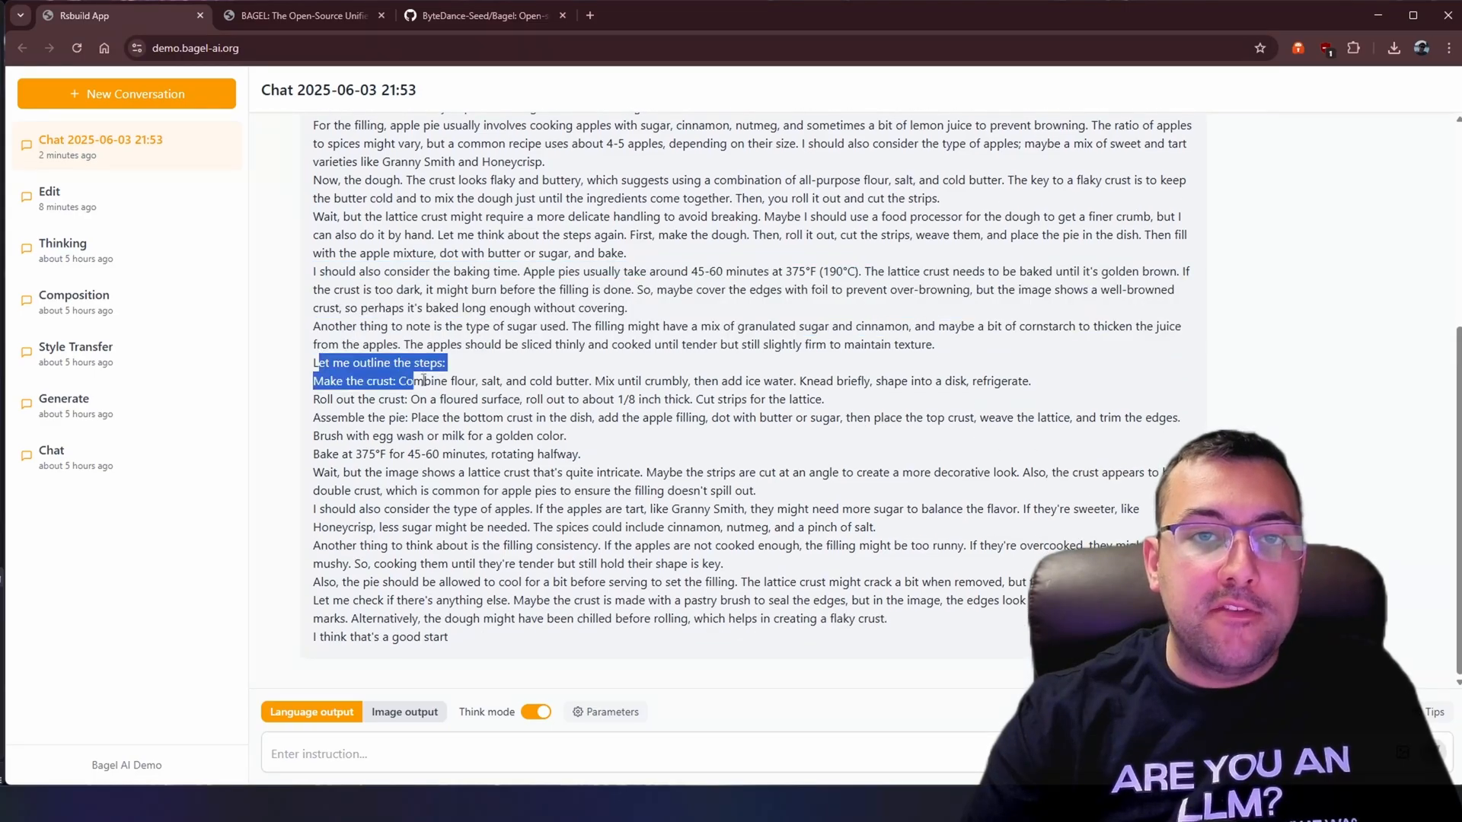
{"action": "left_click_drag", "start_coordinate": [407, 381], "coordinate": [592, 599]}
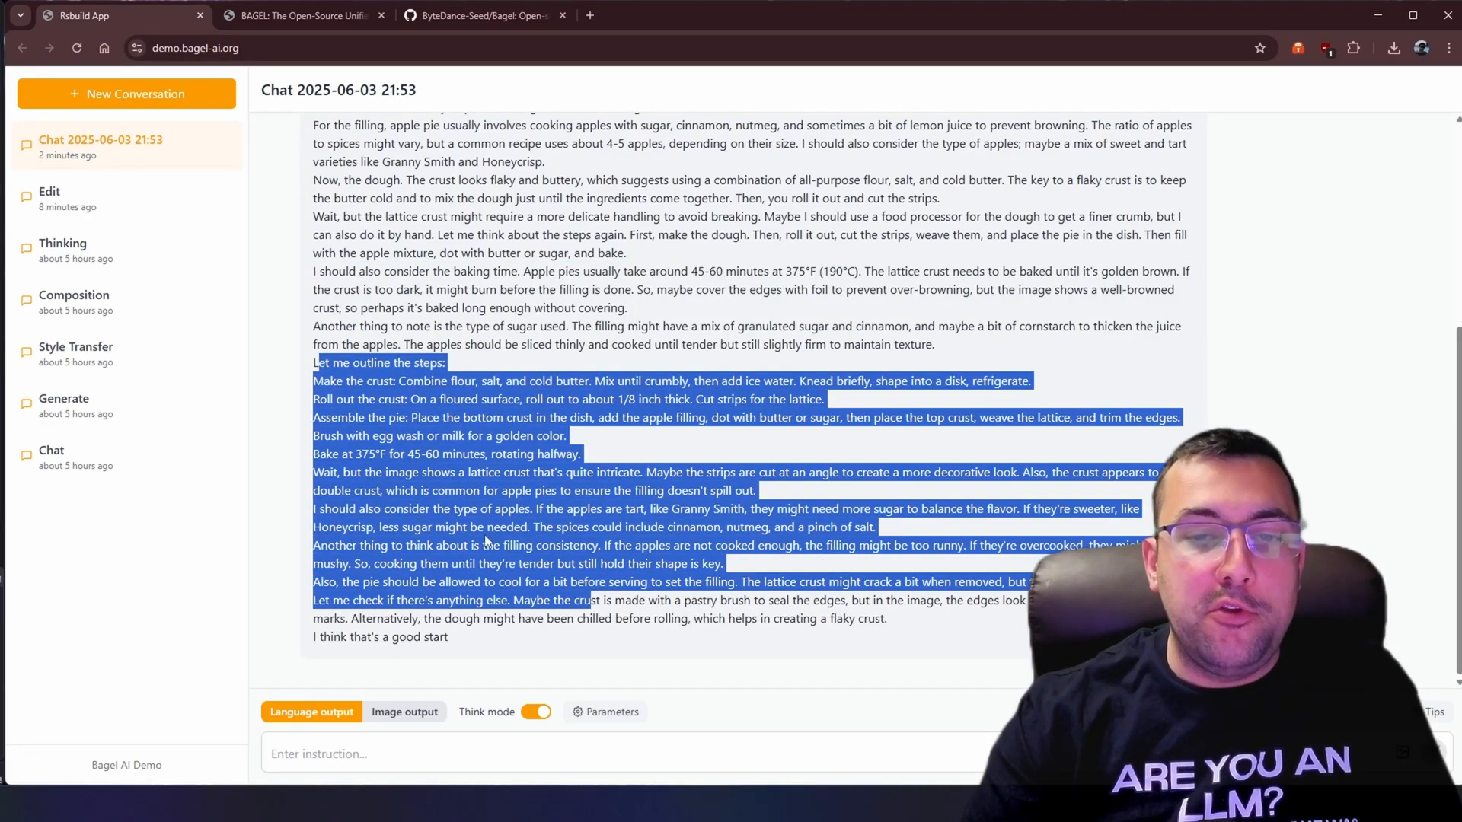
{"action": "left_click", "coordinate": [485, 15]}
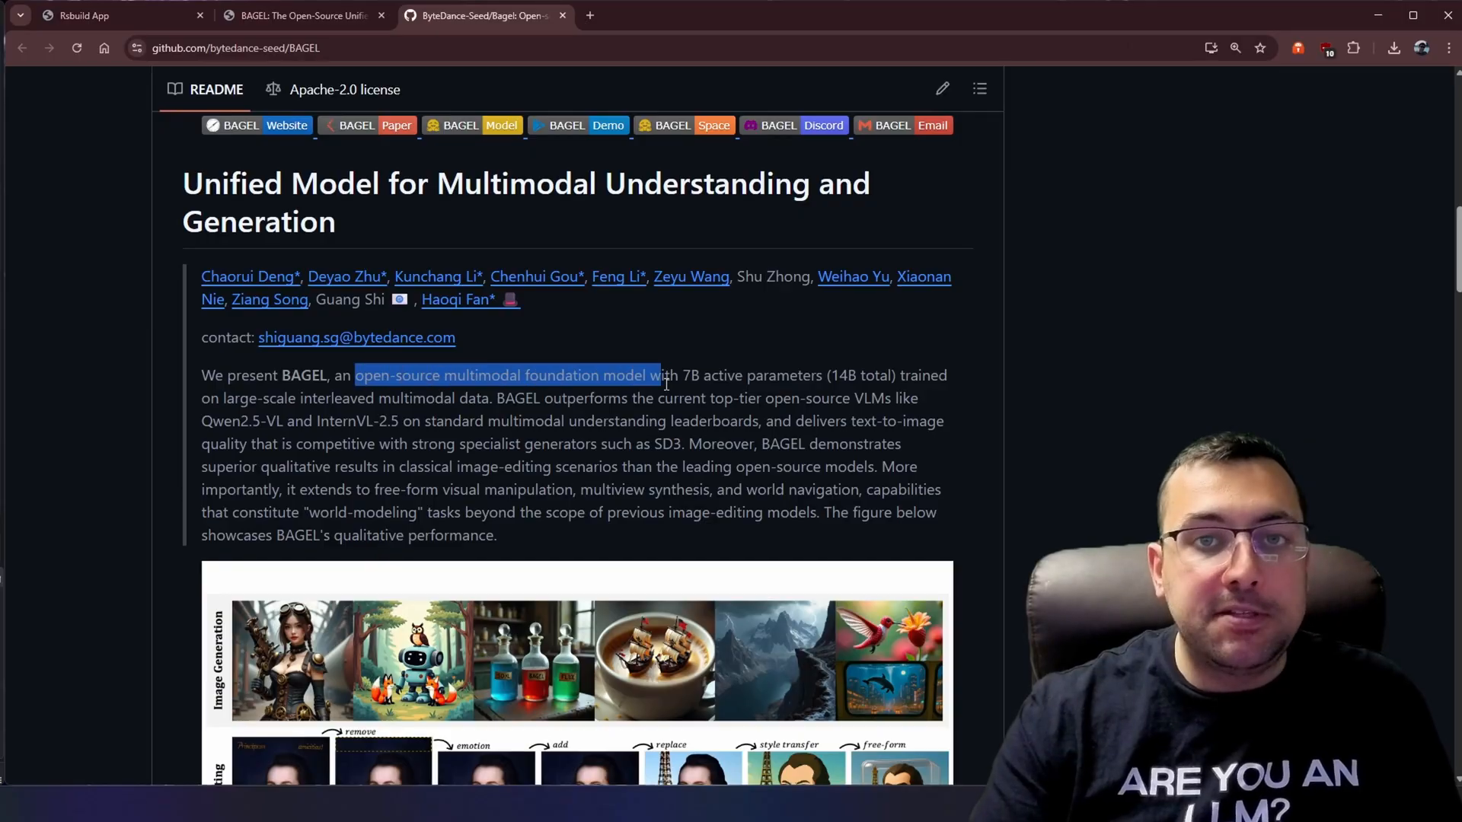
{"action": "left_click_drag", "start_coordinate": [662, 375], "coordinate": [769, 374]}
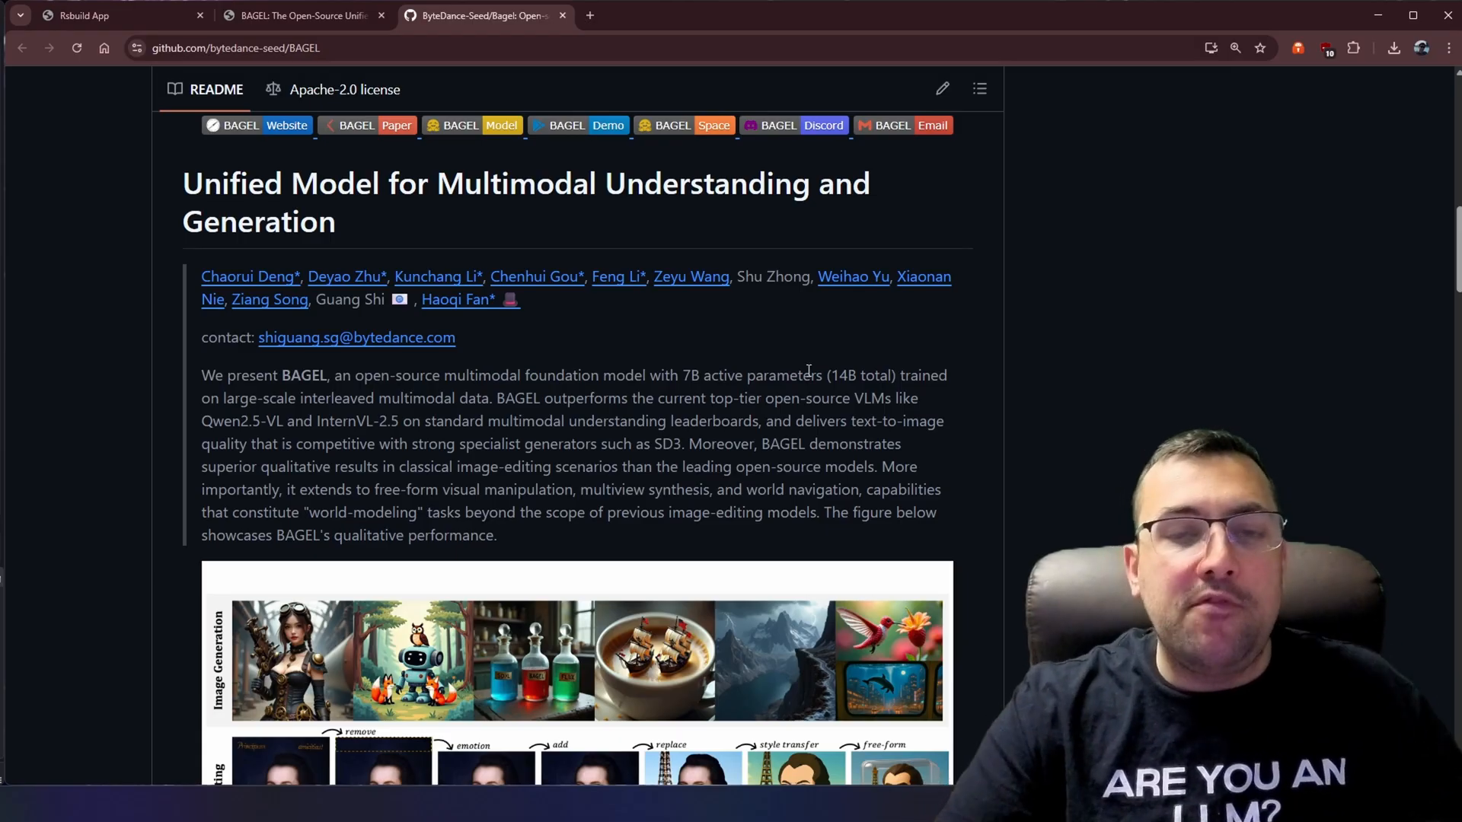
{"action": "mouse_move", "coordinate": [702, 381]}
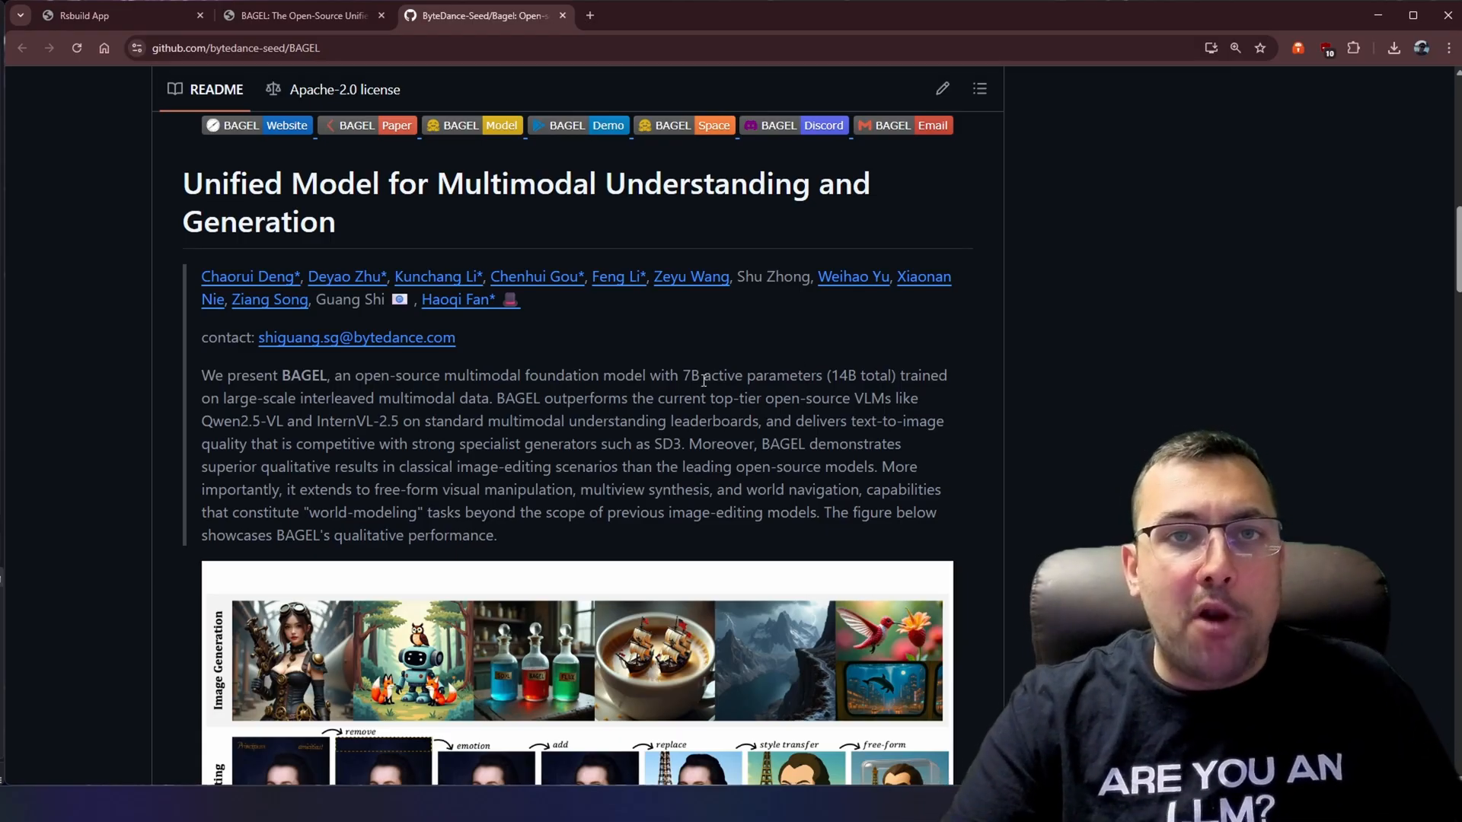